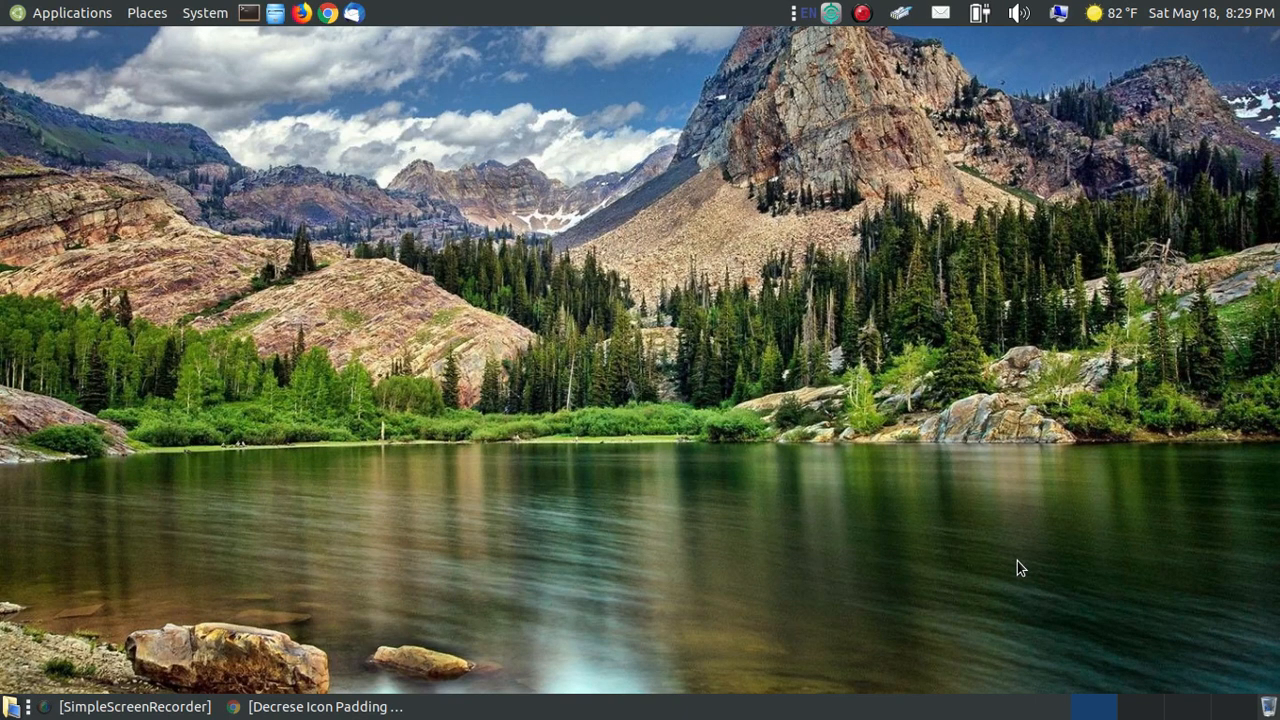
{"action": "mouse_move", "coordinate": [966, 24]}
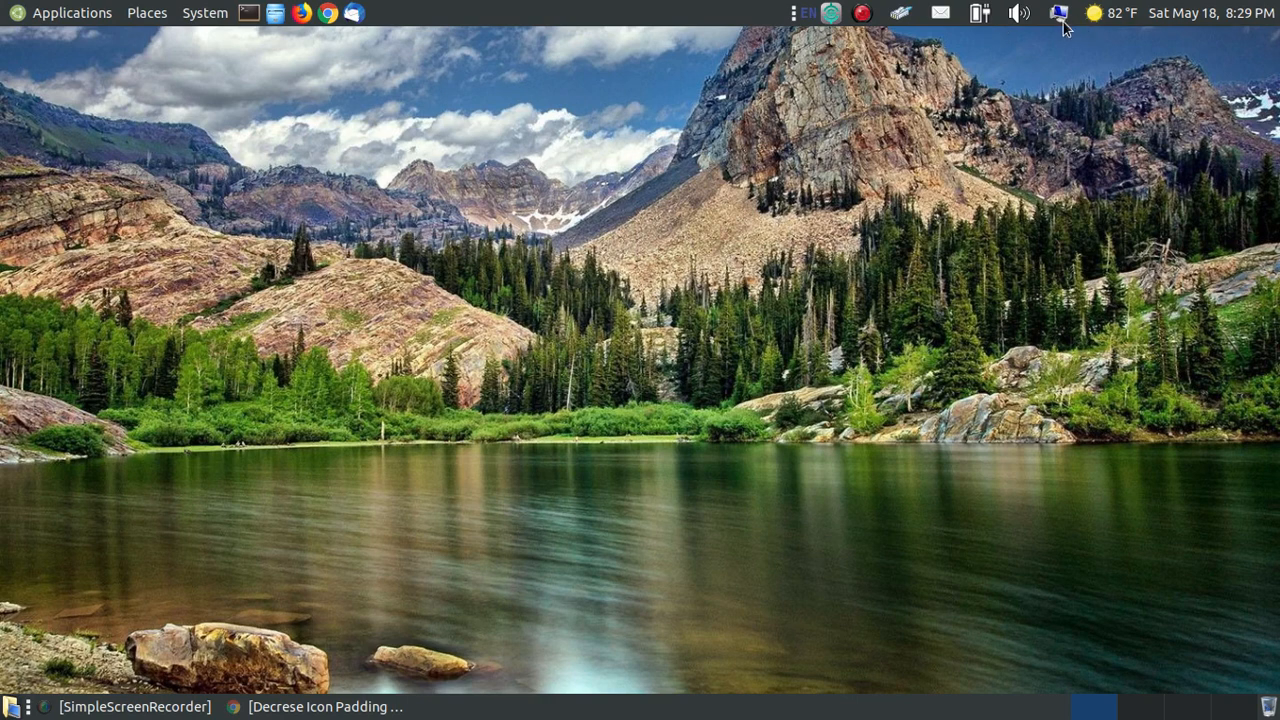
{"action": "mouse_move", "coordinate": [1027, 67]}
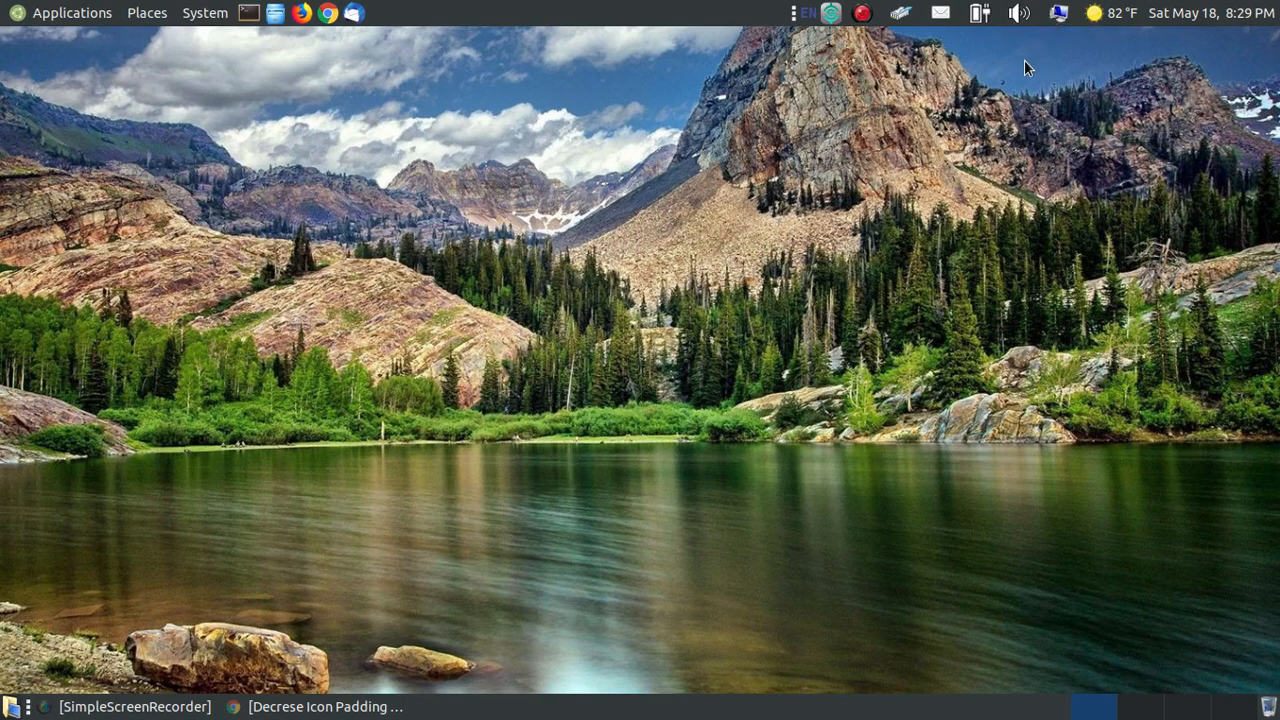
{"action": "mouse_move", "coordinate": [230, 8]}
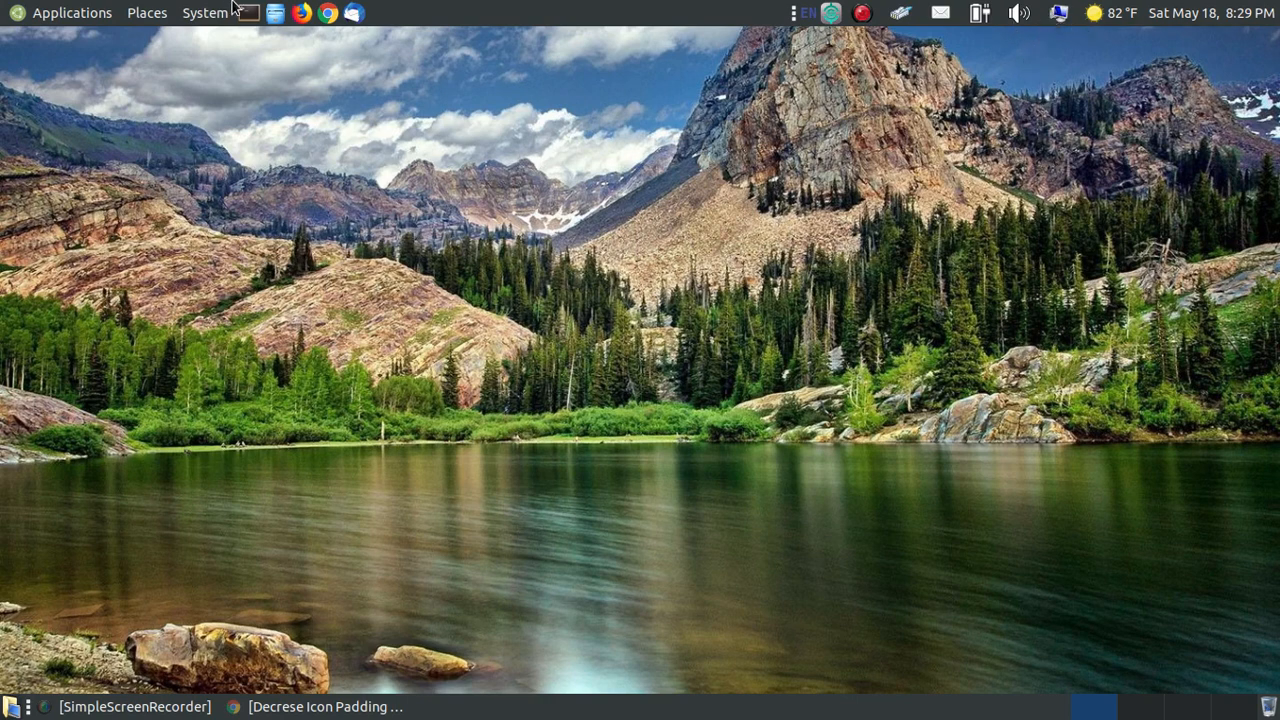
{"action": "mouse_move", "coordinate": [447, 256]}
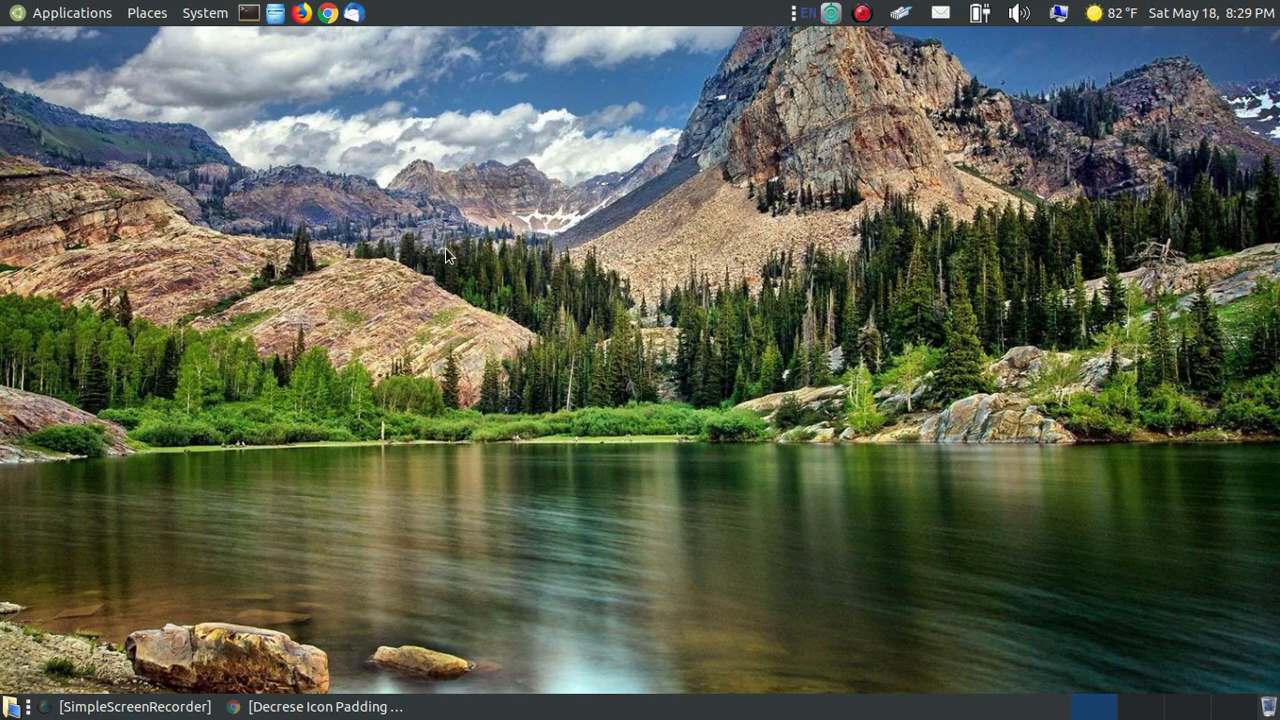
{"action": "mouse_move", "coordinate": [437, 192]}
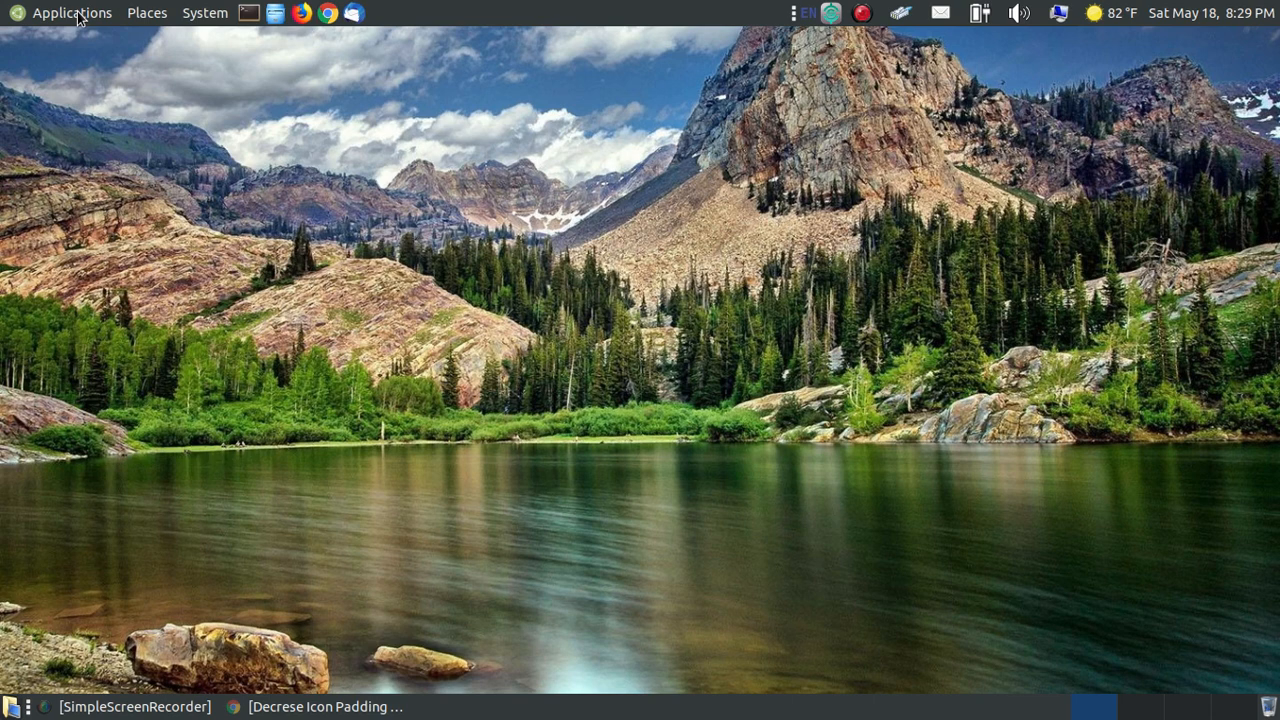
{"action": "mouse_move", "coordinate": [142, 33]}
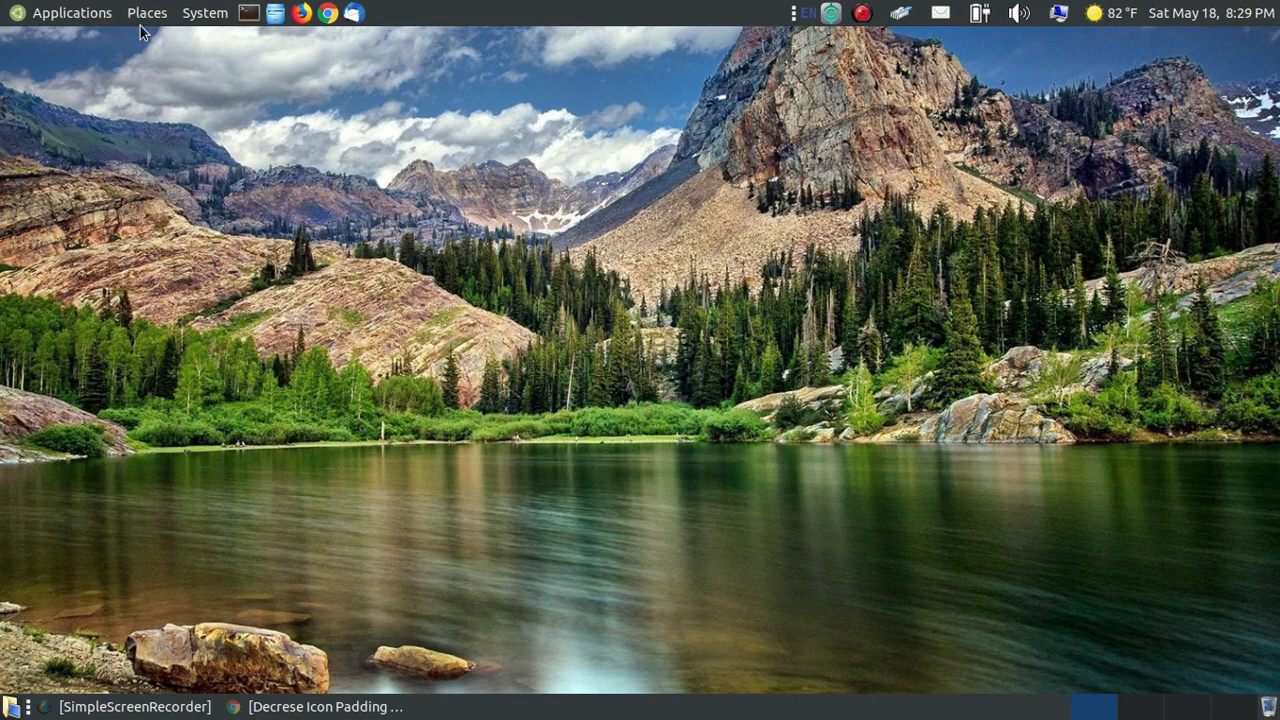
{"action": "mouse_move", "coordinate": [546, 297]}
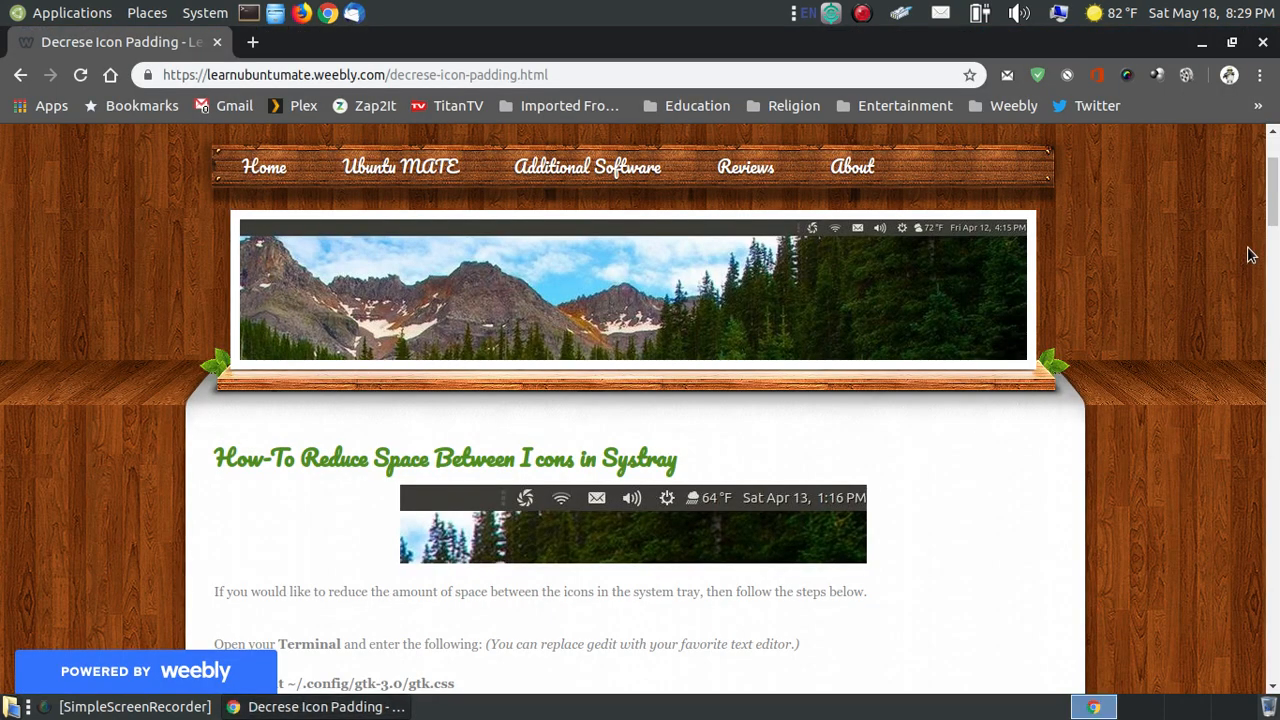
{"action": "mouse_move", "coordinate": [1263, 180]}
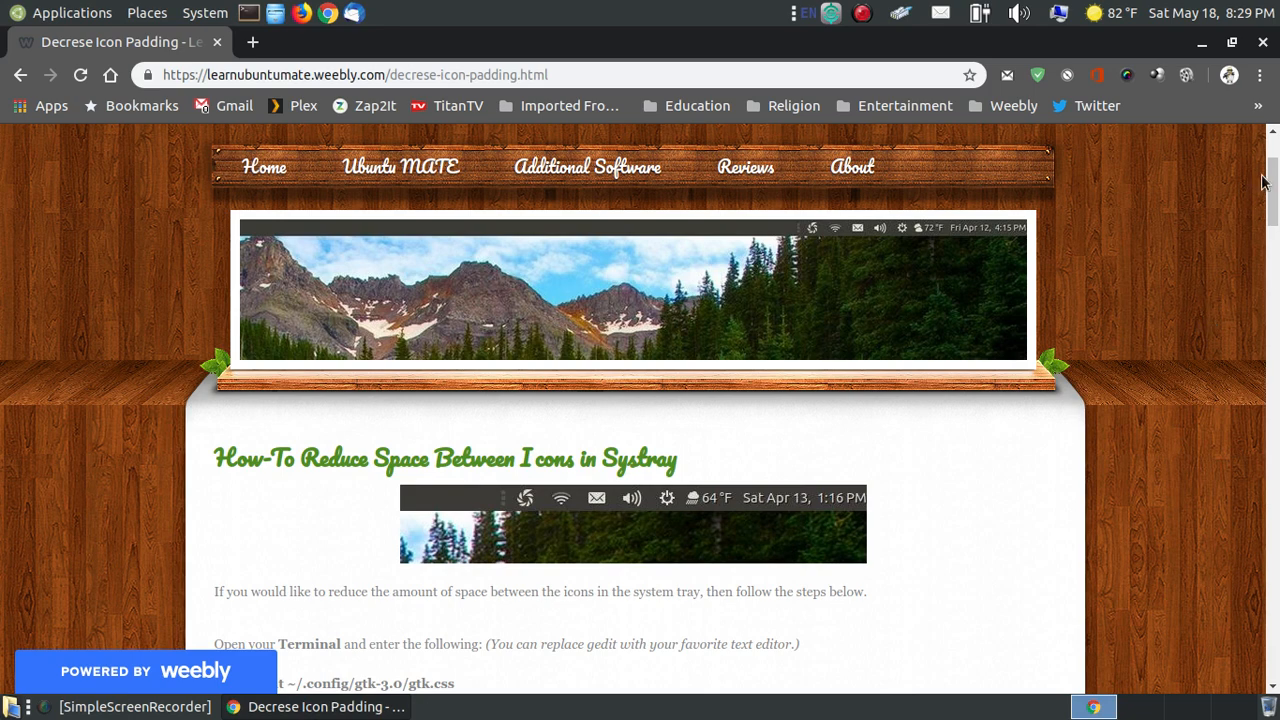
- Scroll the tutorial down to the 'sudo gedit ~/.config/gtk-3.0/gtk.css' instruction
{"action": "scroll", "scroll_direction": "down", "scroll_amount": 3}
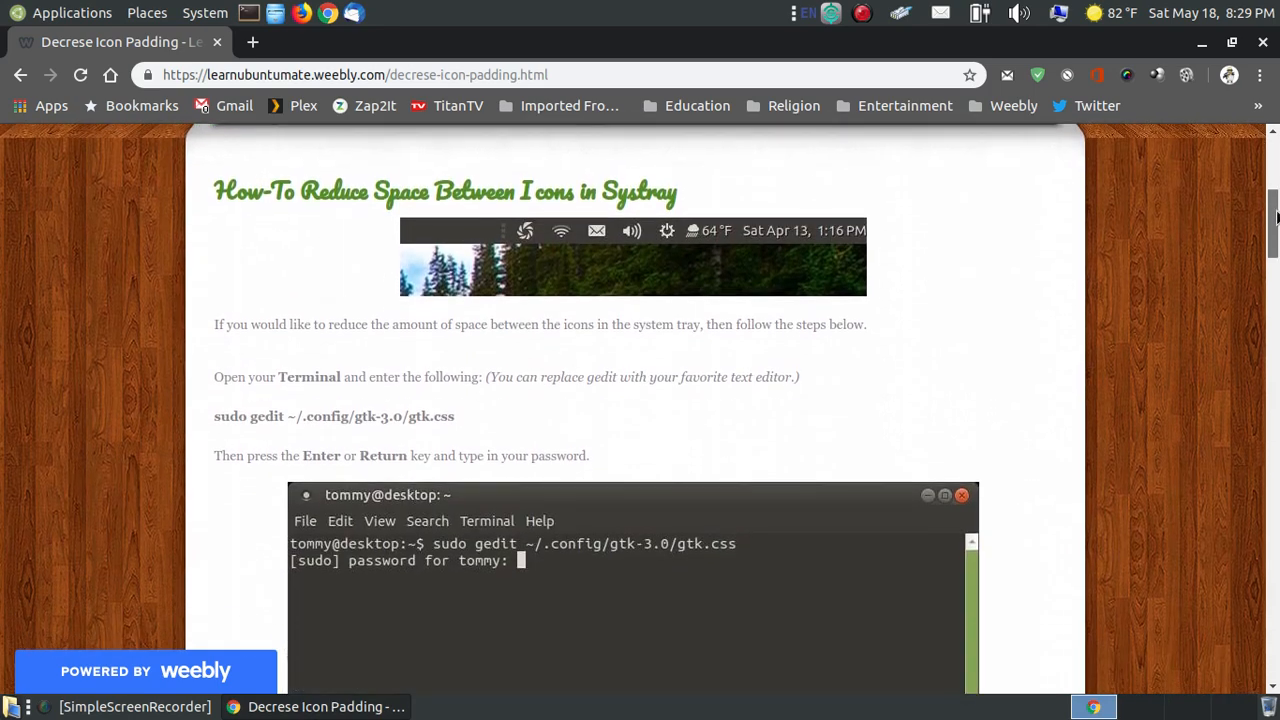
{"action": "scroll", "scroll_direction": "down", "scroll_amount": 3}
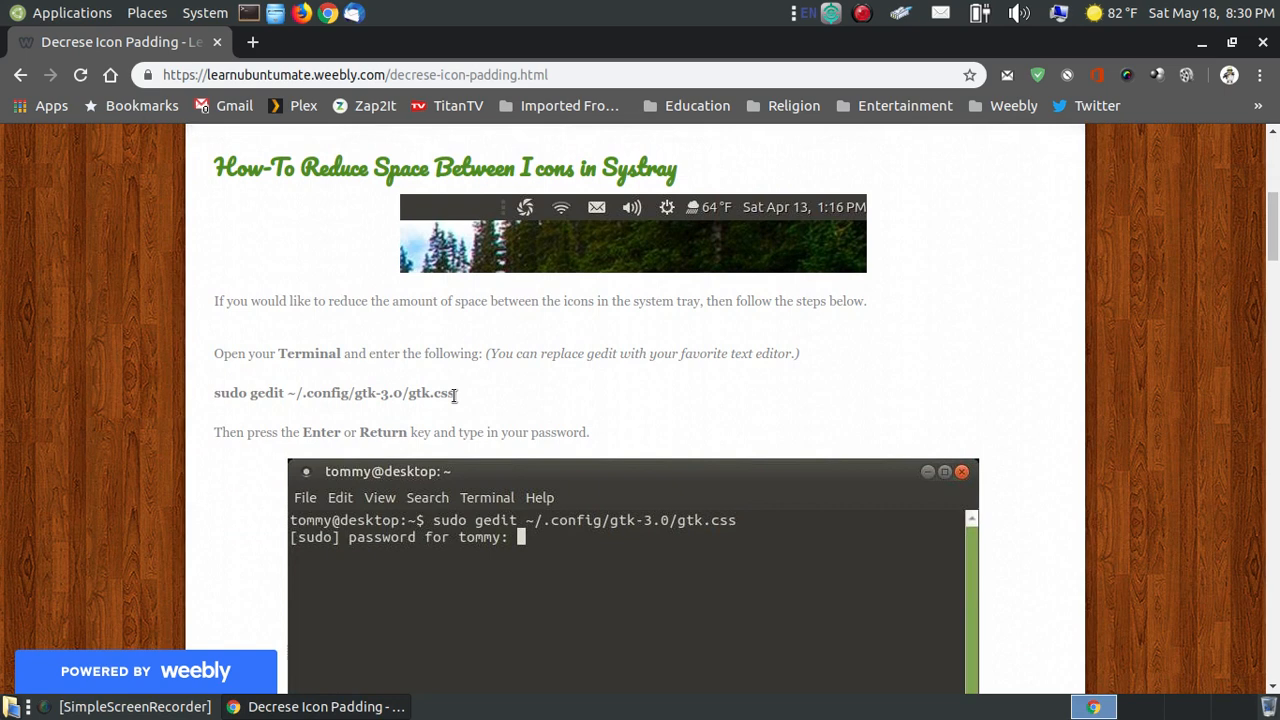
{"action": "mouse_move", "coordinate": [446, 407]}
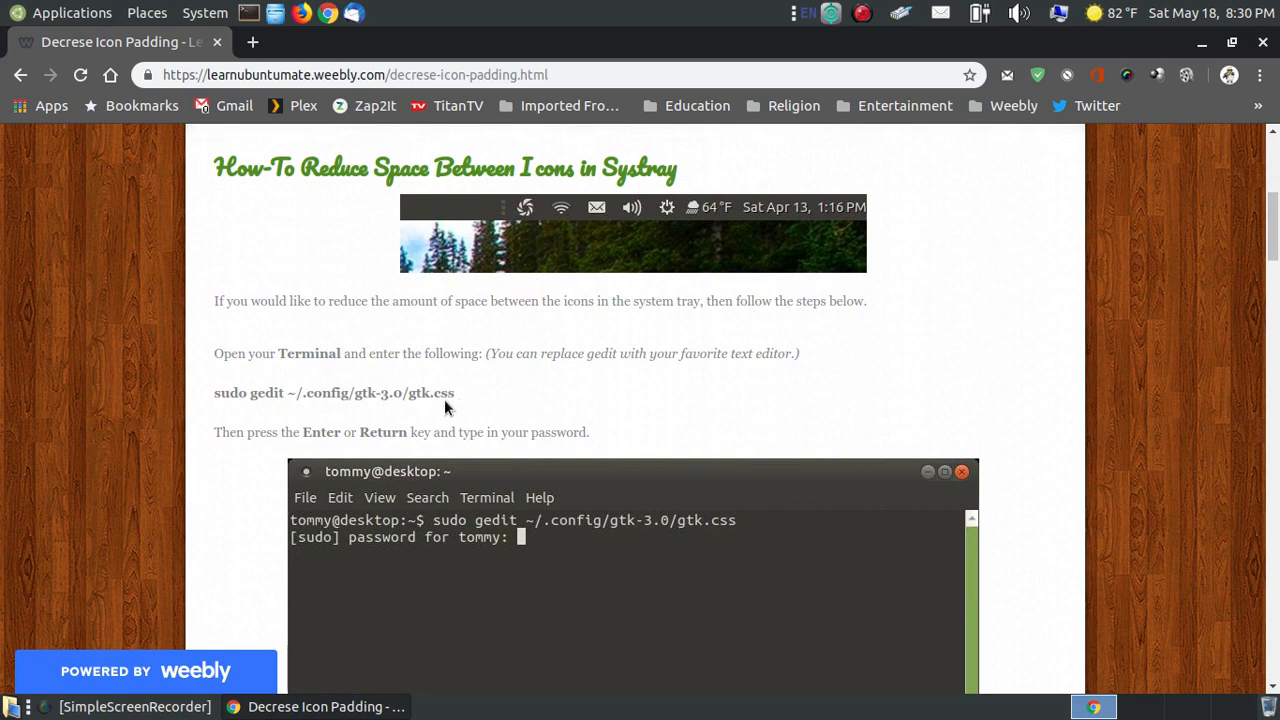
{"action": "mouse_move", "coordinate": [461, 405]}
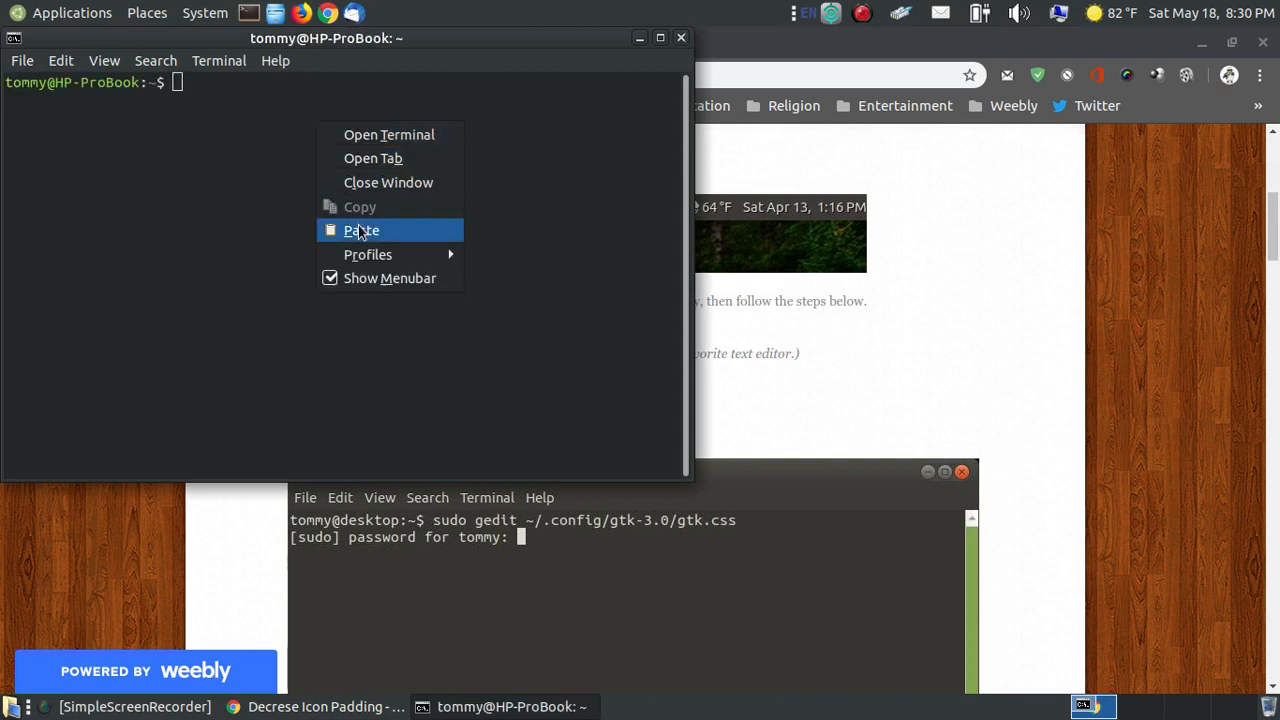
- Paste and run 'sudo gedit ~/.config/gtk-3.0/gtk.css' in the terminal, then submit the sudo password
{"action": "left_click", "coordinate": [362, 230]}
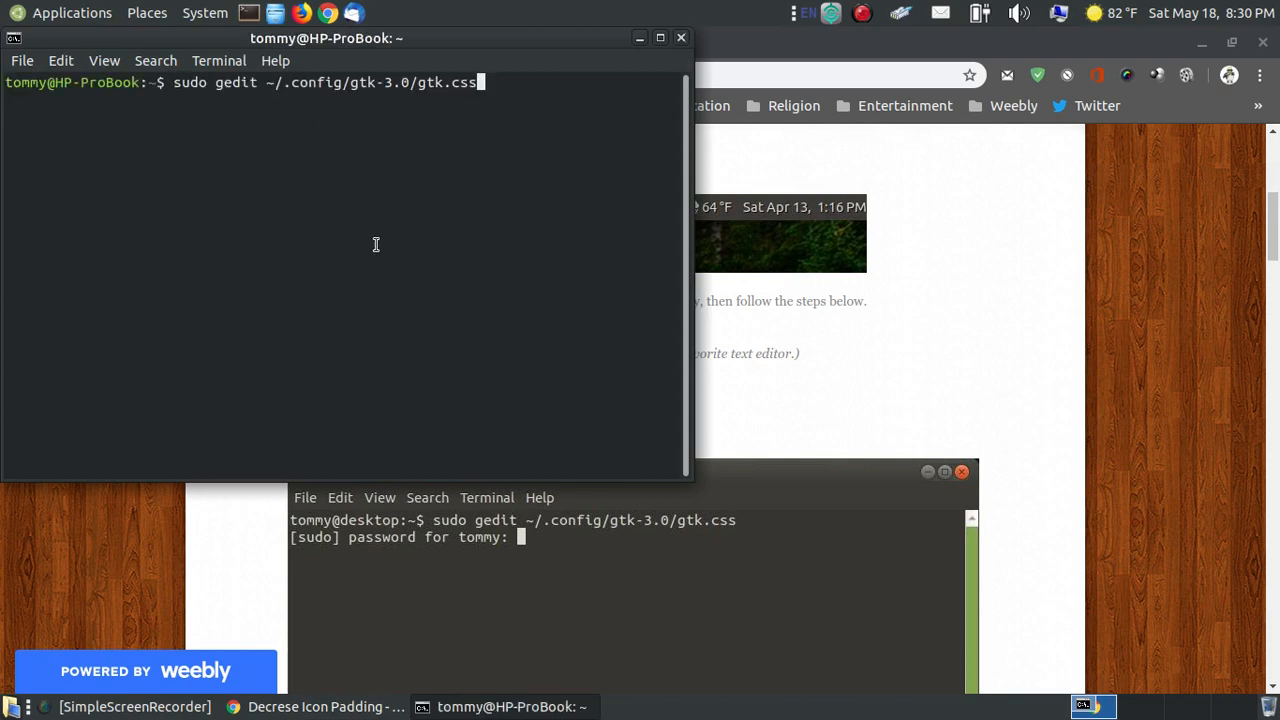
{"action": "key", "text": "Return"}
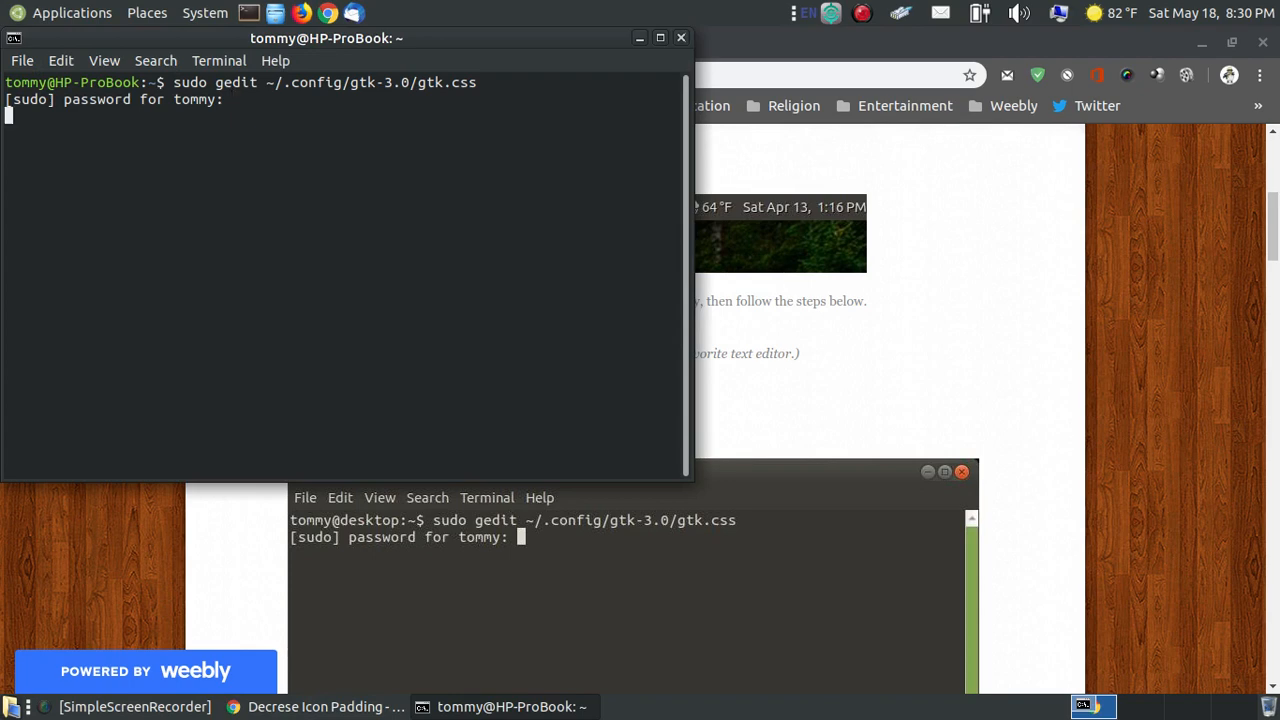
{"action": "key", "text": "Return"}
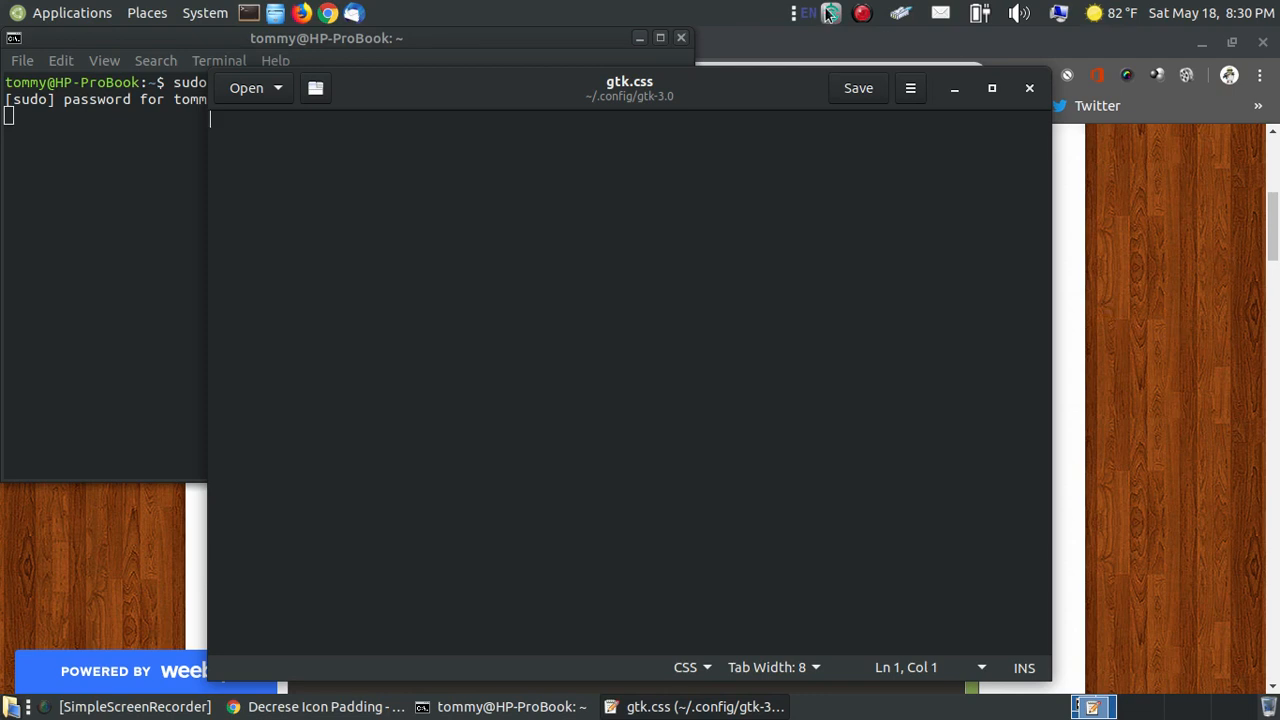
{"action": "mouse_move", "coordinate": [868, 63]}
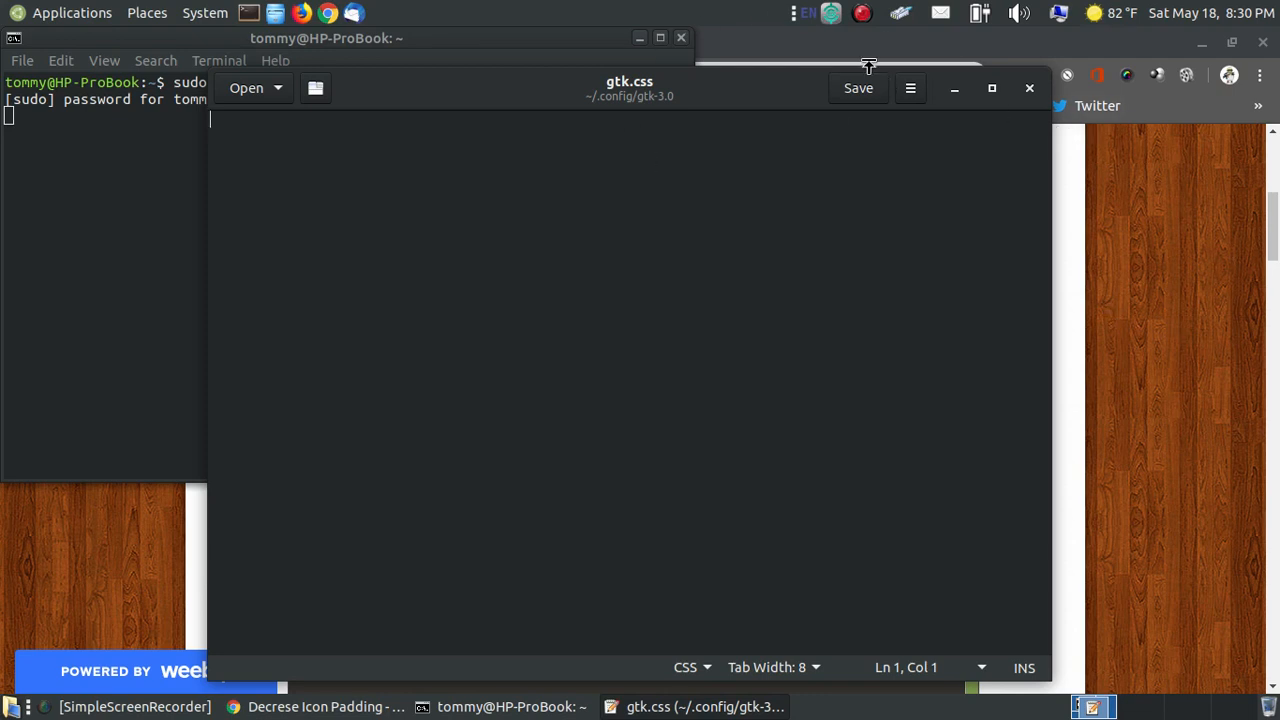
{"action": "mouse_move", "coordinate": [1052, 23]}
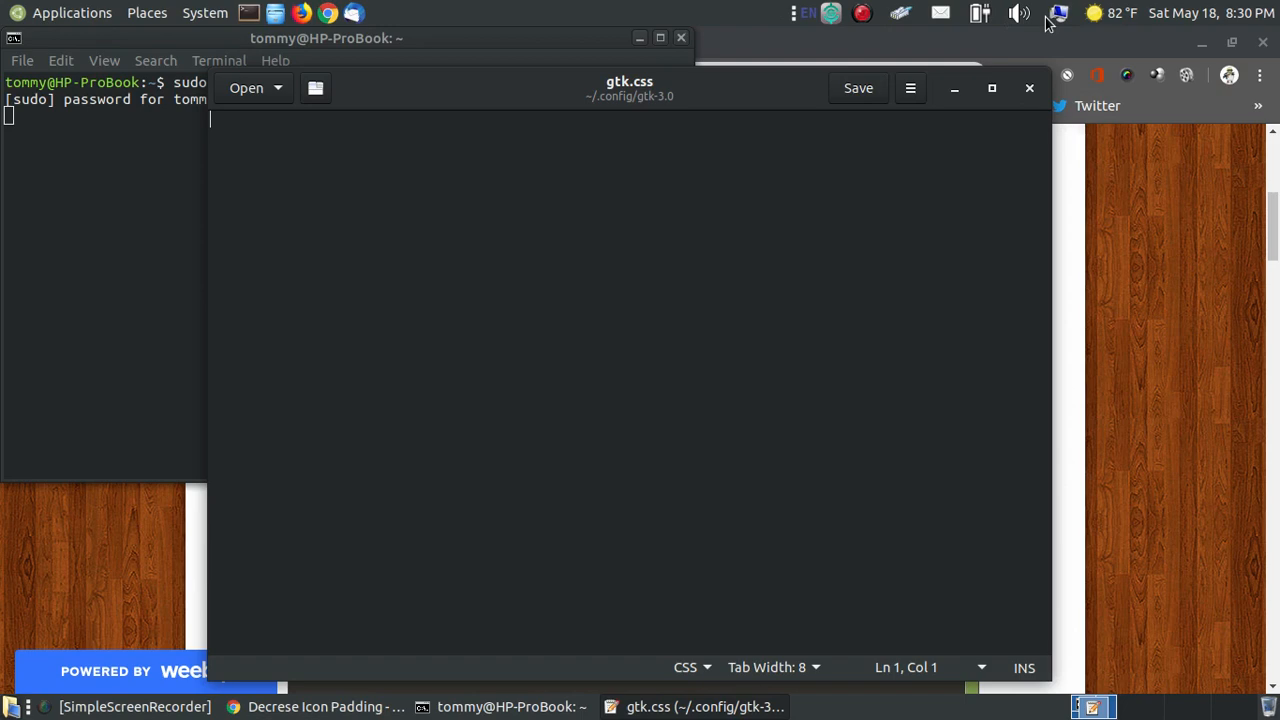
{"action": "mouse_move", "coordinate": [1028, 30]}
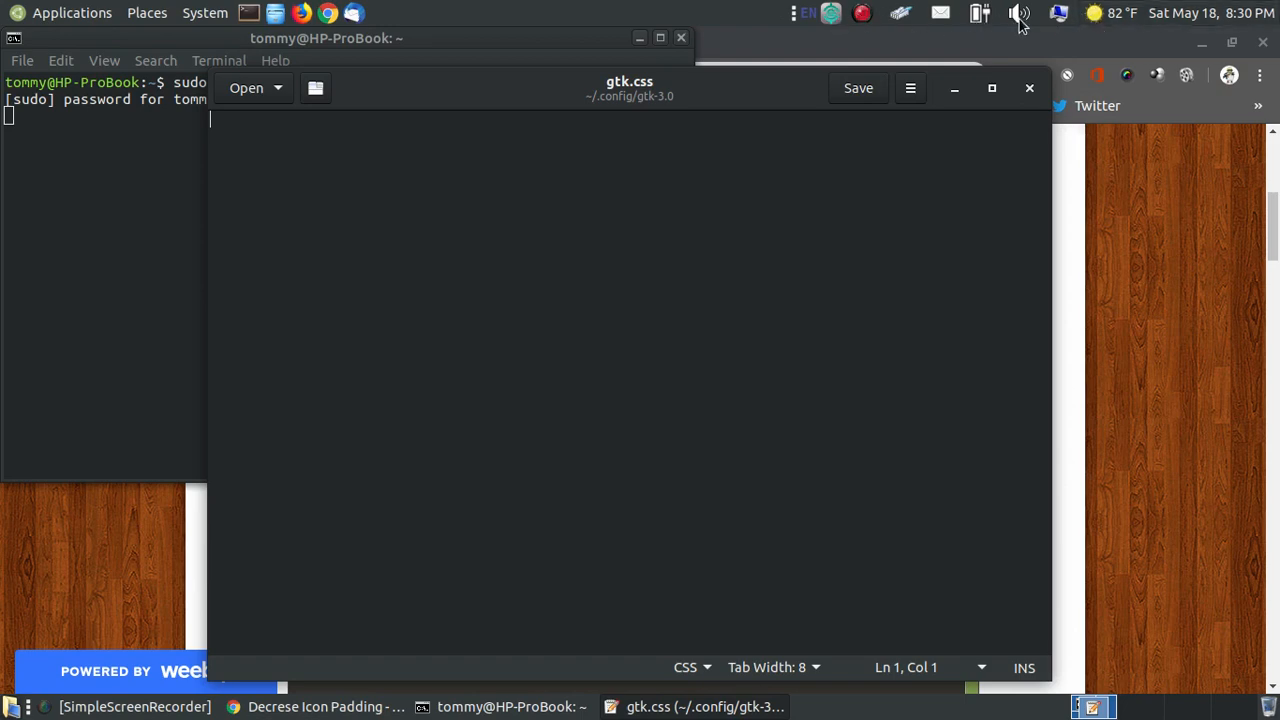
{"action": "mouse_move", "coordinate": [1053, 18]}
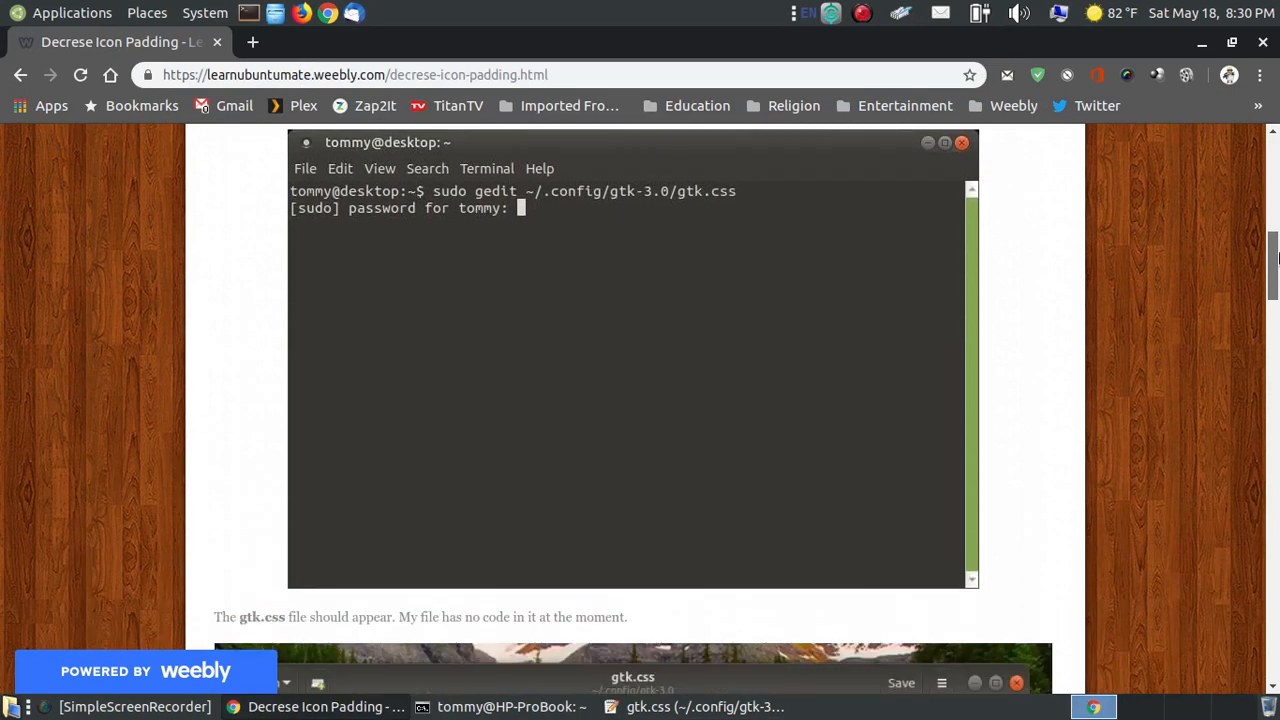
- Scroll past the '.mate-panel-menu-bar menuitem' code block and the 'Then Save' step
{"action": "scroll", "scroll_direction": "down", "scroll_amount": 3}
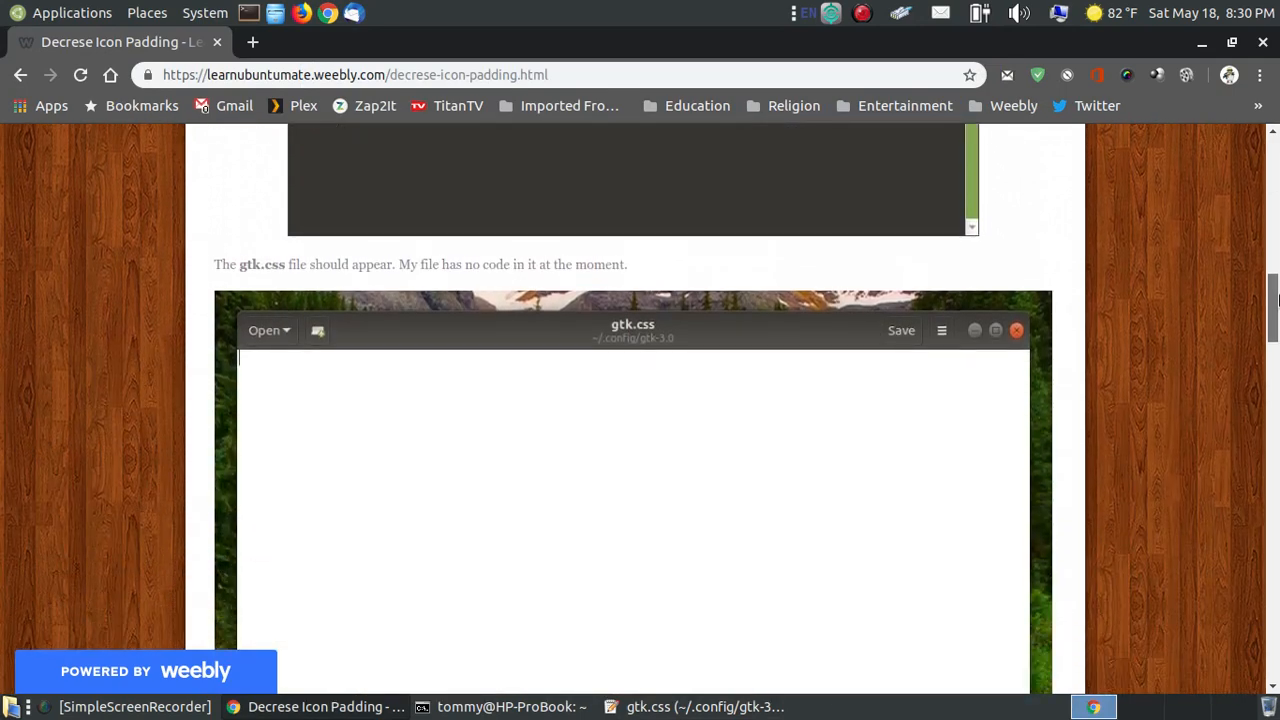
{"action": "scroll", "scroll_direction": "down", "scroll_amount": 3}
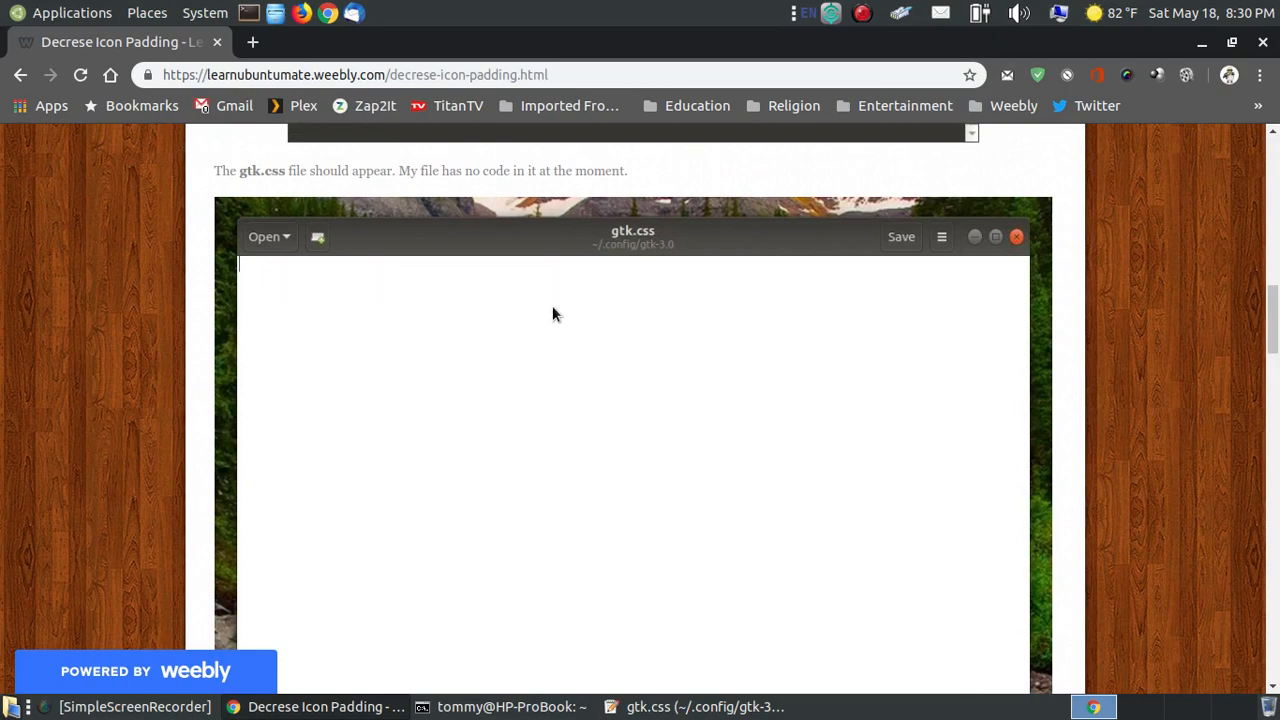
{"action": "scroll", "scroll_direction": "down", "scroll_amount": 3}
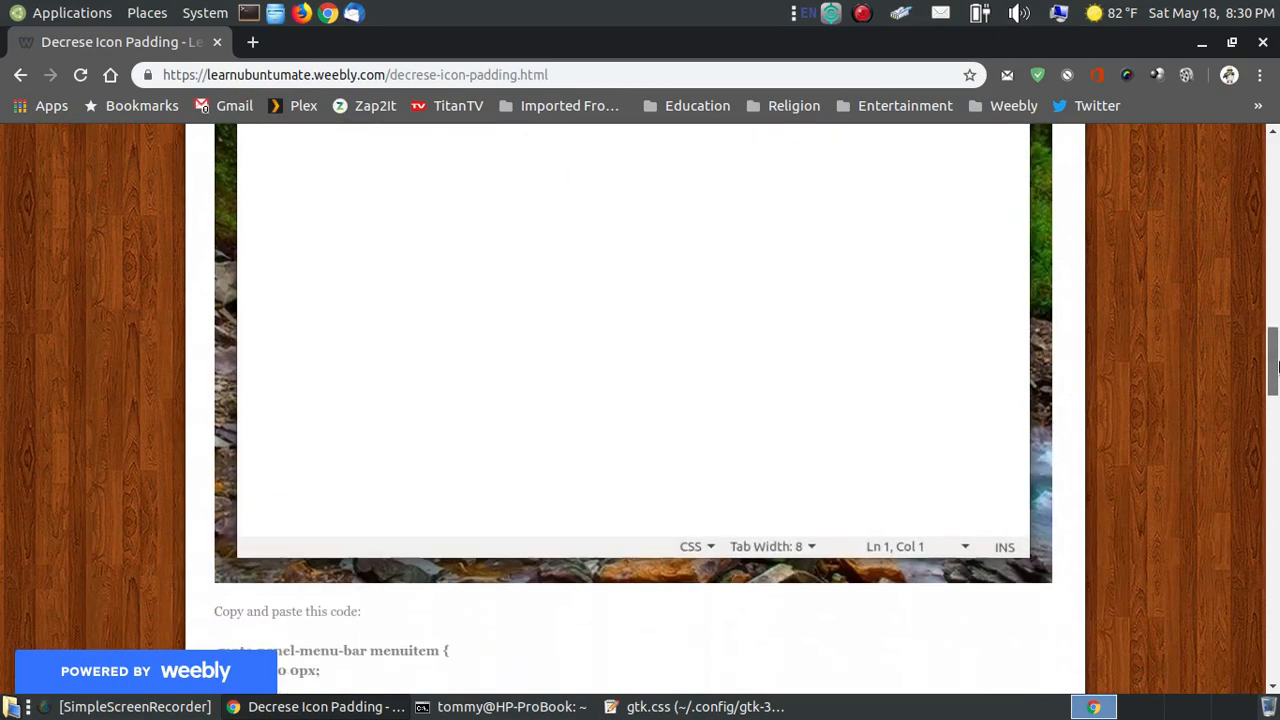
{"action": "scroll", "scroll_direction": "down", "scroll_amount": 3}
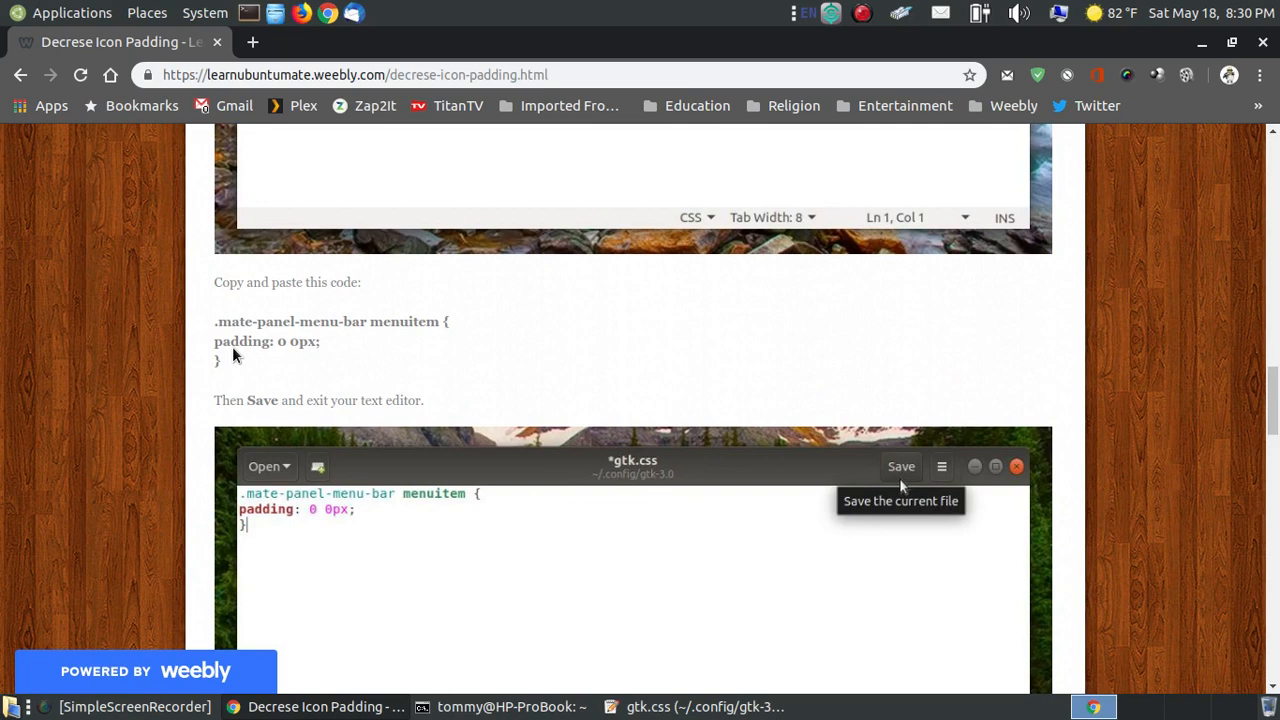
{"action": "scroll", "scroll_direction": "down", "scroll_amount": 3}
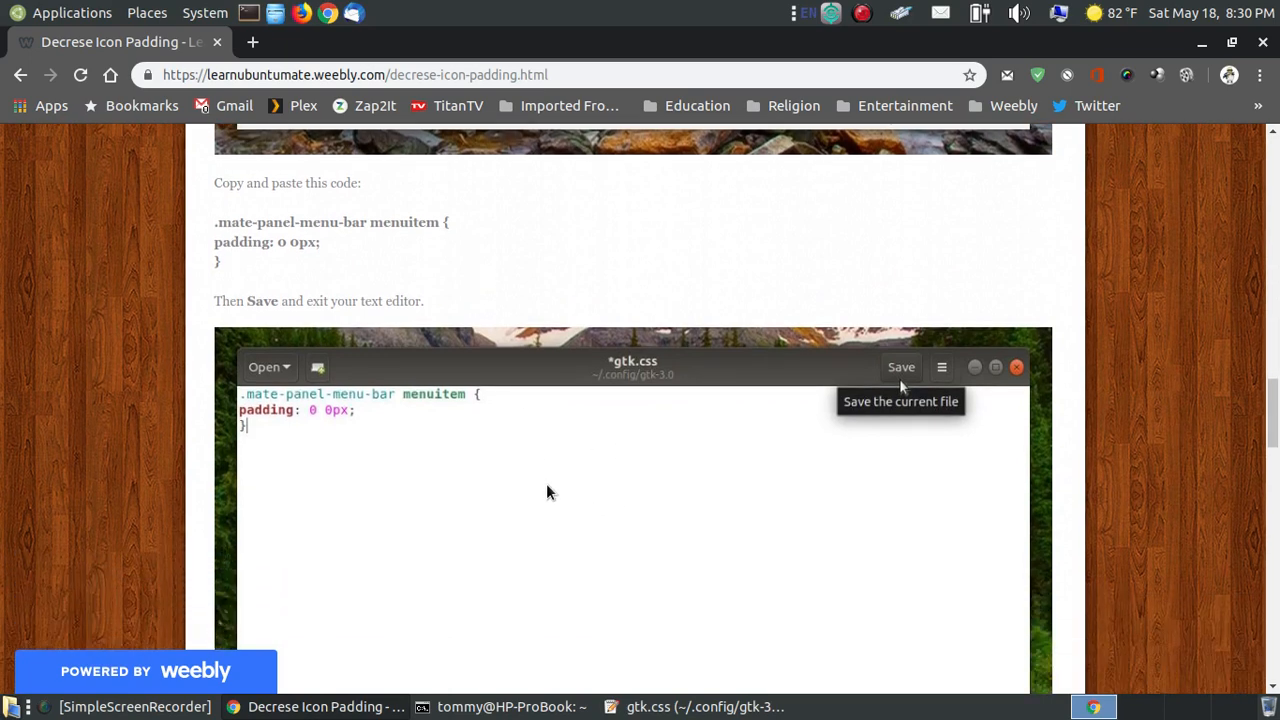
{"action": "mouse_move", "coordinate": [158, 105]}
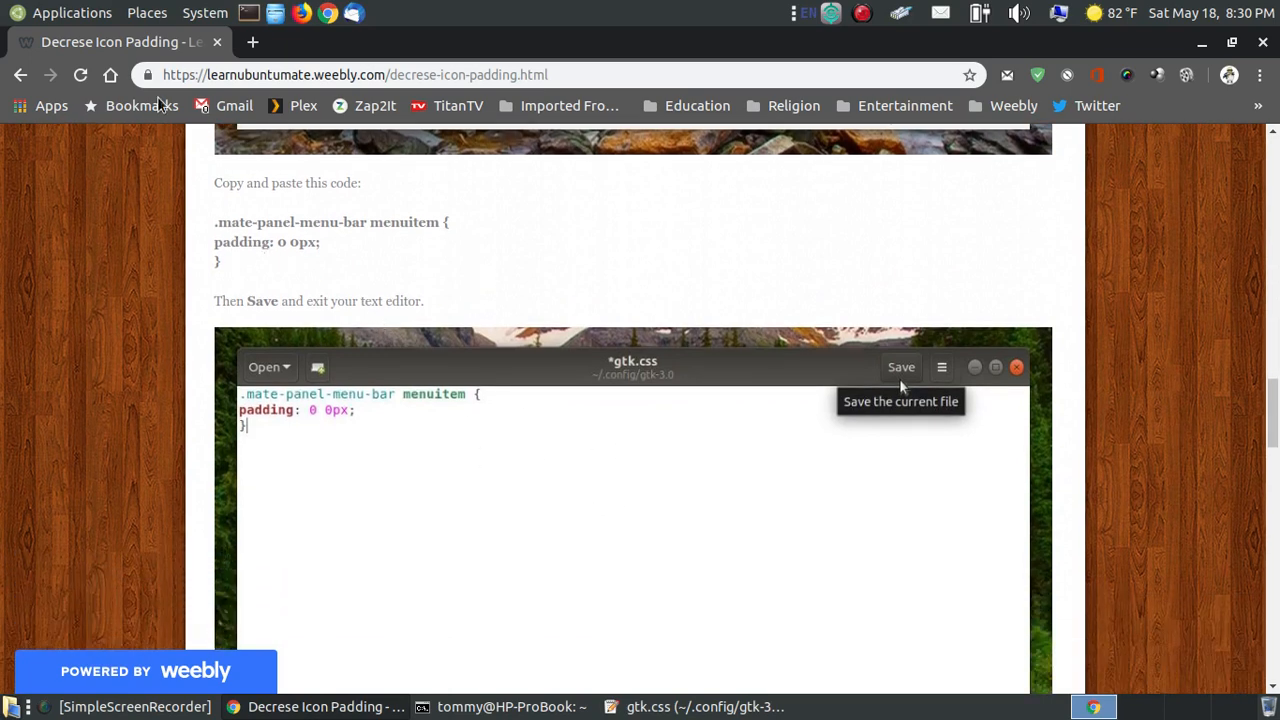
{"action": "mouse_move", "coordinate": [25, 75]}
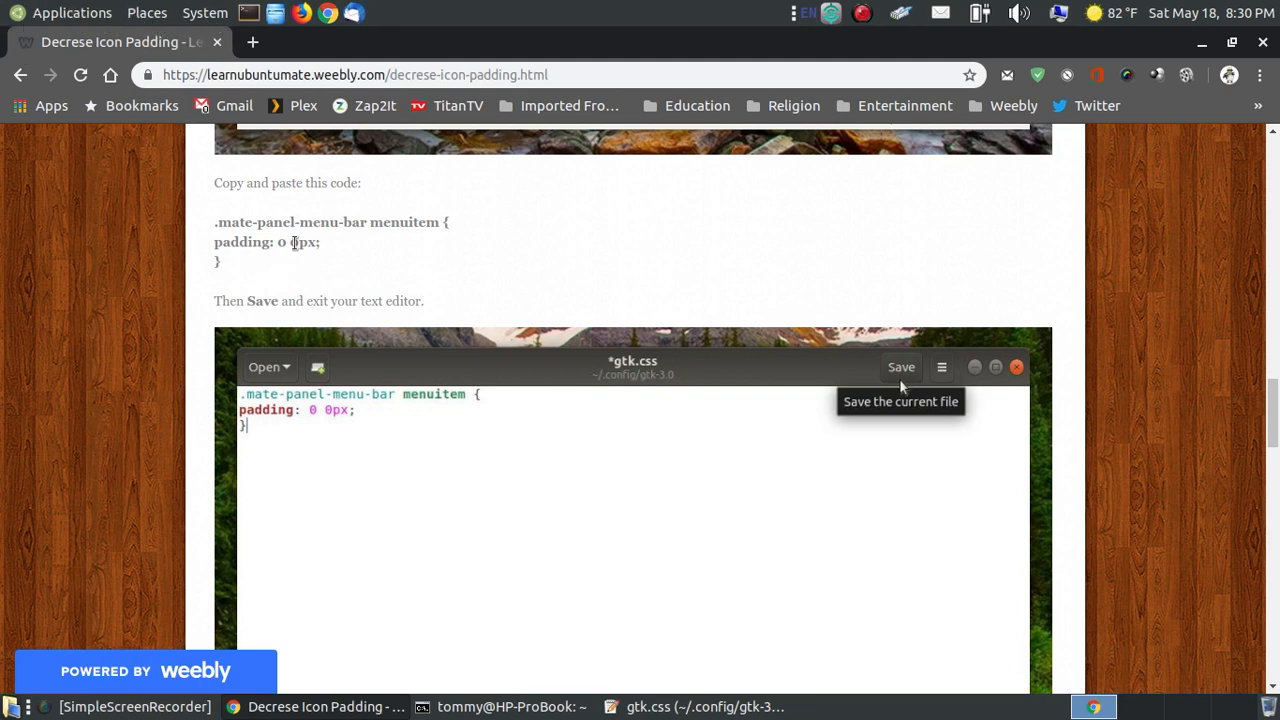
{"action": "mouse_move", "coordinate": [866, 213]}
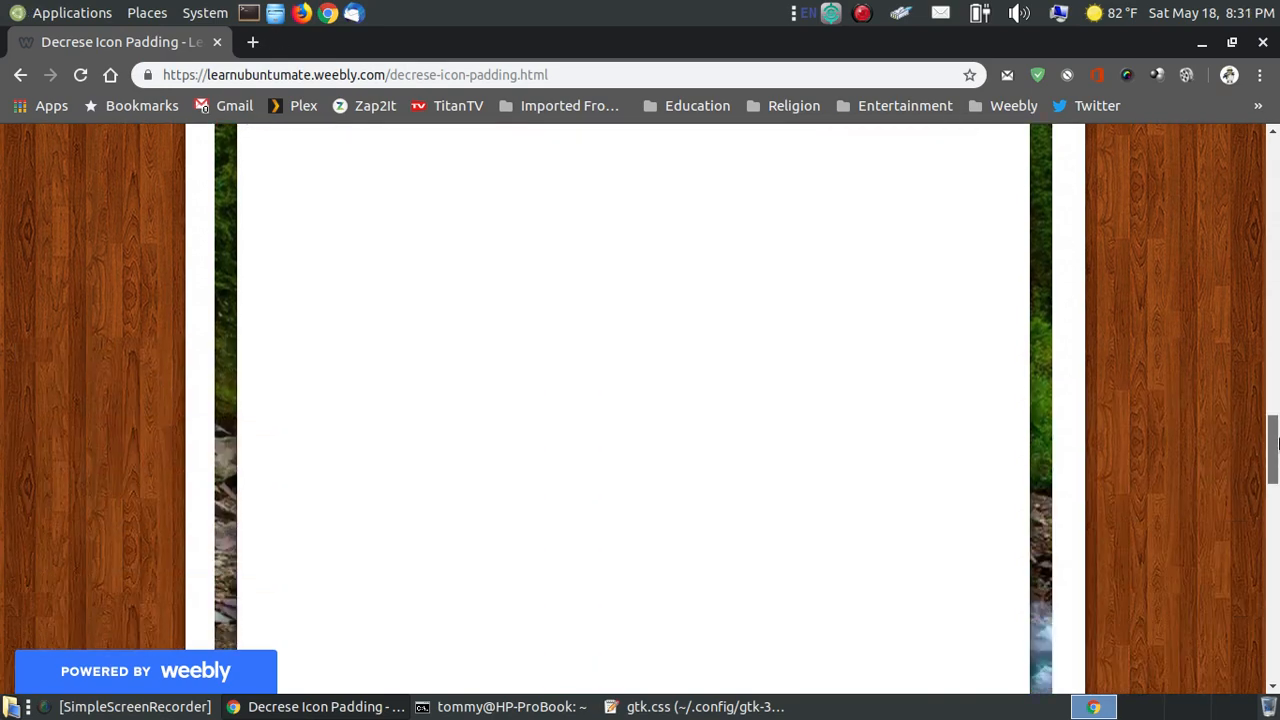
- Highlight the #fast-user-switch-menubar padding-left/padding-right code block for copying
{"action": "scroll", "scroll_direction": "down", "scroll_amount": 3}
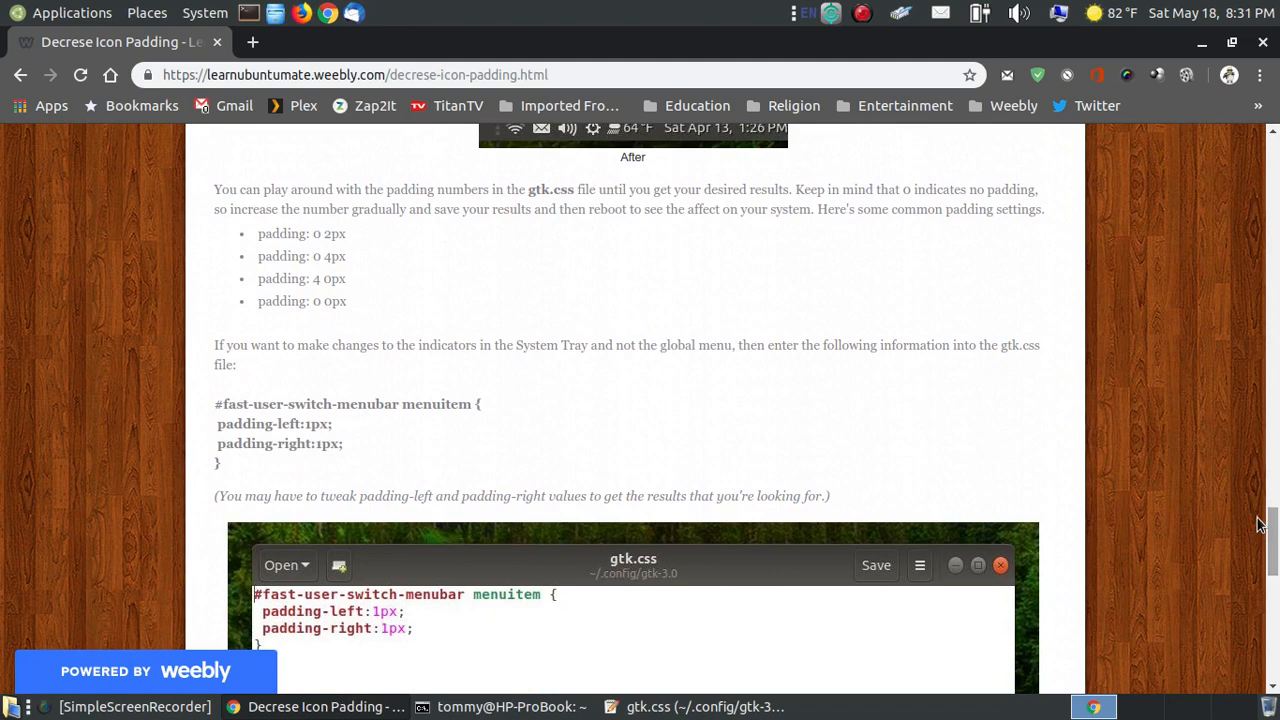
{"action": "scroll", "scroll_direction": "down", "scroll_amount": 3}
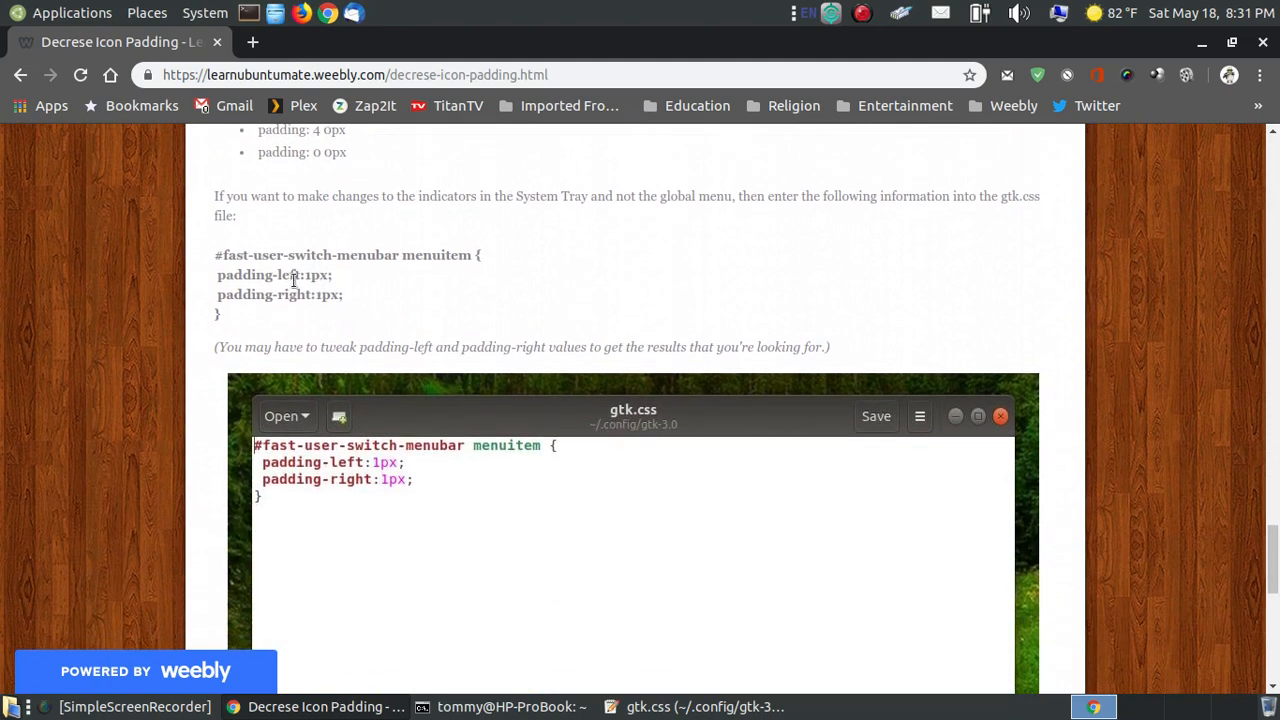
{"action": "mouse_move", "coordinate": [240, 325]}
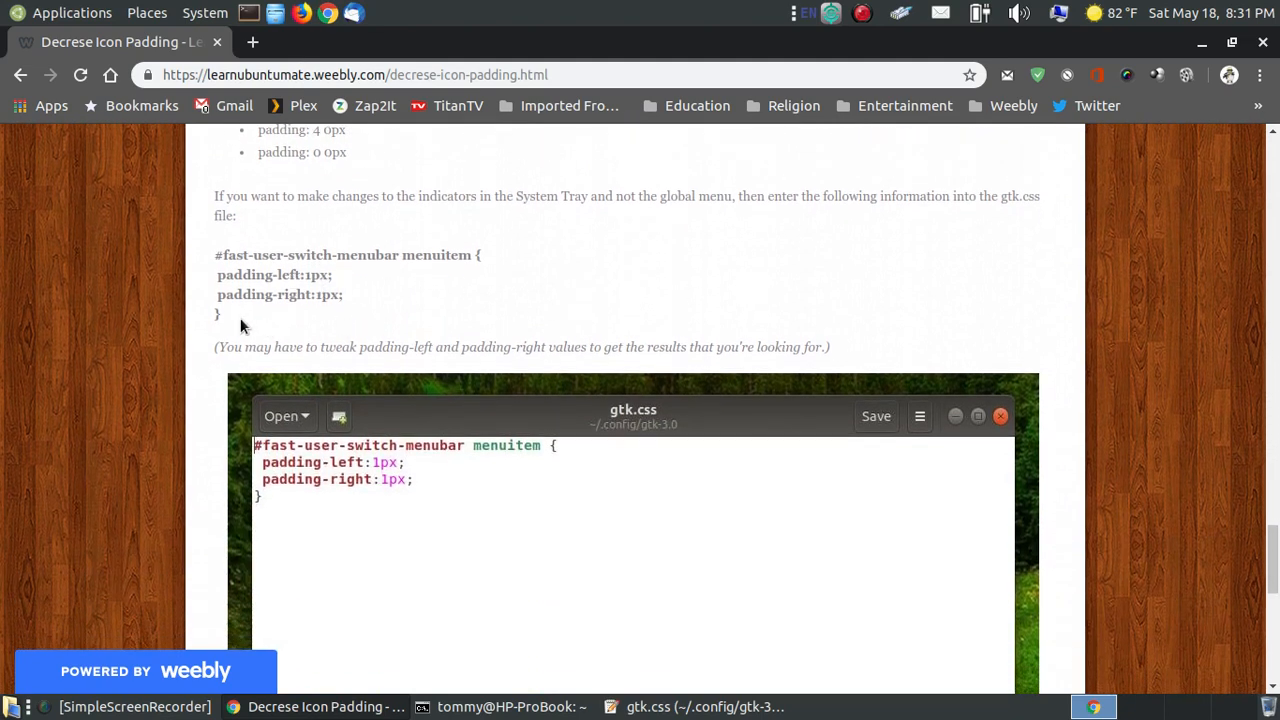
{"action": "left_click_drag", "start_coordinate": [214, 254], "coordinate": [347, 313]}
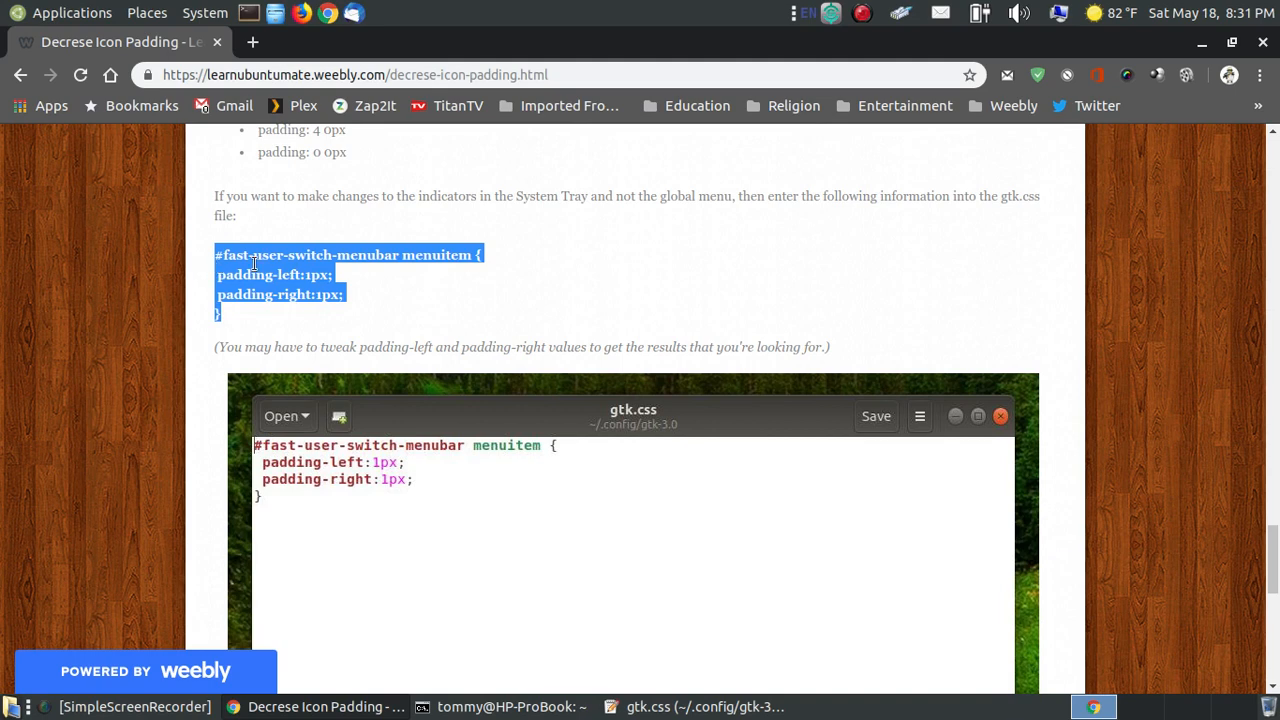
{"action": "mouse_move", "coordinate": [702, 714]}
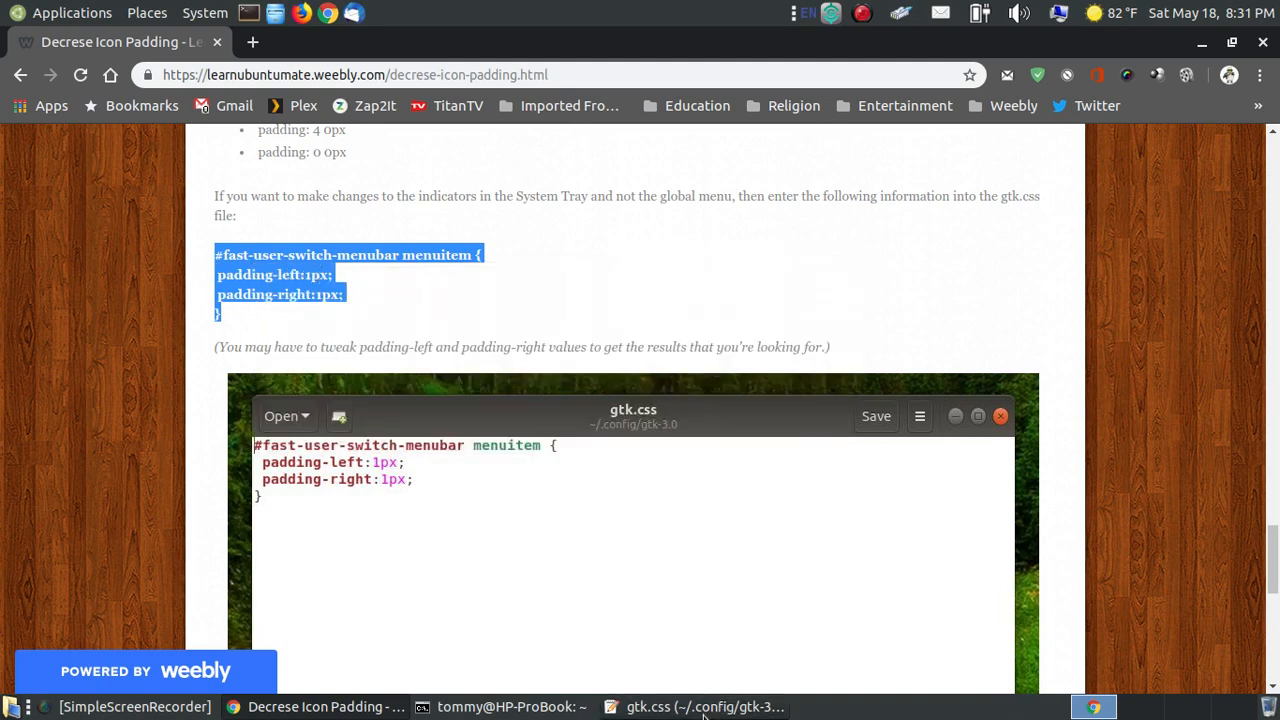
- Paste the fast-user-switch-menubar padding rule into the empty gtk.css and save it
{"action": "right_click", "coordinate": [390, 283]}
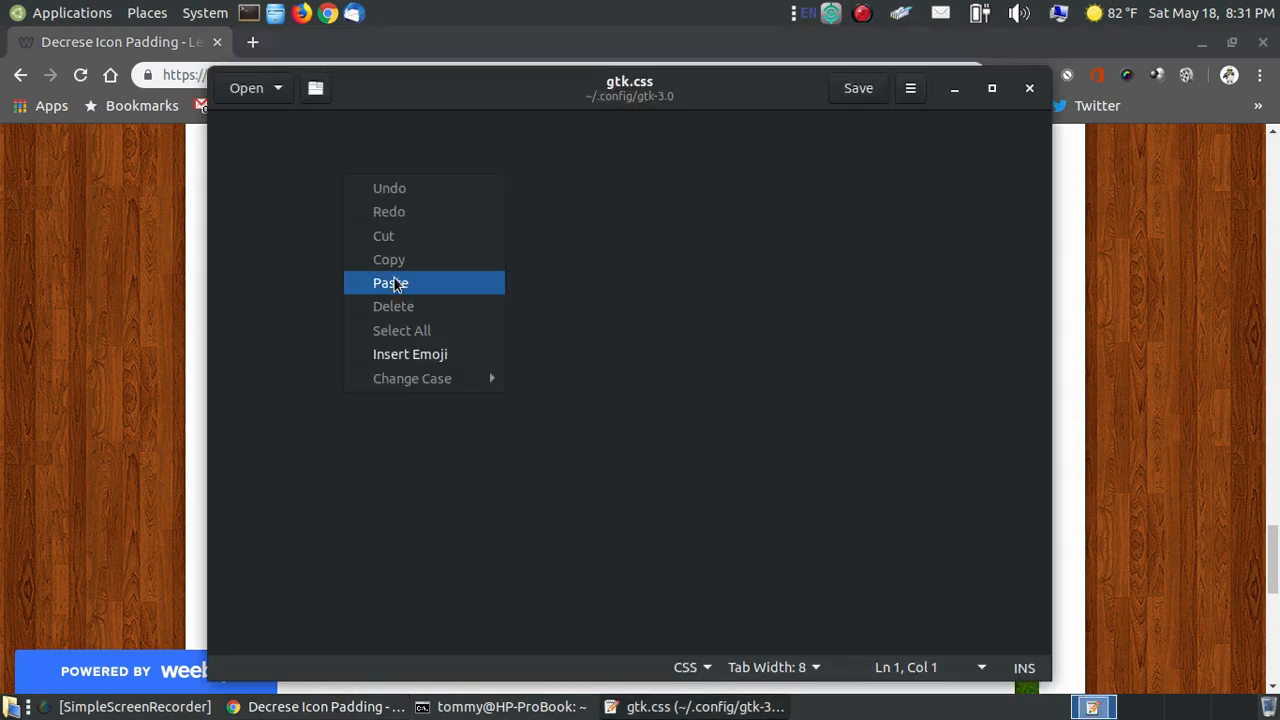
{"action": "left_click", "coordinate": [390, 282]}
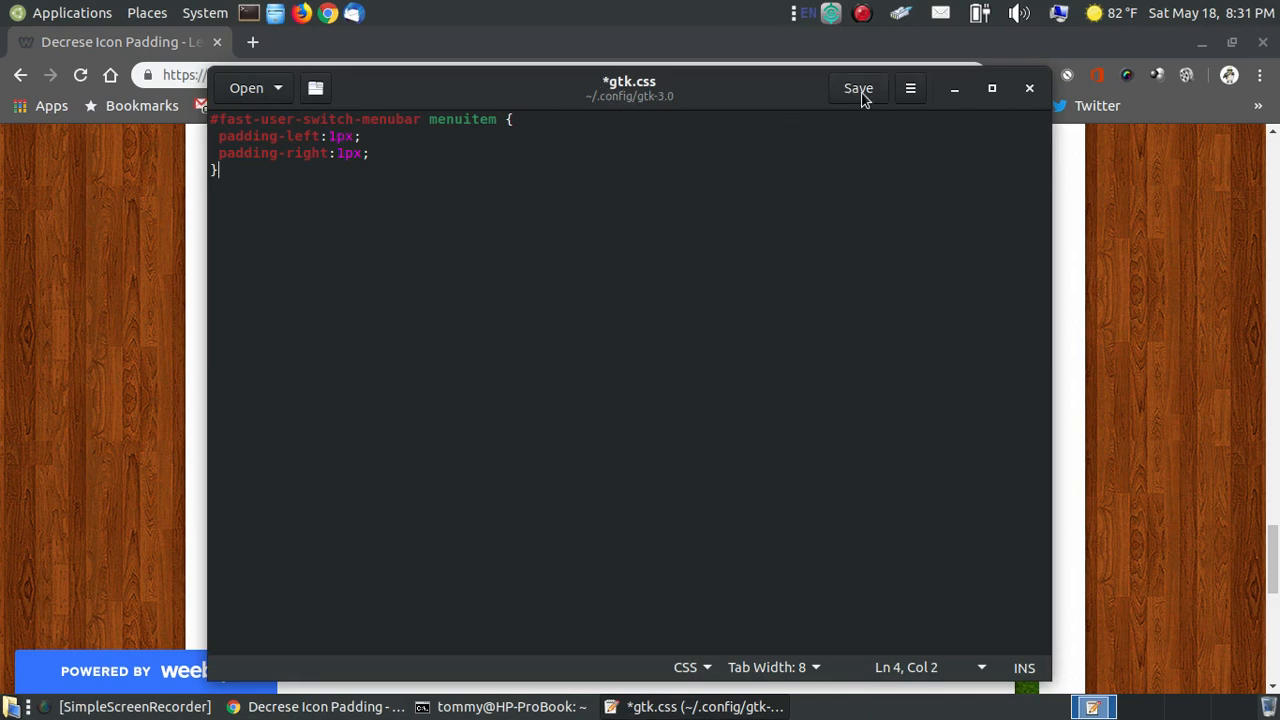
{"action": "left_click", "coordinate": [858, 88]}
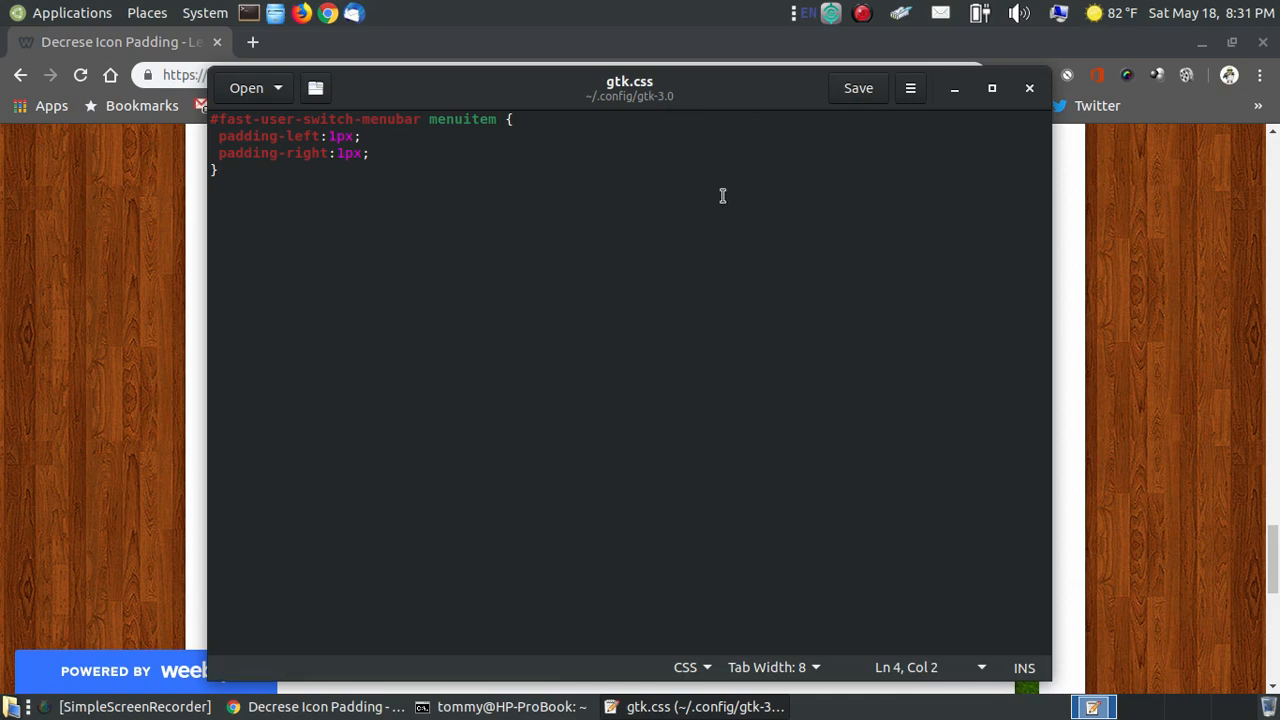
{"action": "mouse_move", "coordinate": [947, 157]}
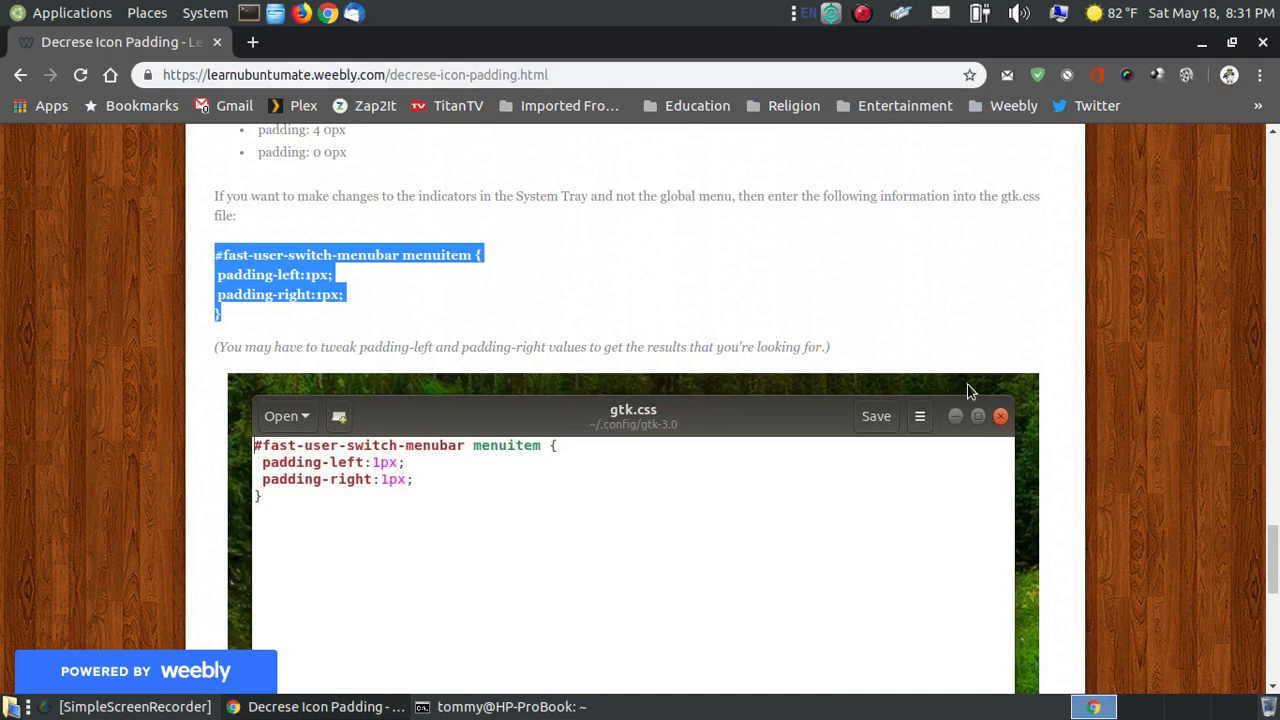
{"action": "mouse_move", "coordinate": [1087, 35]}
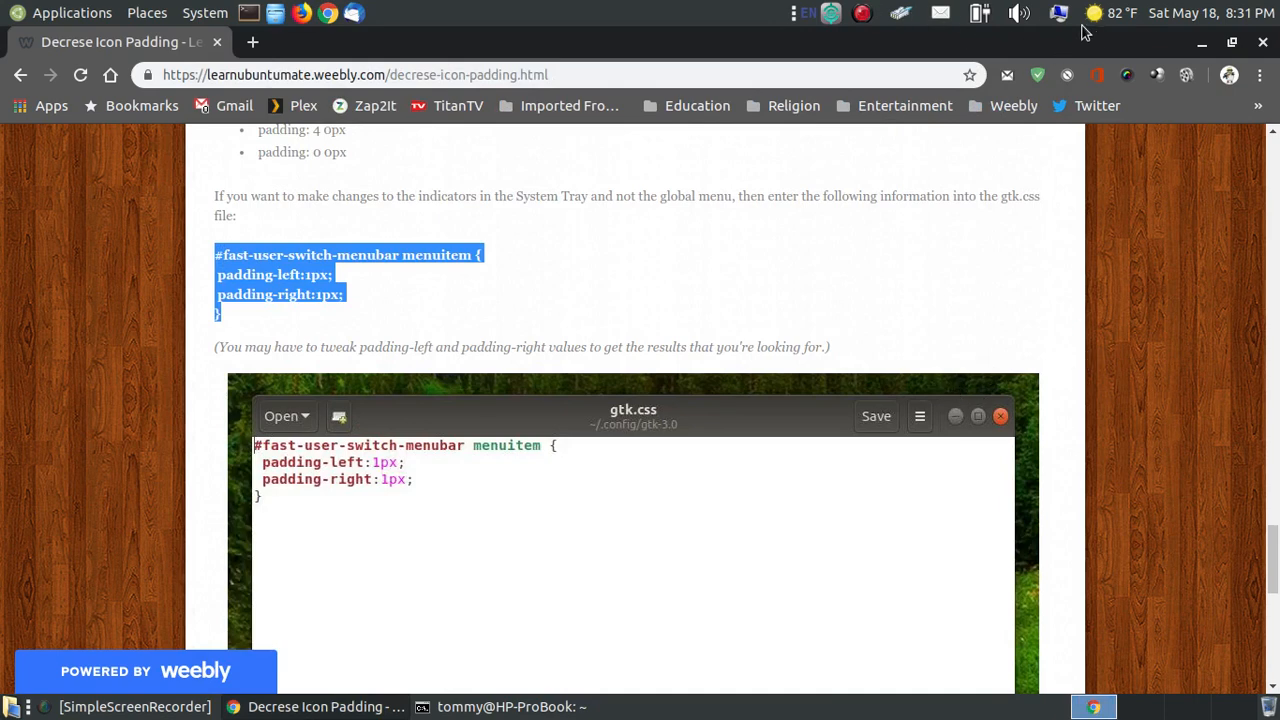
{"action": "mouse_move", "coordinate": [945, 27]}
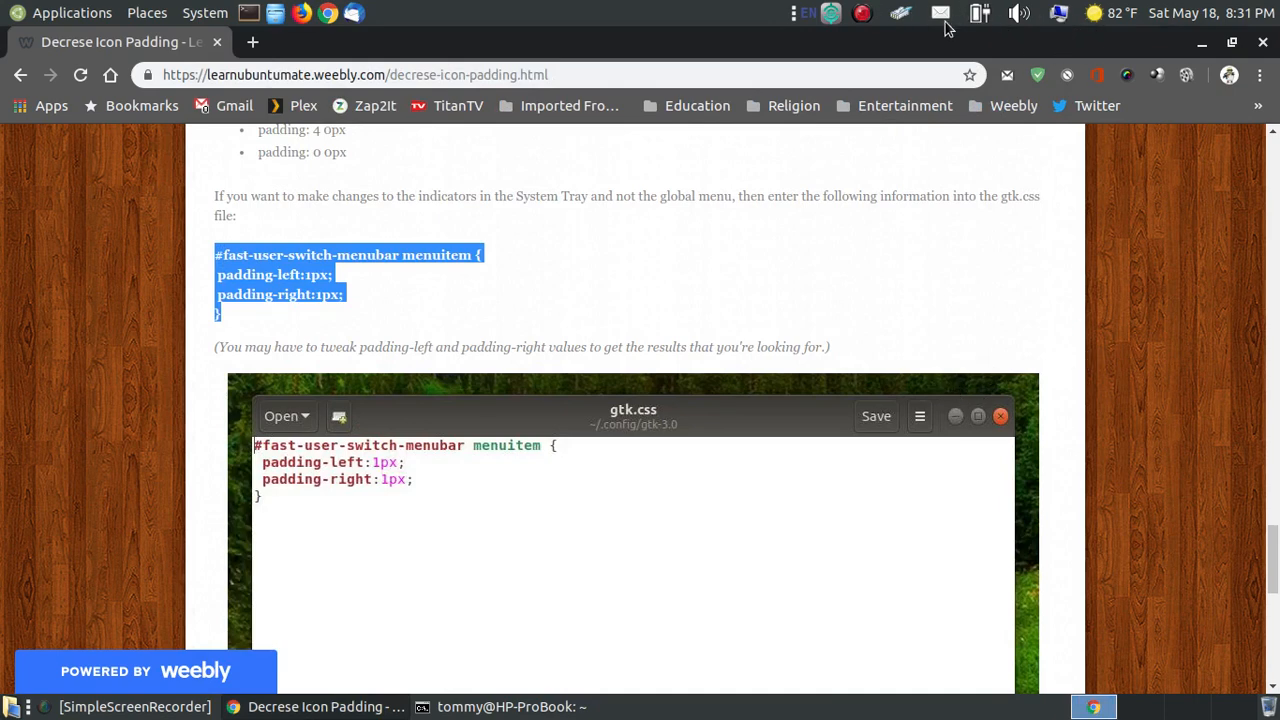
{"action": "mouse_move", "coordinate": [1091, 348]}
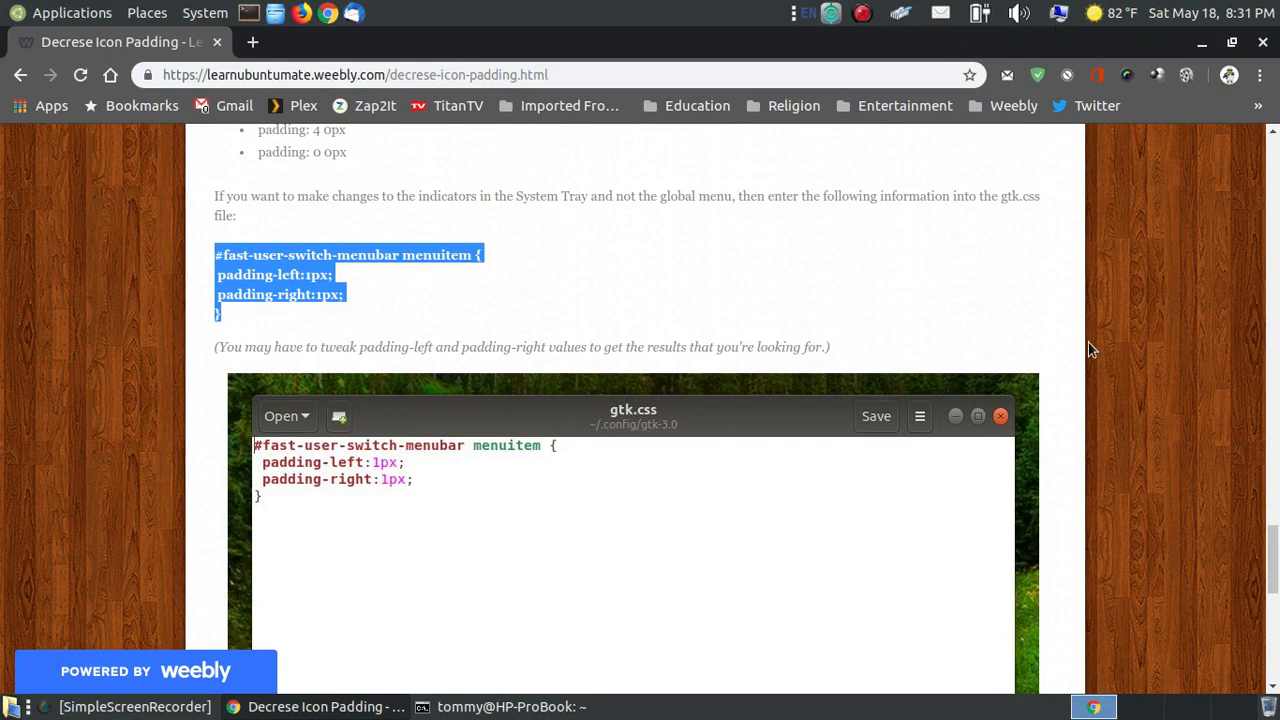
- Scroll to the tutorial's closing results screenshots and 'Take care!' sign-off
{"action": "scroll", "scroll_direction": "down", "scroll_amount": 3}
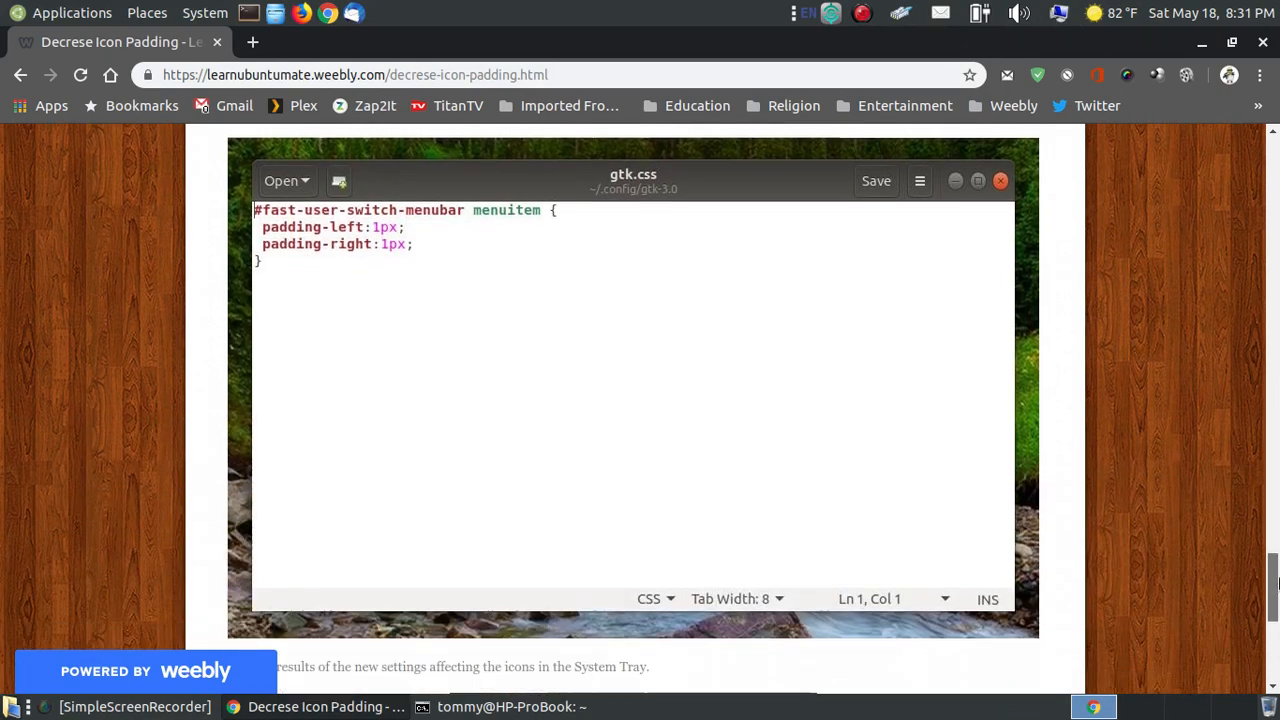
{"action": "scroll", "scroll_direction": "down", "scroll_amount": 3}
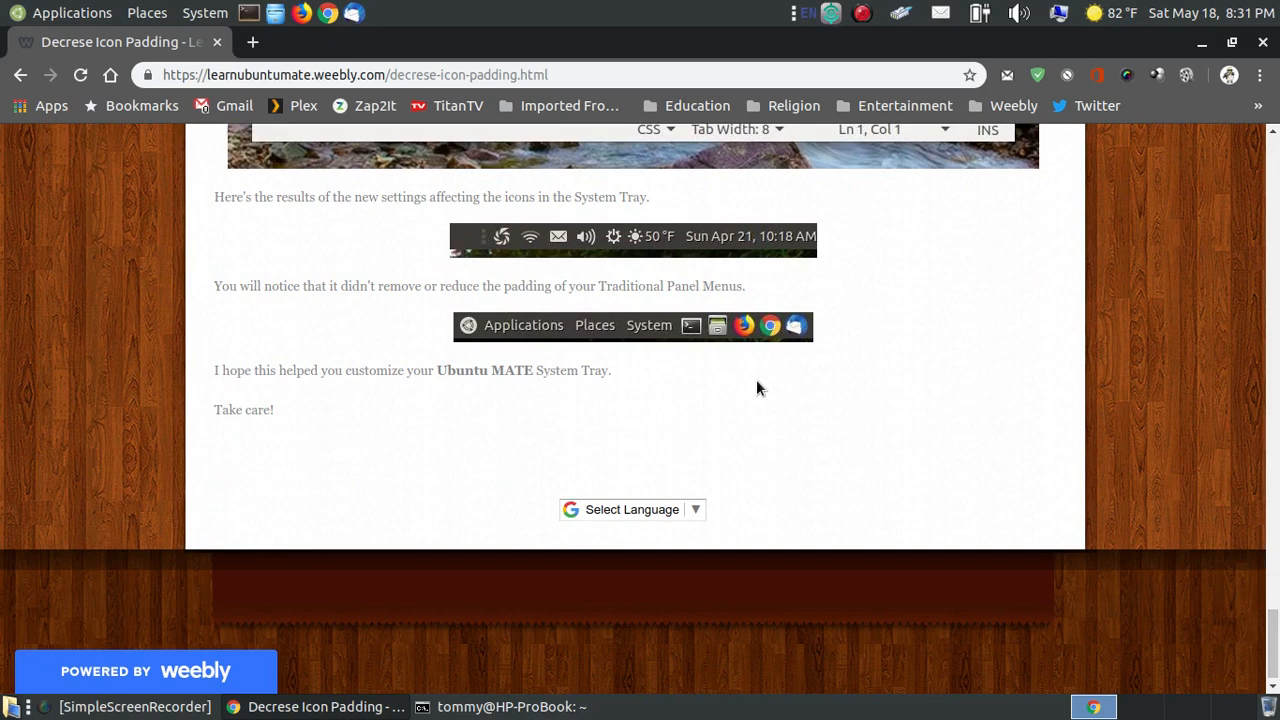
{"action": "mouse_move", "coordinate": [570, 320]}
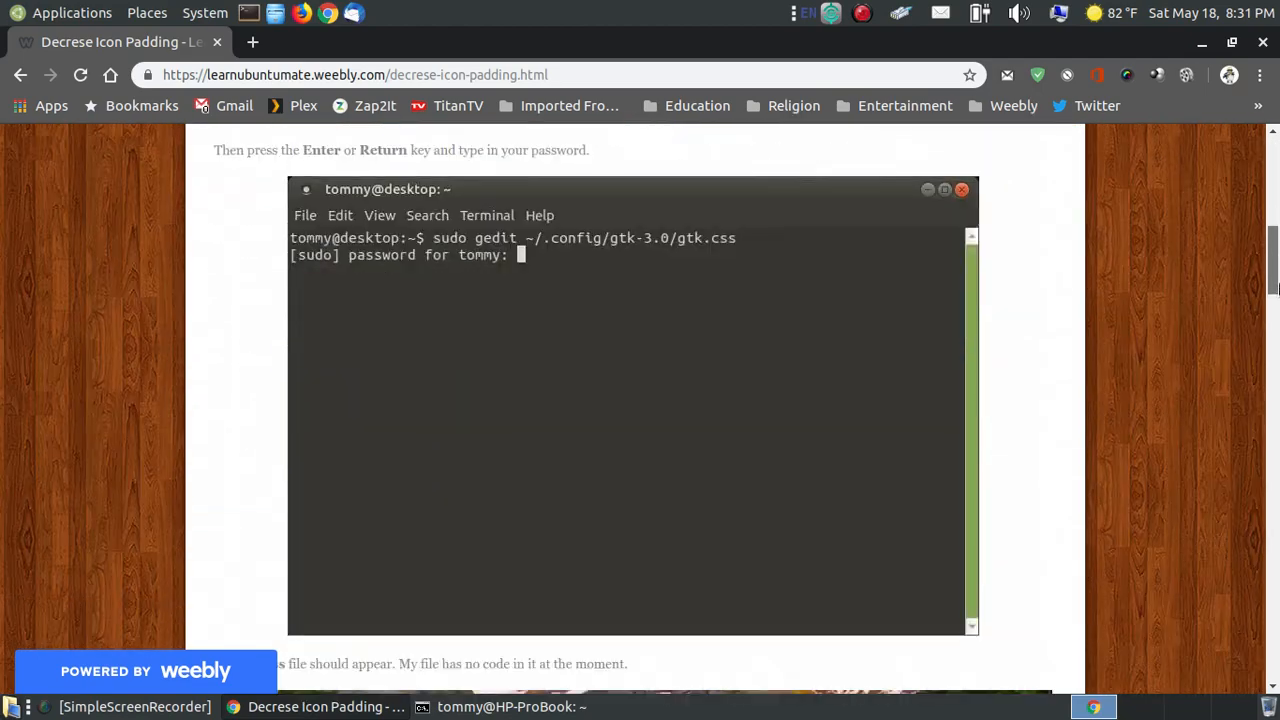
{"action": "scroll", "scroll_direction": "up", "scroll_amount": 3}
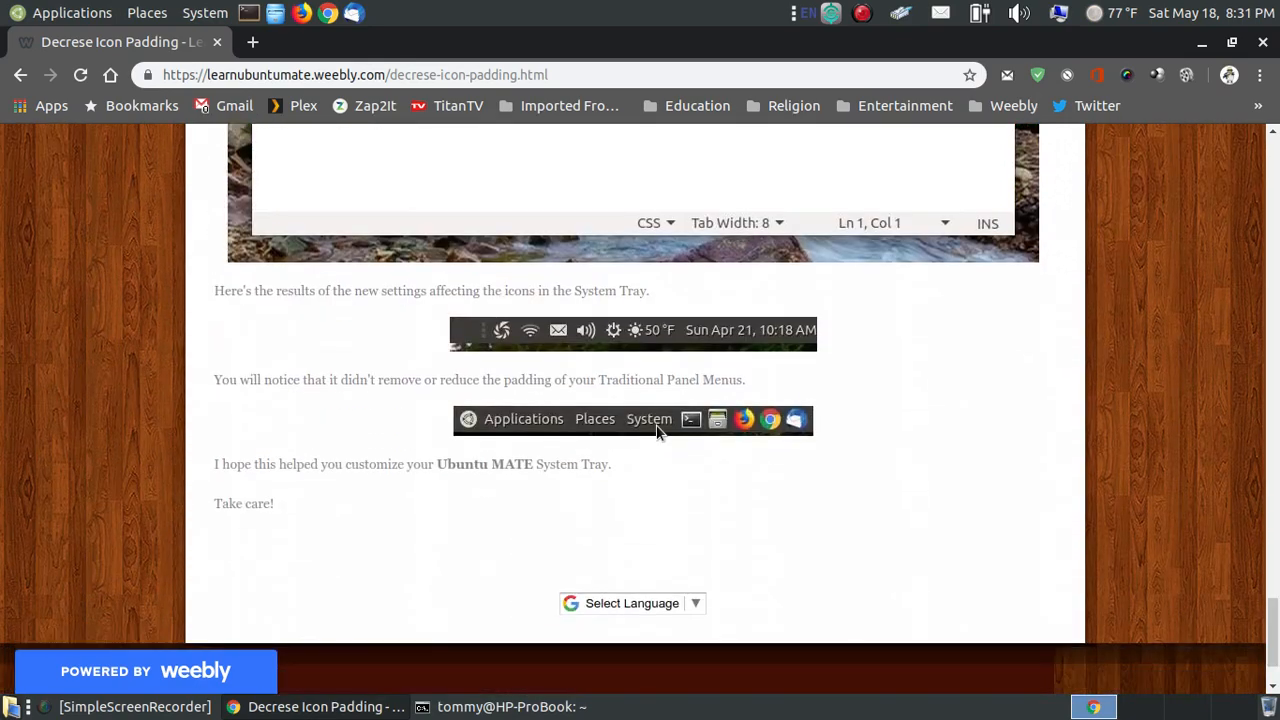
{"action": "mouse_move", "coordinate": [599, 383]}
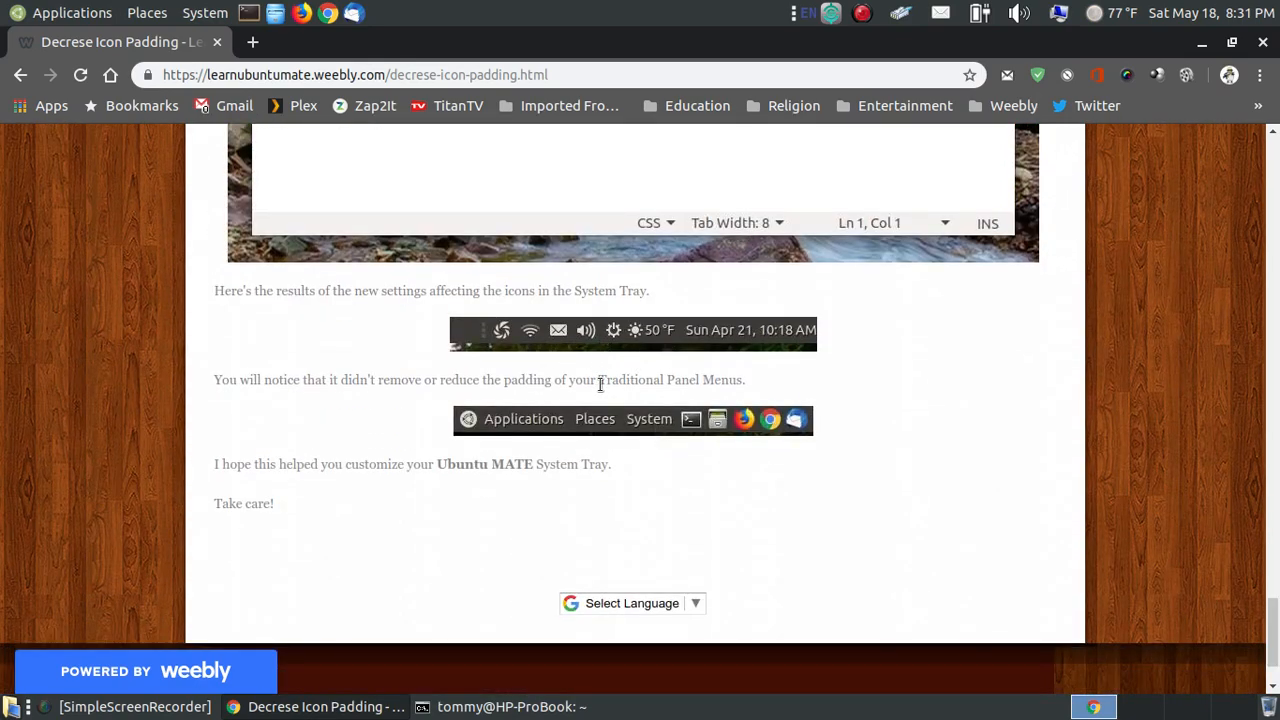
{"action": "mouse_move", "coordinate": [520, 449]}
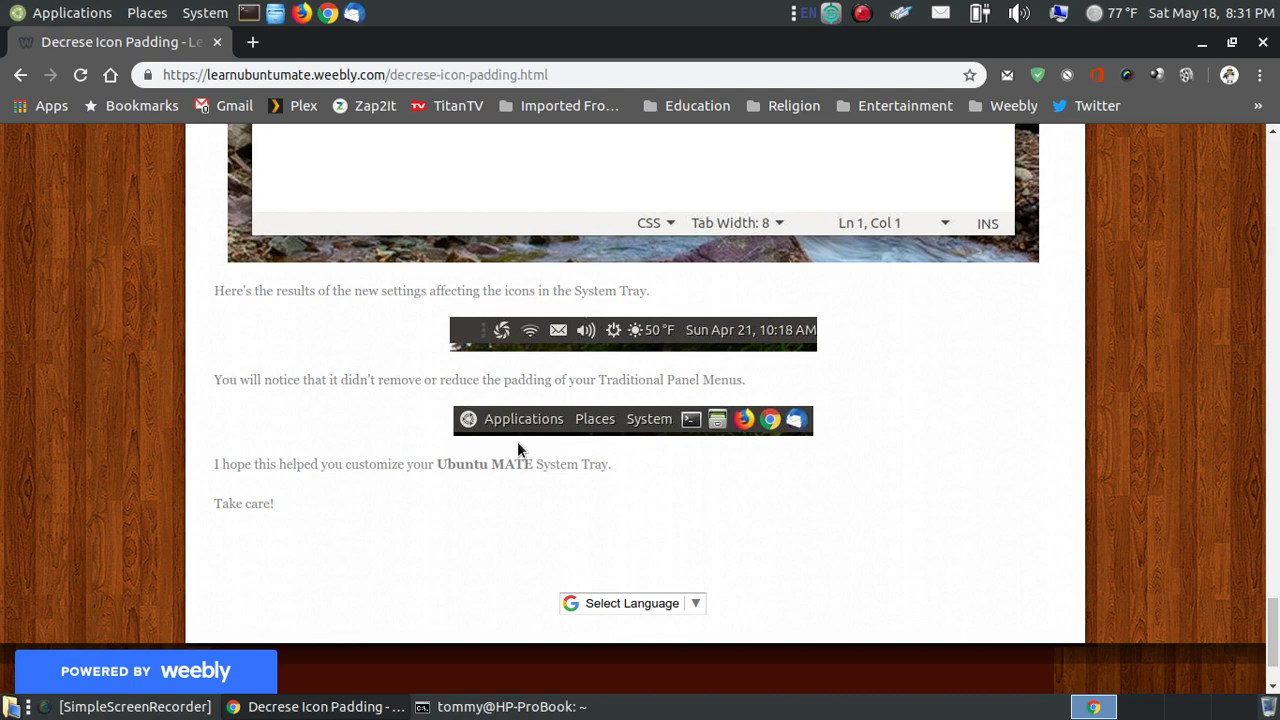
{"action": "mouse_move", "coordinate": [531, 430]}
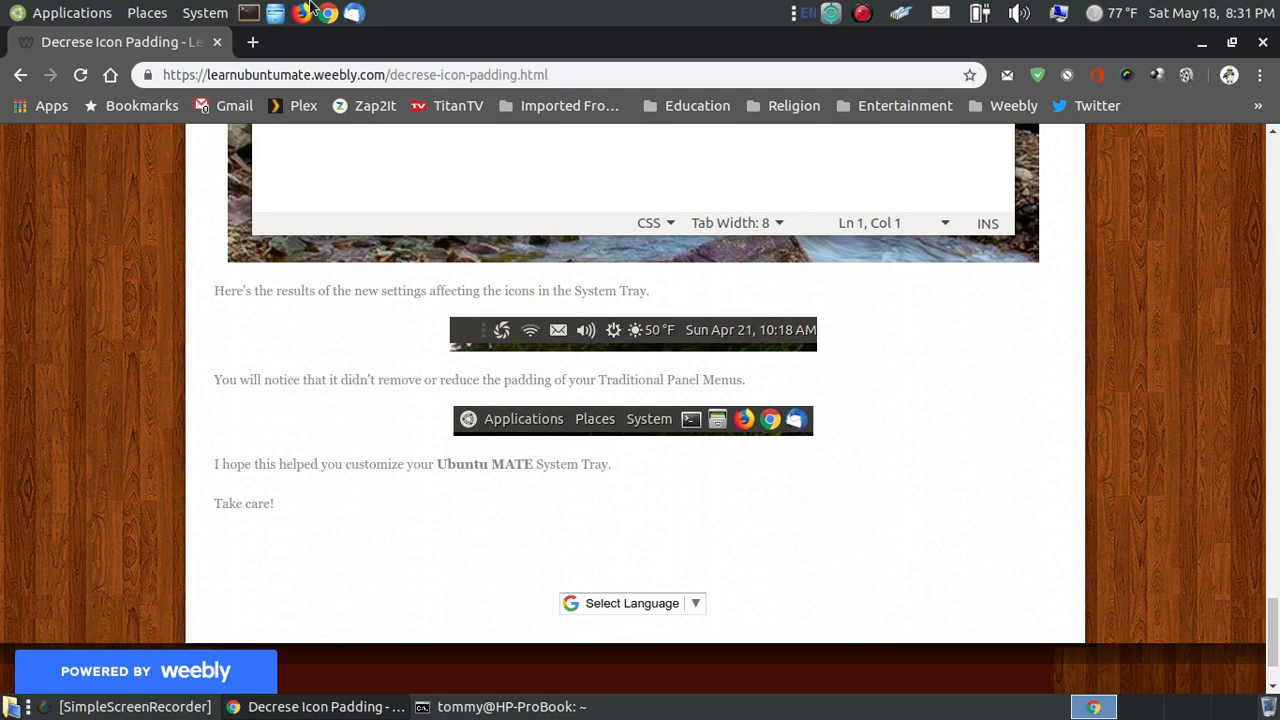
- Launch Screenshot from the Applications menu and capture the whole screen
{"action": "left_click", "coordinate": [71, 12]}
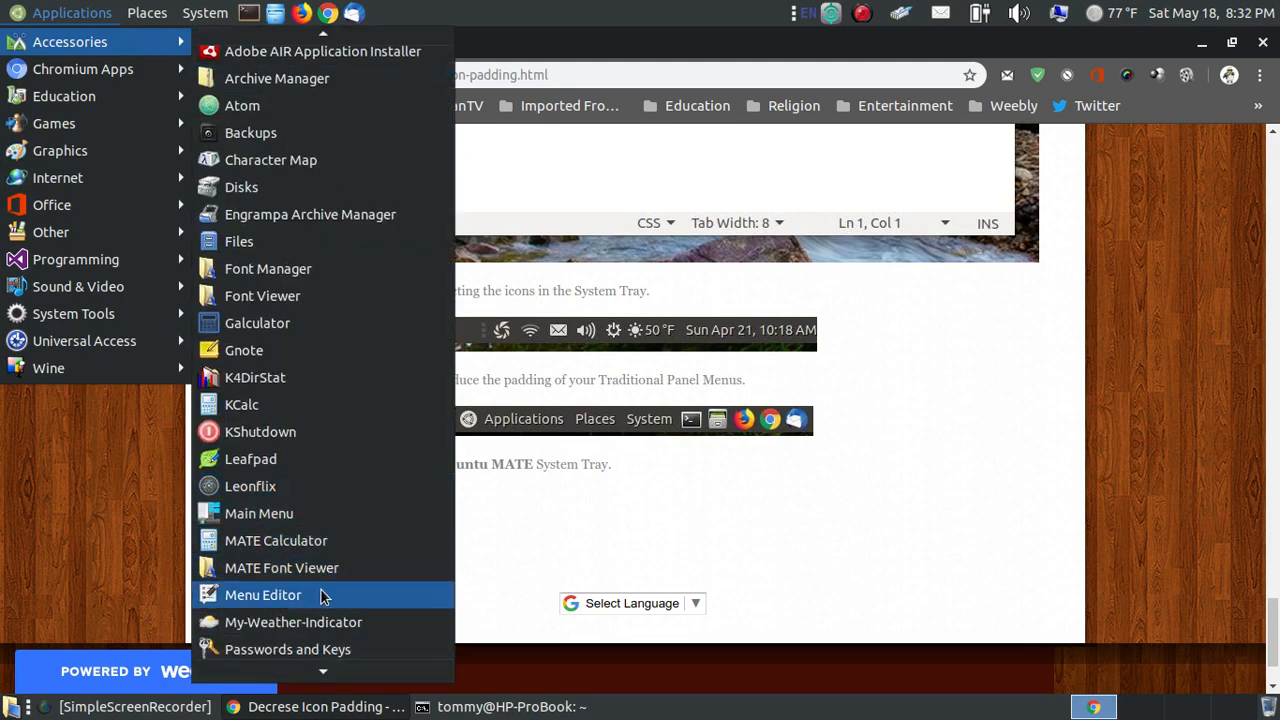
{"action": "scroll", "scroll_direction": "down", "scroll_amount": 3}
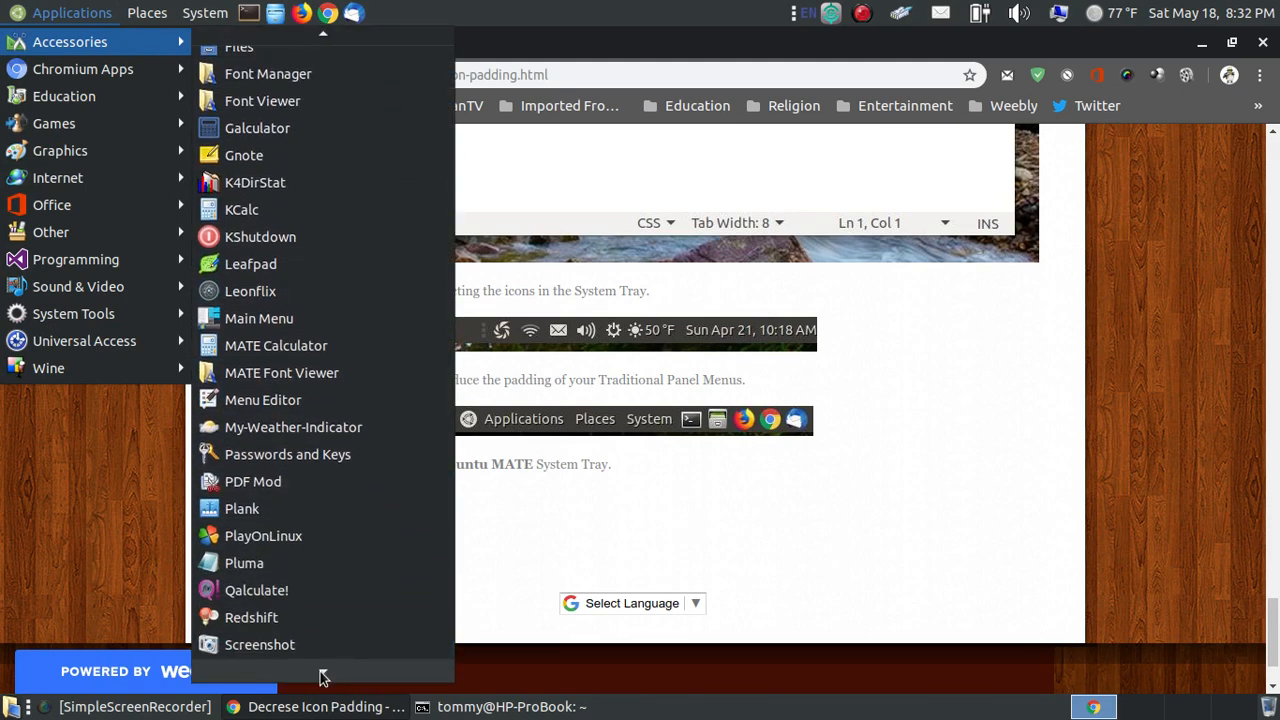
{"action": "left_click", "coordinate": [259, 644]}
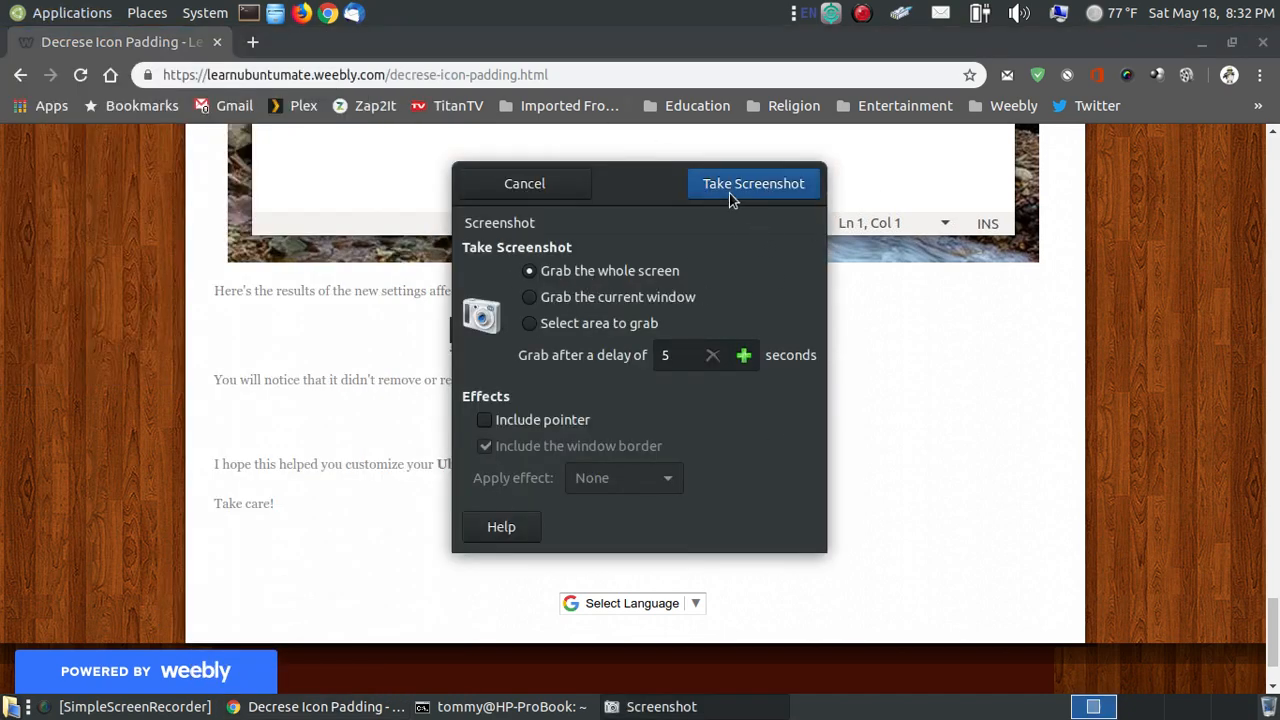
{"action": "left_click", "coordinate": [523, 183]}
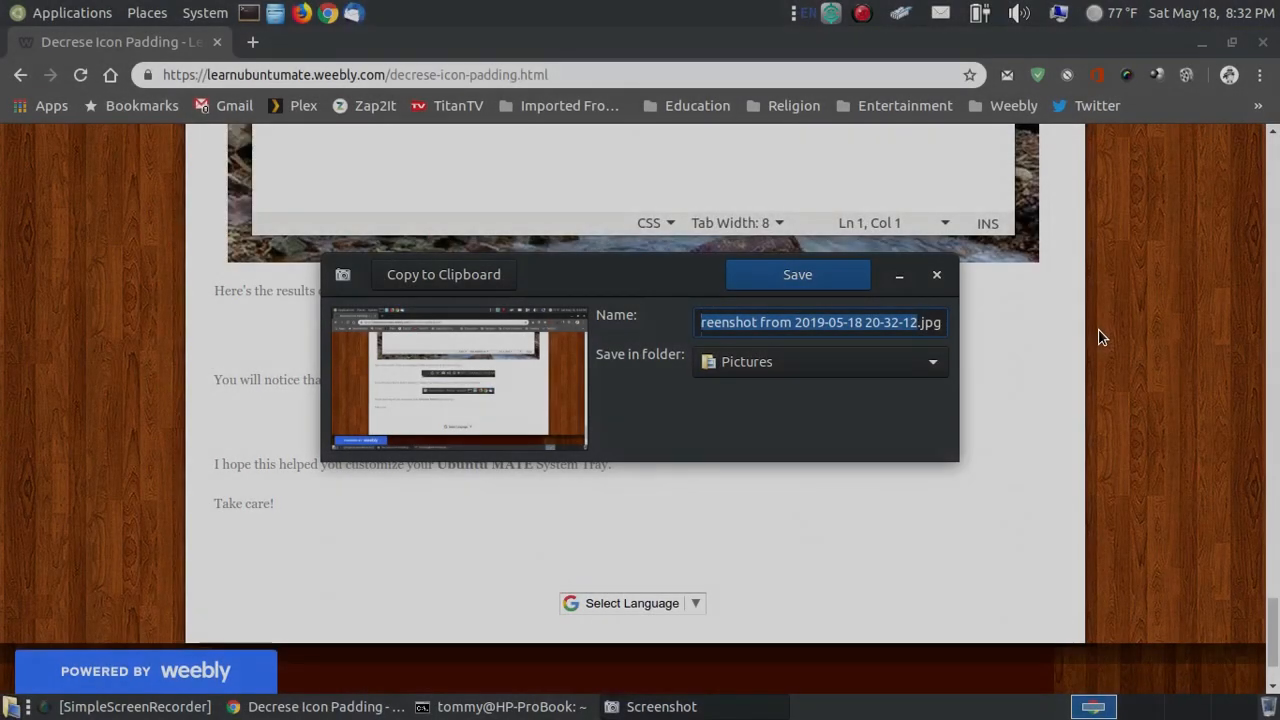
- Point the screenshot save location to a new 'icons spacing' folder in Pictures
{"action": "left_click", "coordinate": [820, 362]}
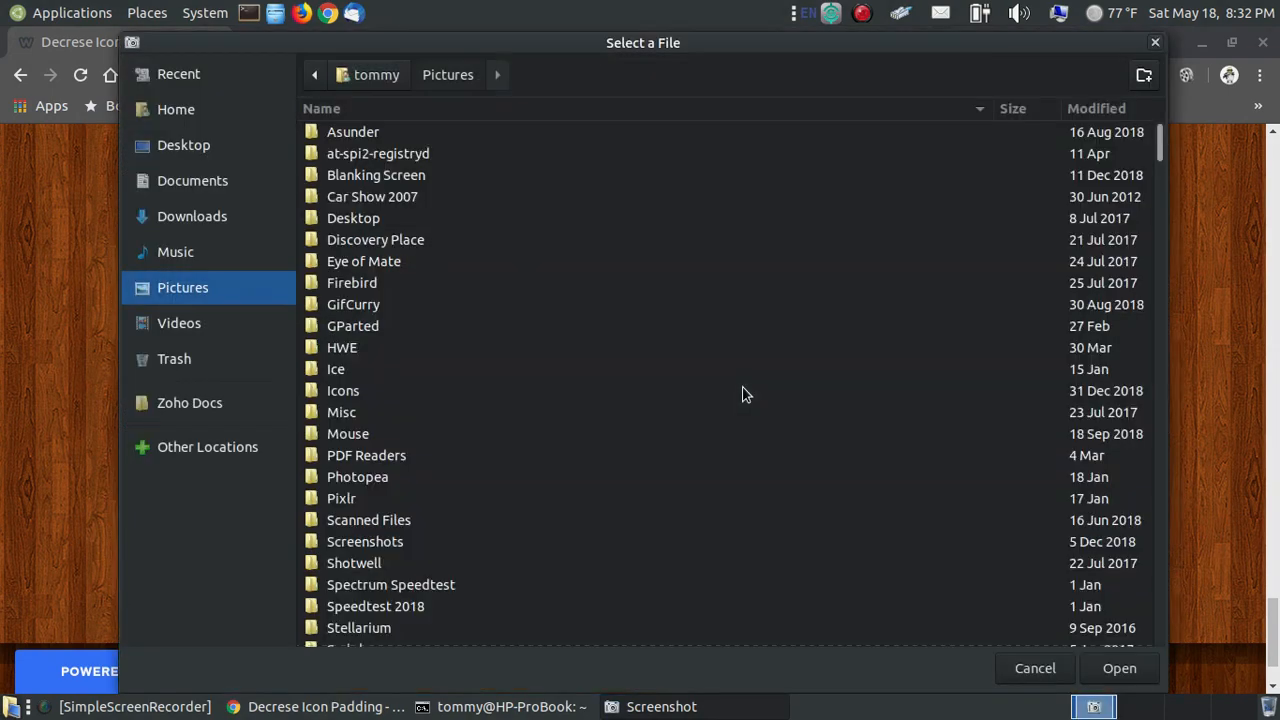
{"action": "mouse_move", "coordinate": [557, 178]}
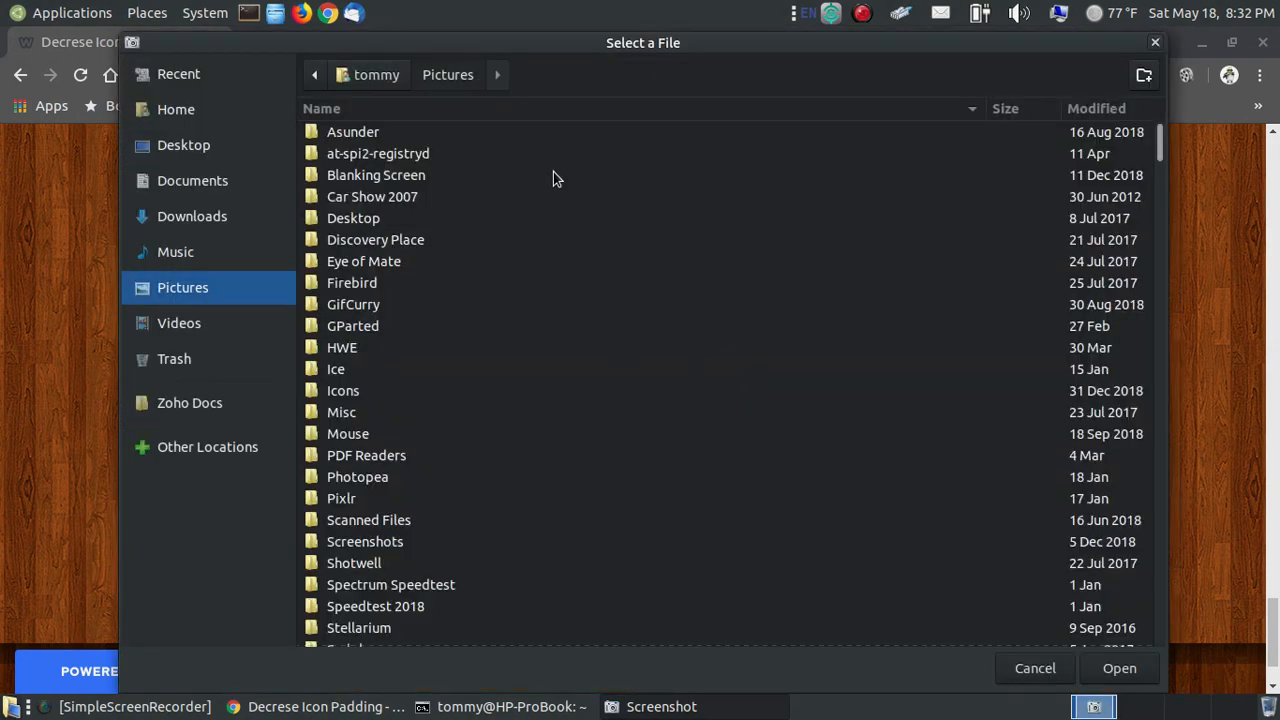
{"action": "mouse_move", "coordinate": [1144, 75]}
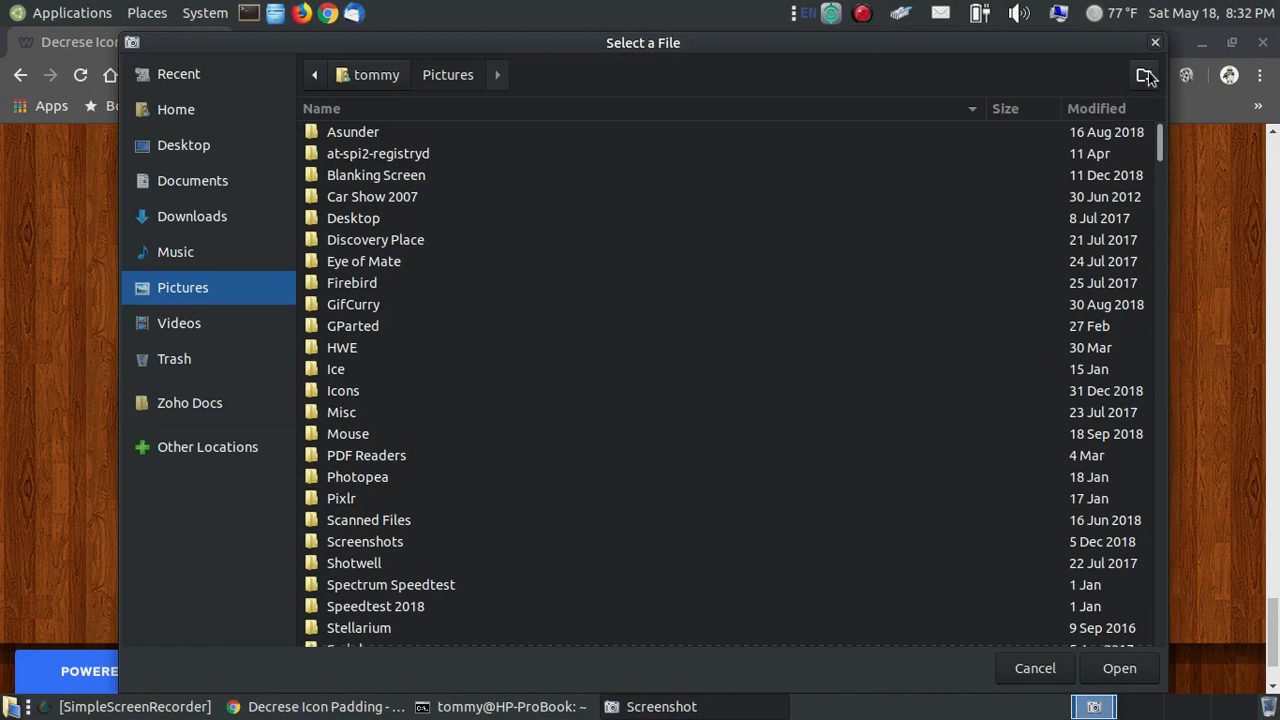
{"action": "left_click", "coordinate": [1142, 75]}
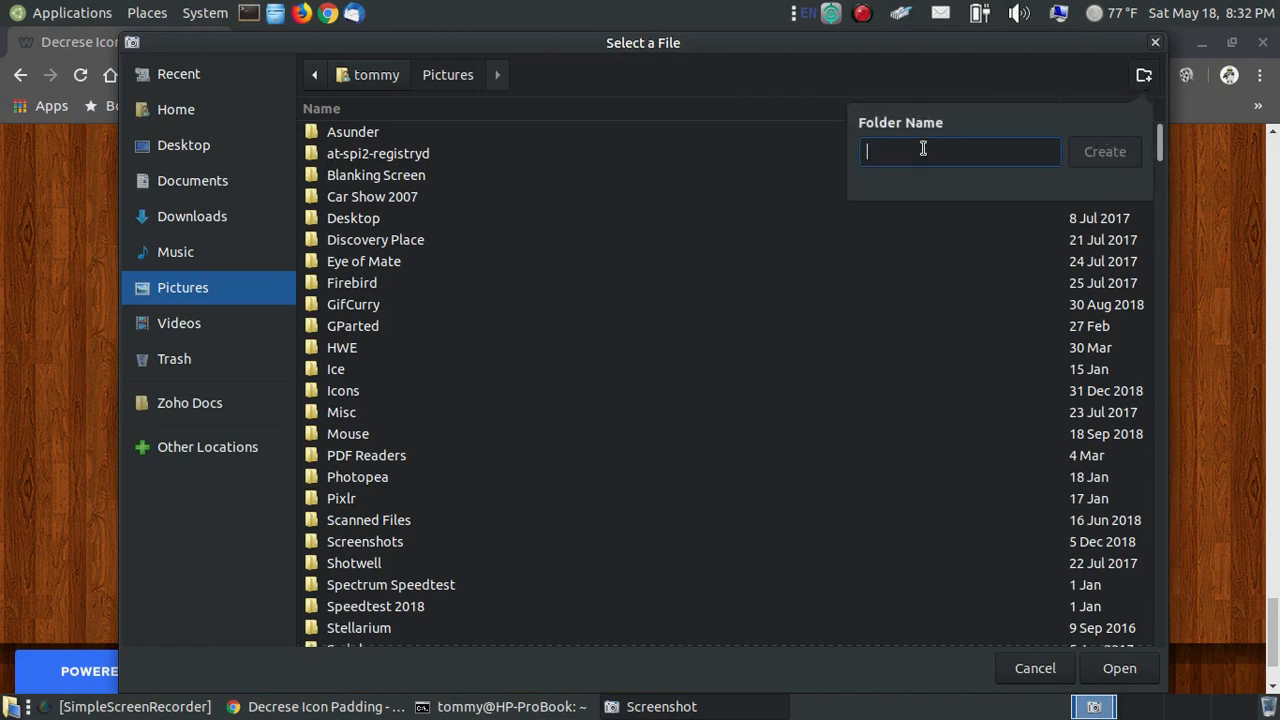
{"action": "type", "text": "icons sp"}
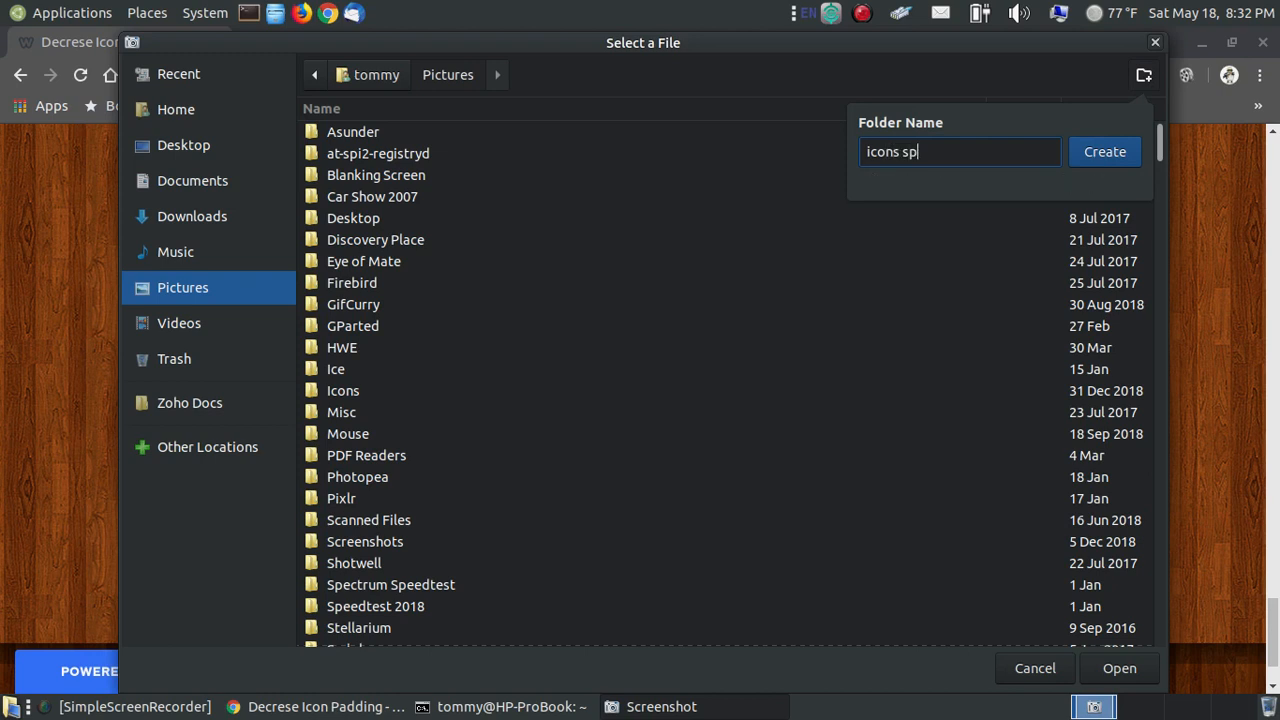
{"action": "type", "text": "acing"}
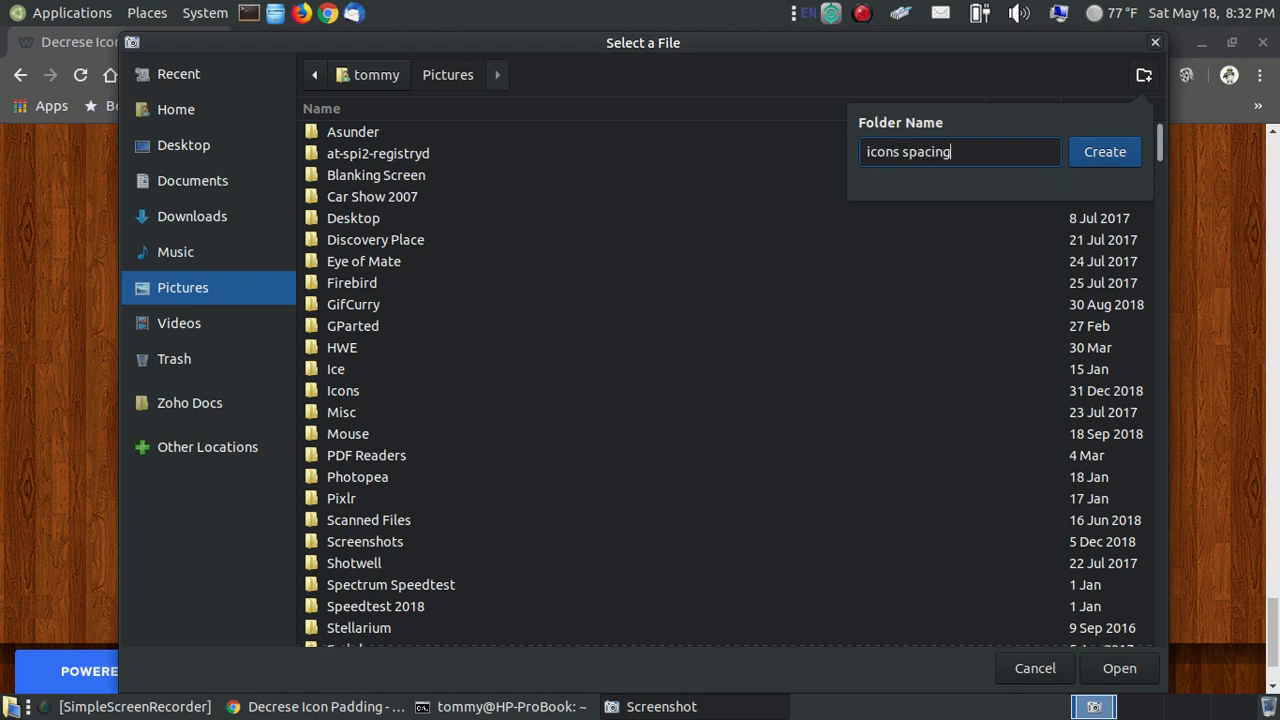
{"action": "left_click", "coordinate": [1104, 151]}
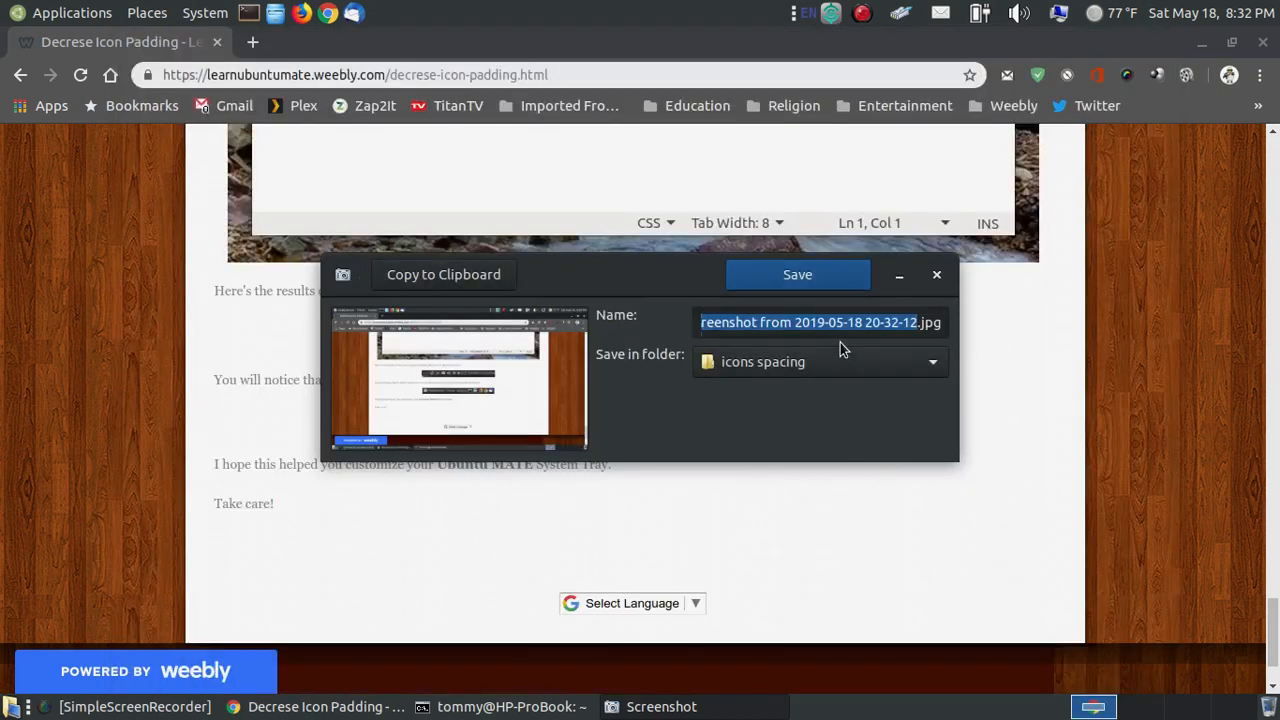
{"action": "mouse_move", "coordinate": [828, 322]}
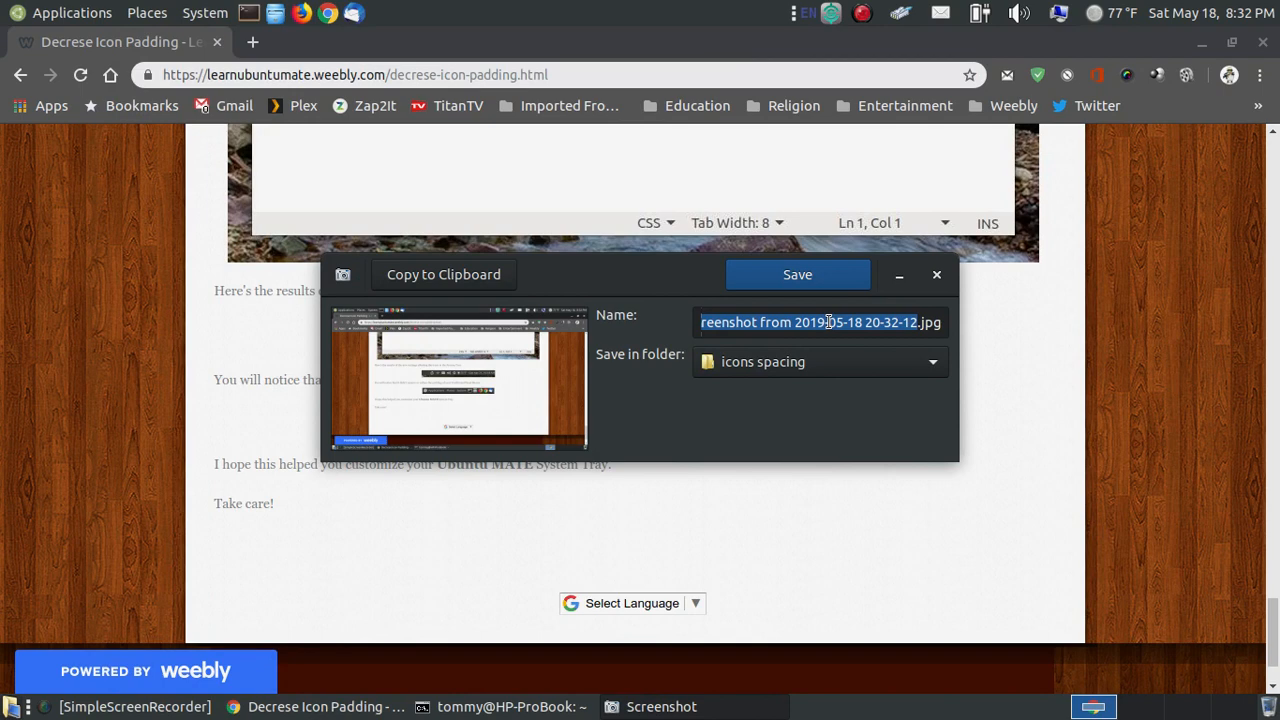
- Rename the capture to before.jpg and save it into the icons spacing folder
{"action": "left_click", "coordinate": [900, 322]}
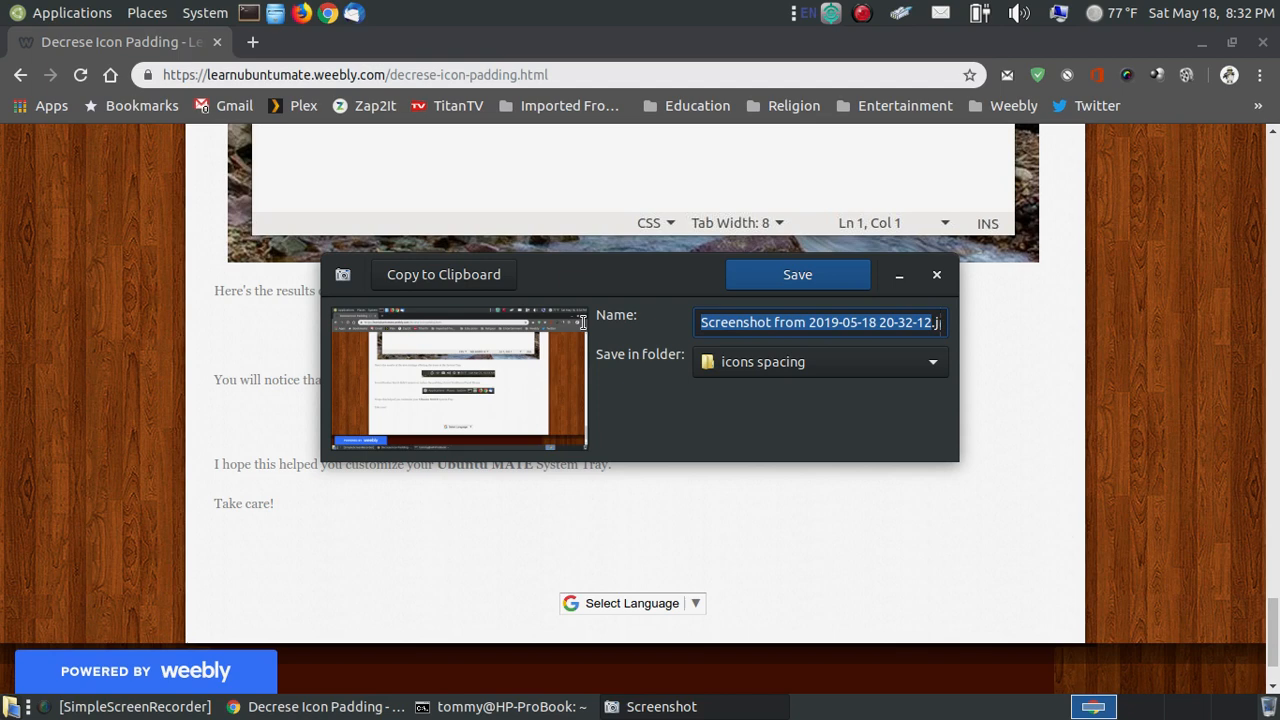
{"action": "type", "text": "bef.jpg"}
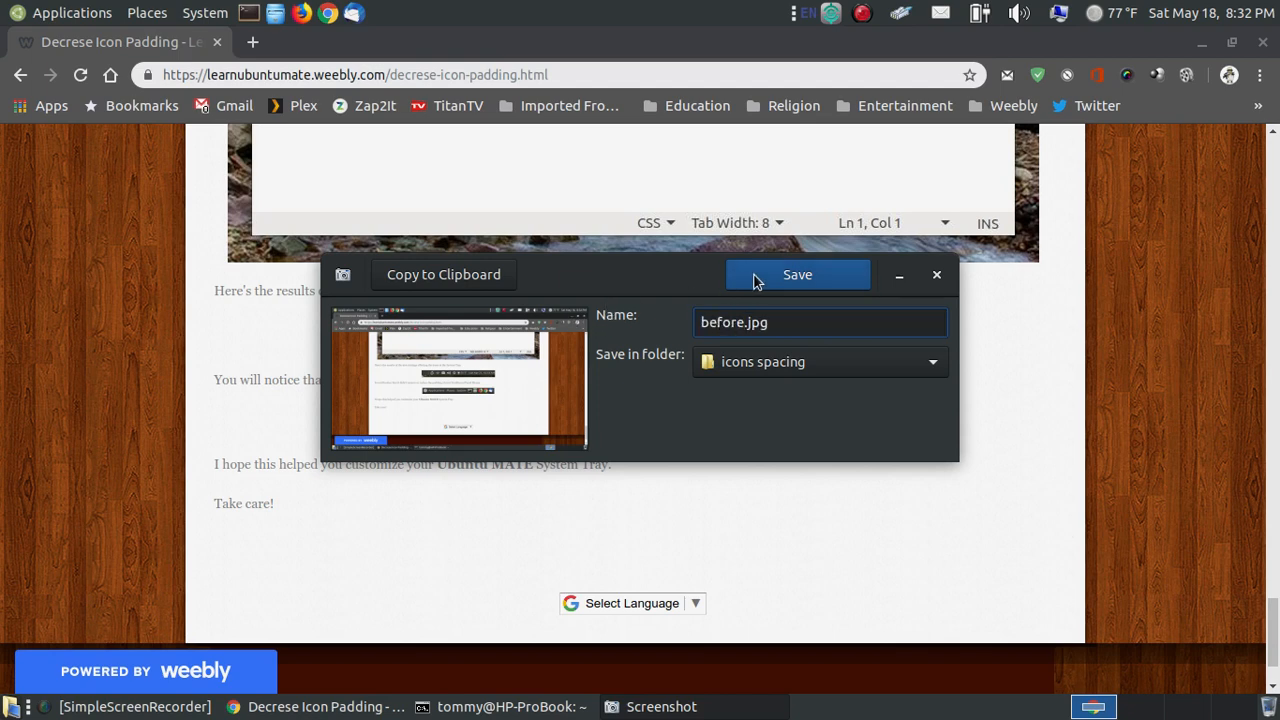
{"action": "left_click", "coordinate": [797, 274]}
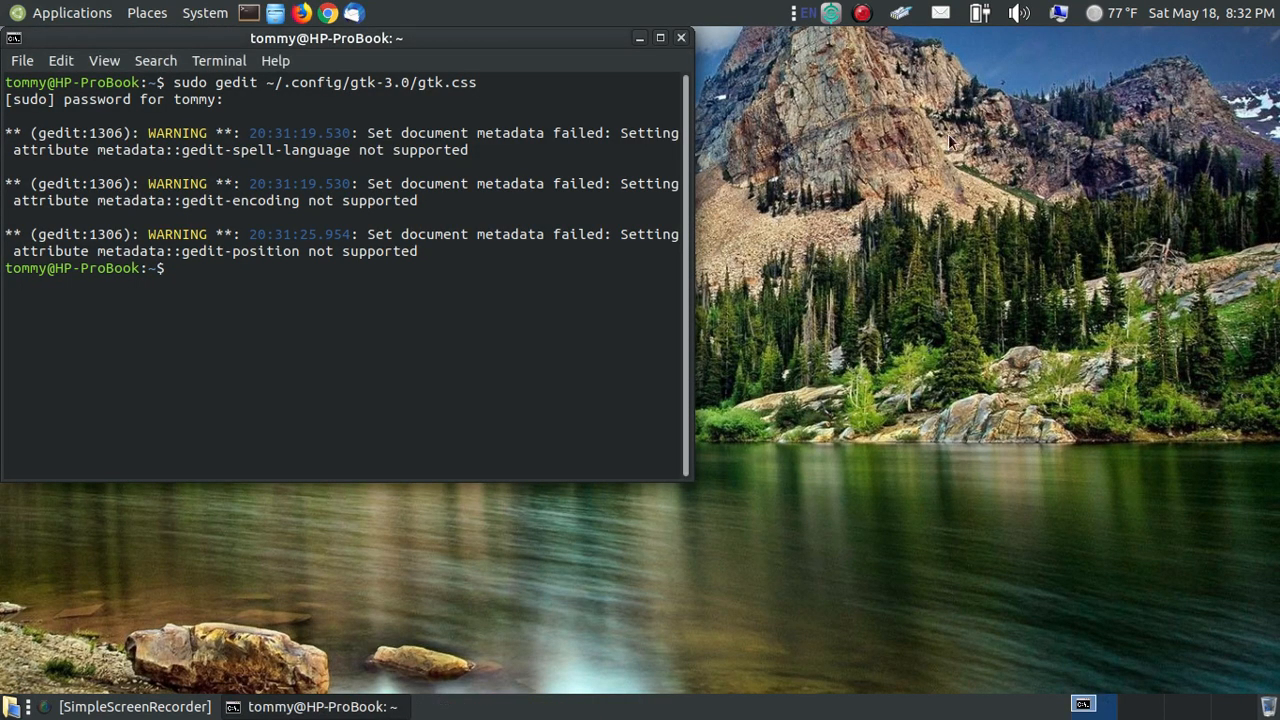
{"action": "left_click", "coordinate": [677, 36]}
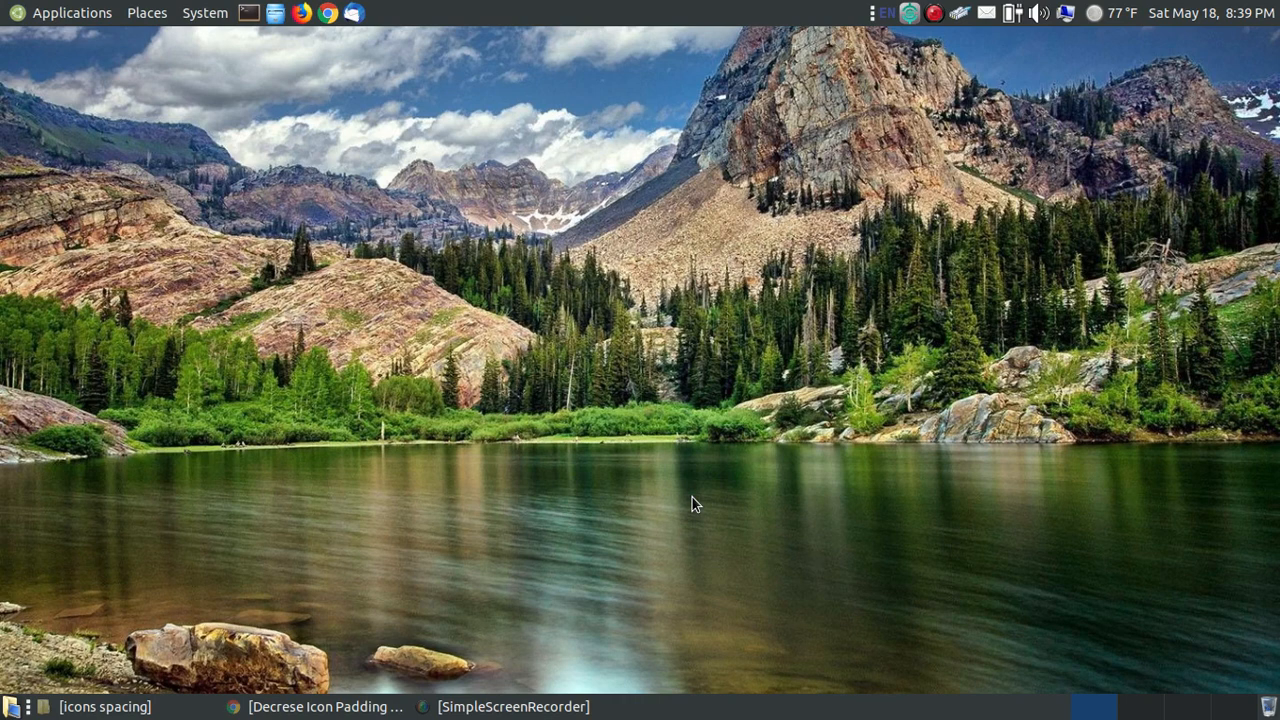
{"action": "mouse_move", "coordinate": [1010, 33]}
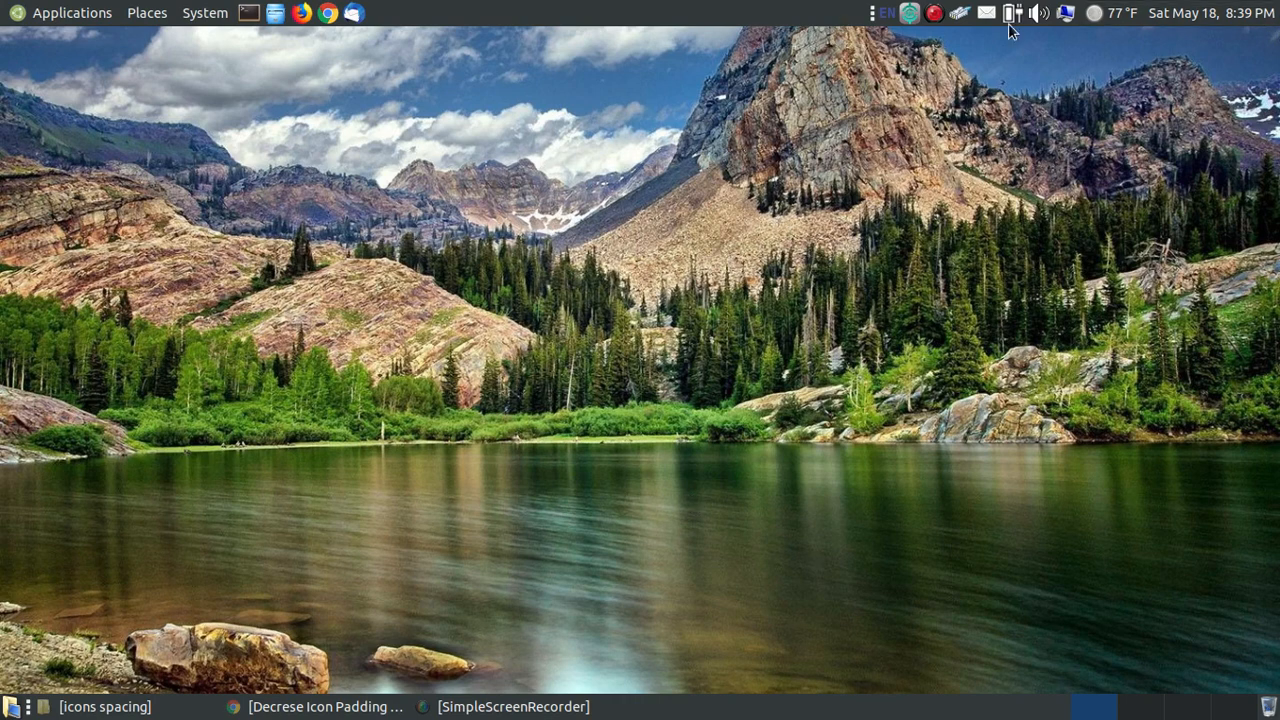
{"action": "mouse_move", "coordinate": [1157, 86]}
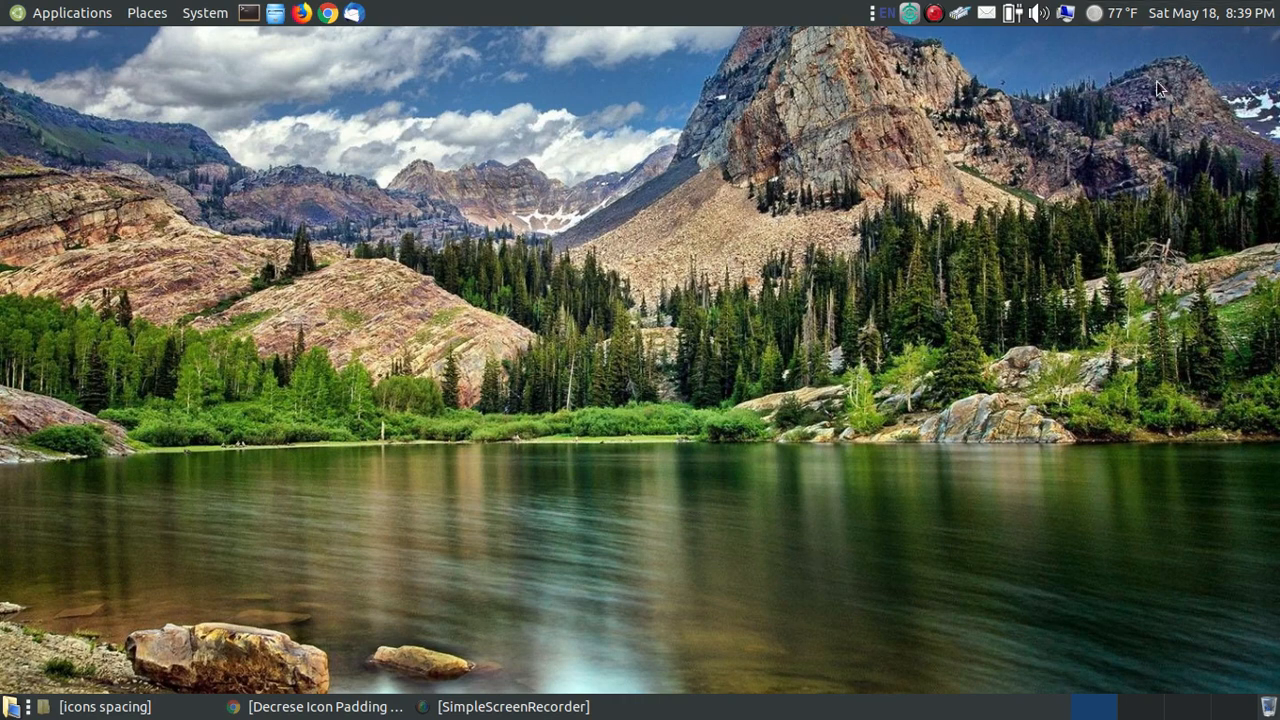
- Inspect the tightened system tray icons and take a new desktop screenshot
{"action": "left_click", "coordinate": [1107, 13]}
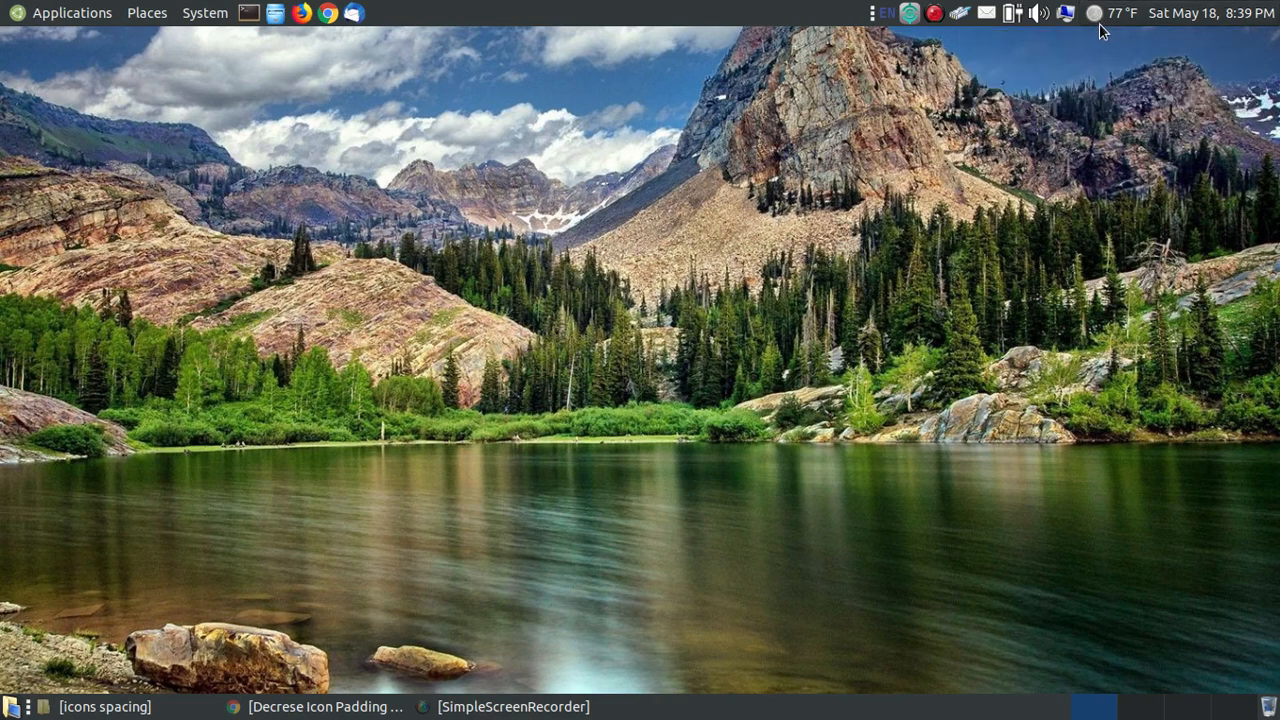
{"action": "mouse_move", "coordinate": [1062, 113]}
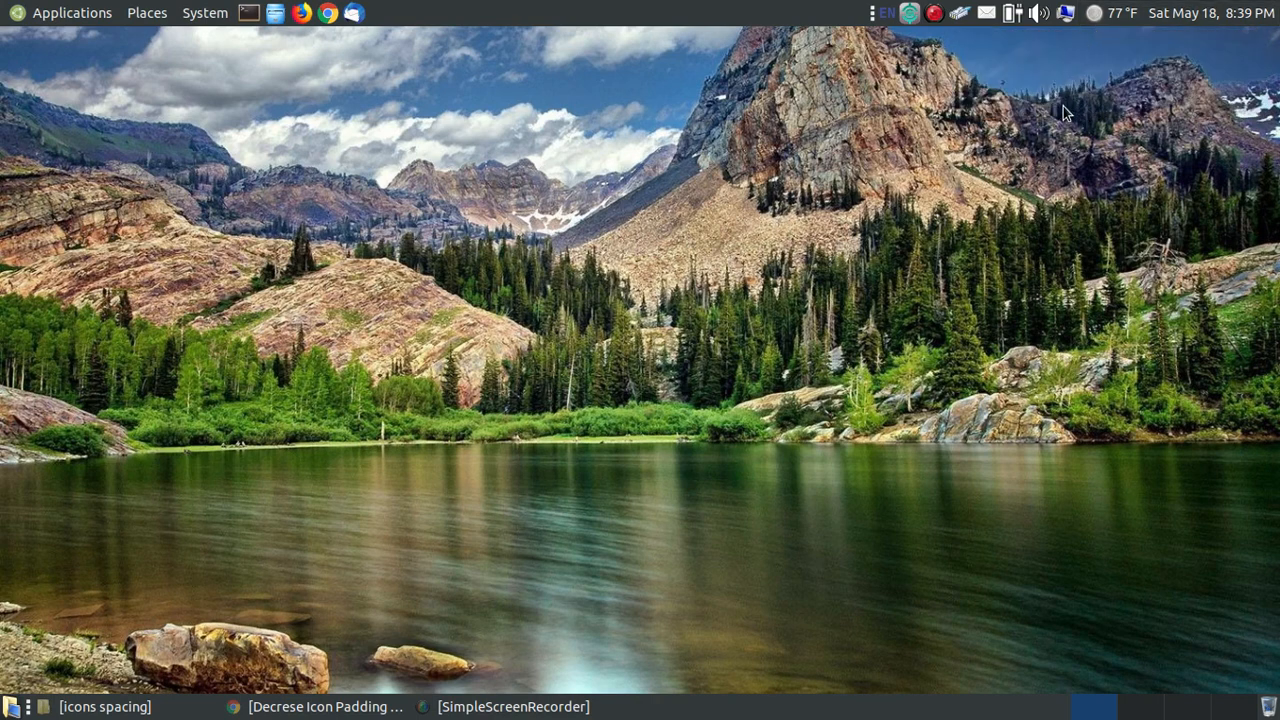
{"action": "mouse_move", "coordinate": [178, 715]}
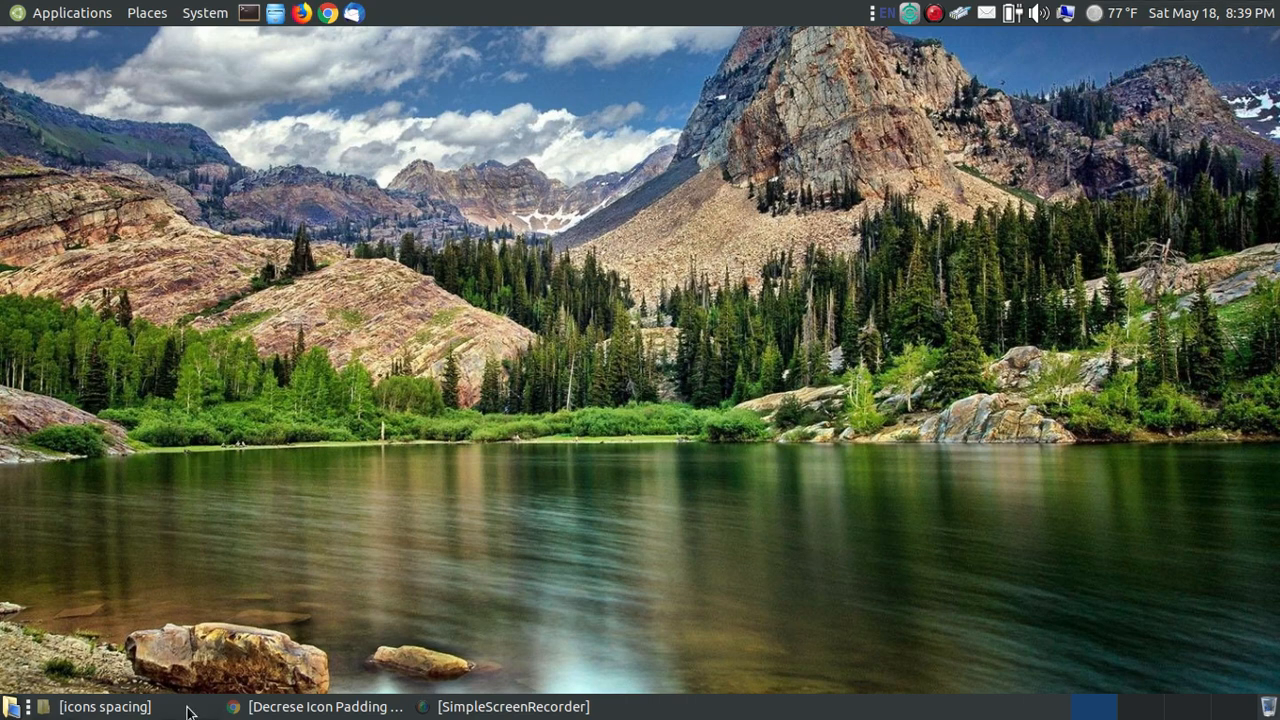
{"action": "mouse_move", "coordinate": [716, 591]}
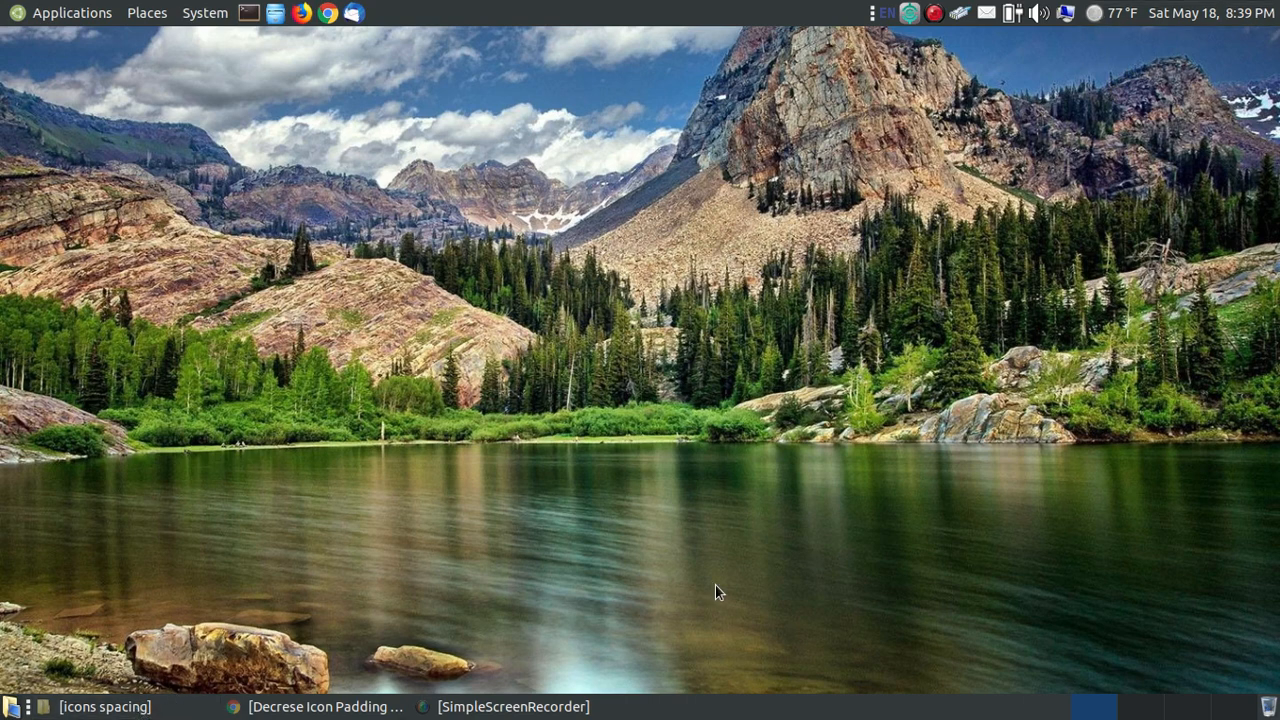
{"action": "mouse_move", "coordinate": [1050, 196]}
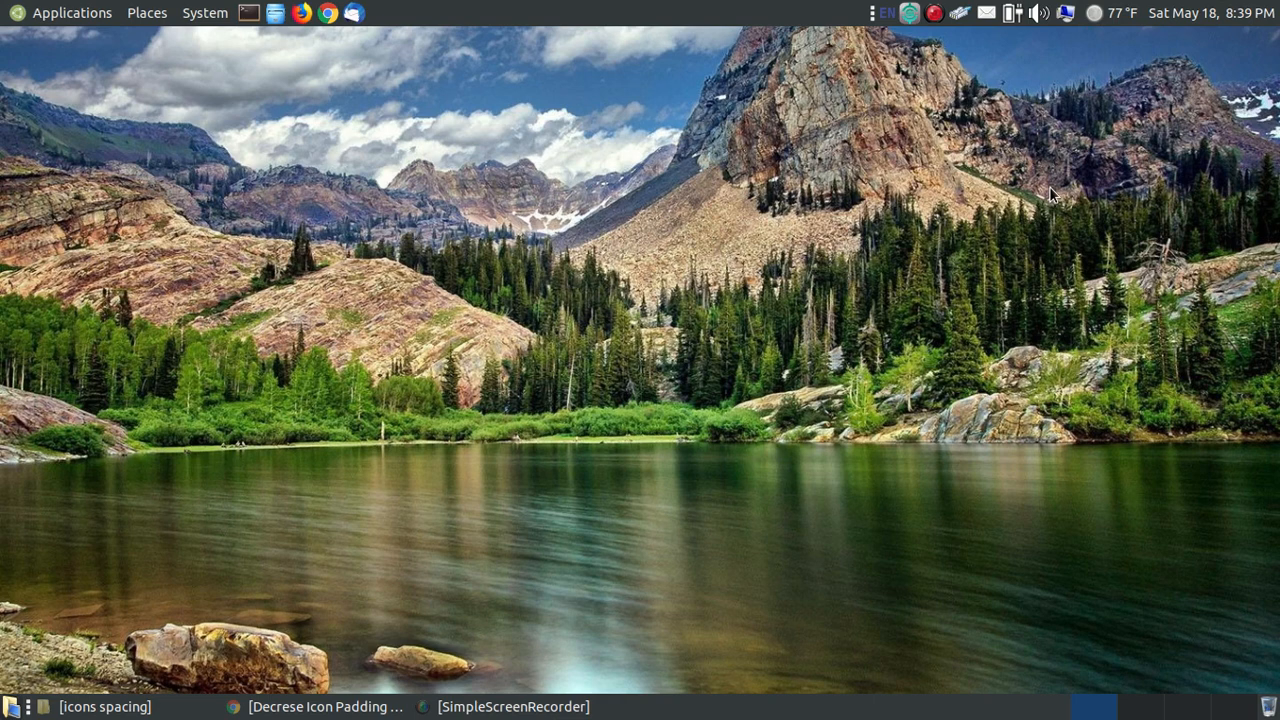
{"action": "left_click", "coordinate": [70, 11]}
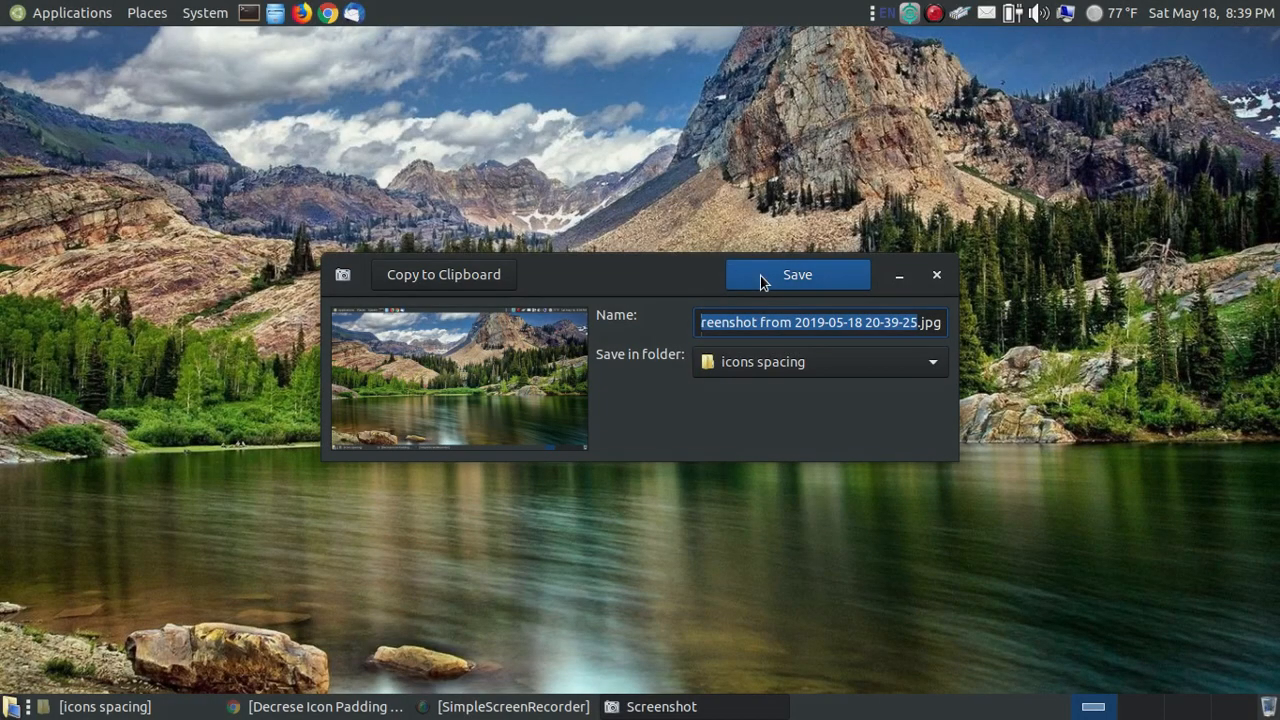
- Save the desktop capture as after.jpg, replacing the existing file, and bring up the icons spacing folder
{"action": "left_click", "coordinate": [920, 322]}
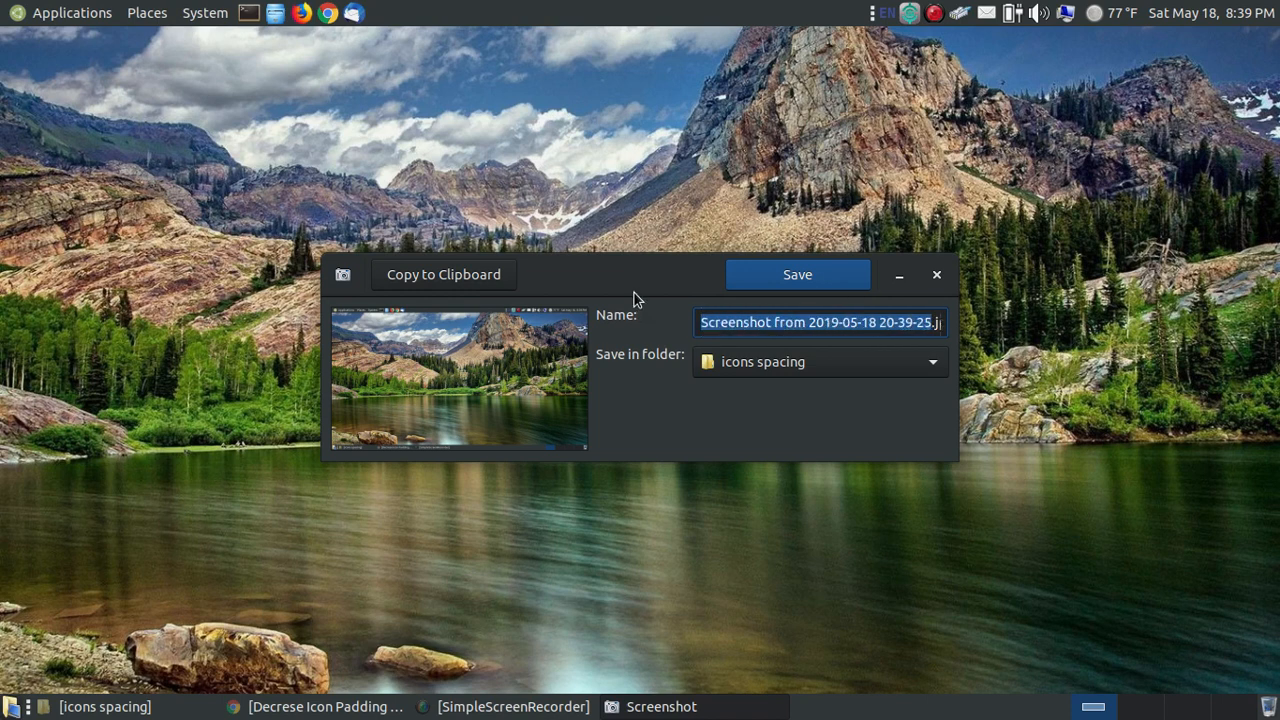
{"action": "type", "text": "after.jpg"}
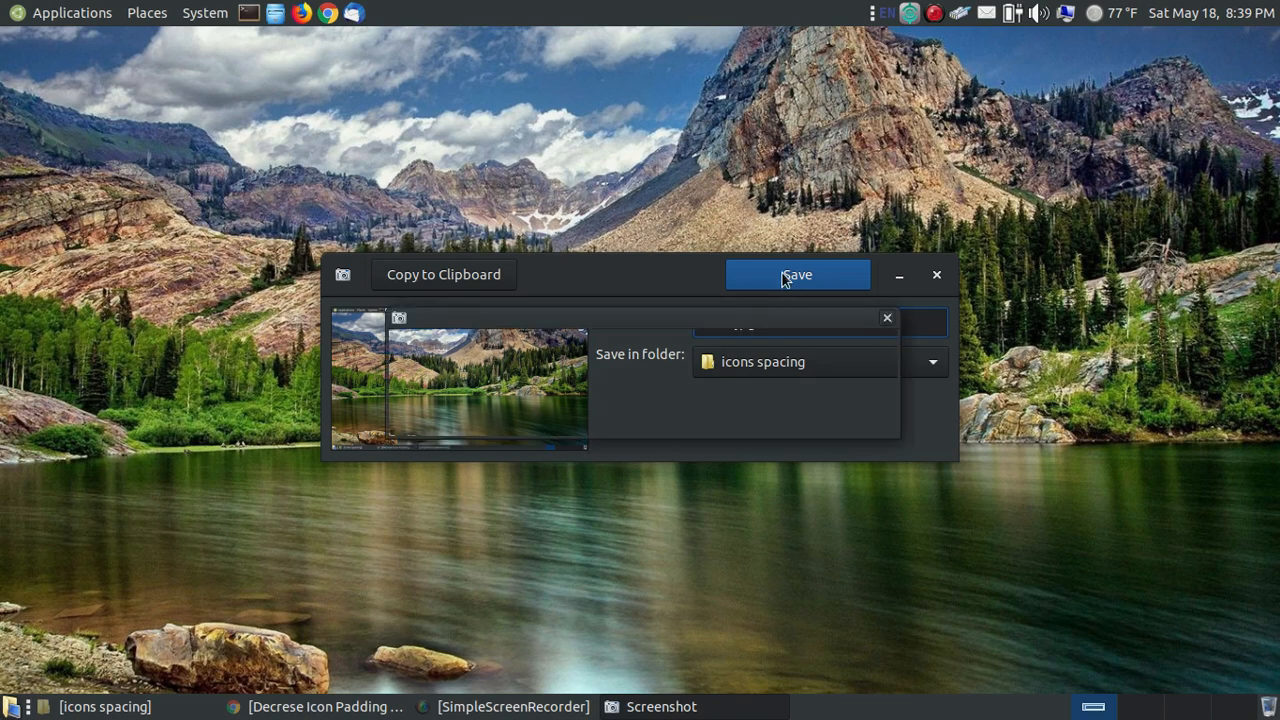
{"action": "left_click", "coordinate": [797, 274]}
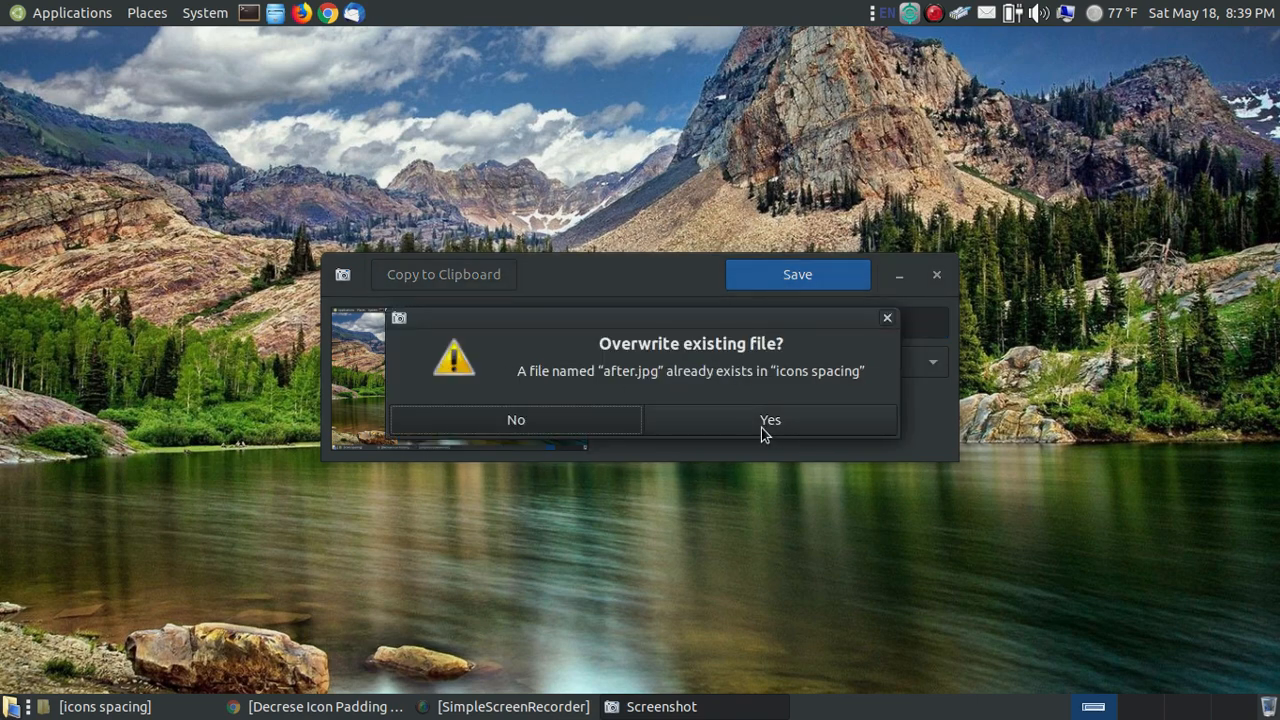
{"action": "left_click", "coordinate": [769, 420]}
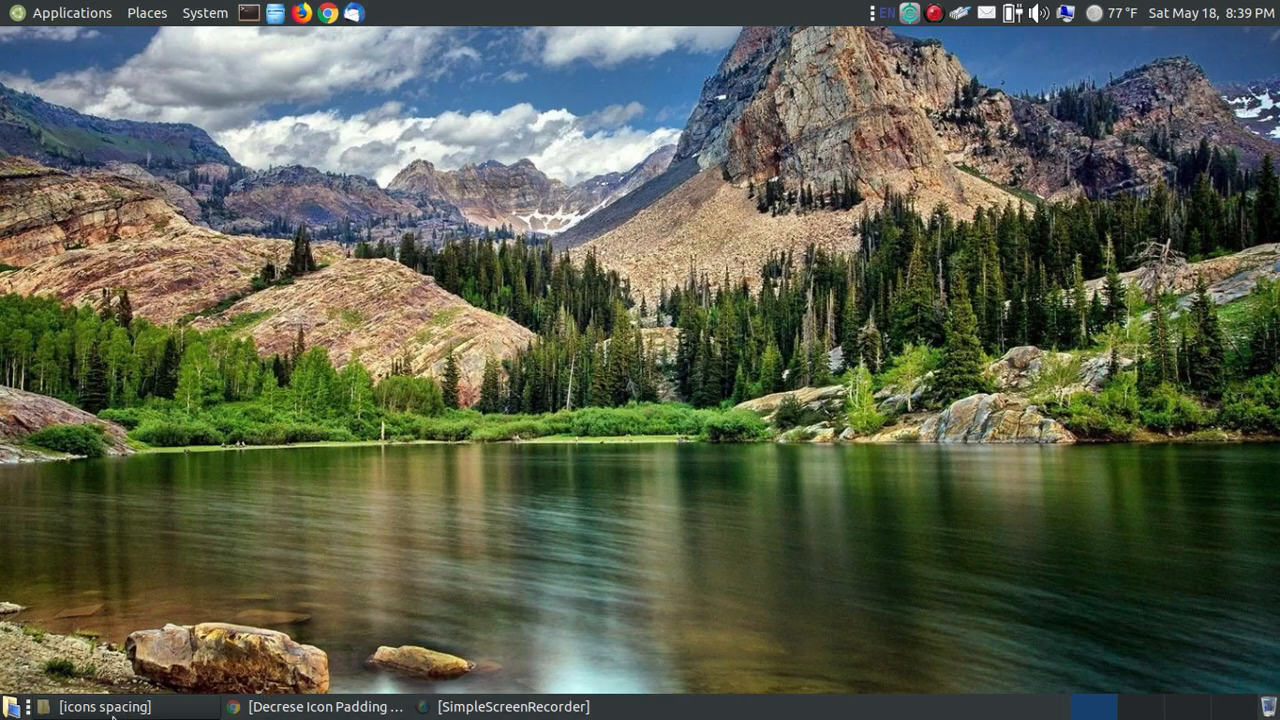
{"action": "left_click", "coordinate": [105, 707]}
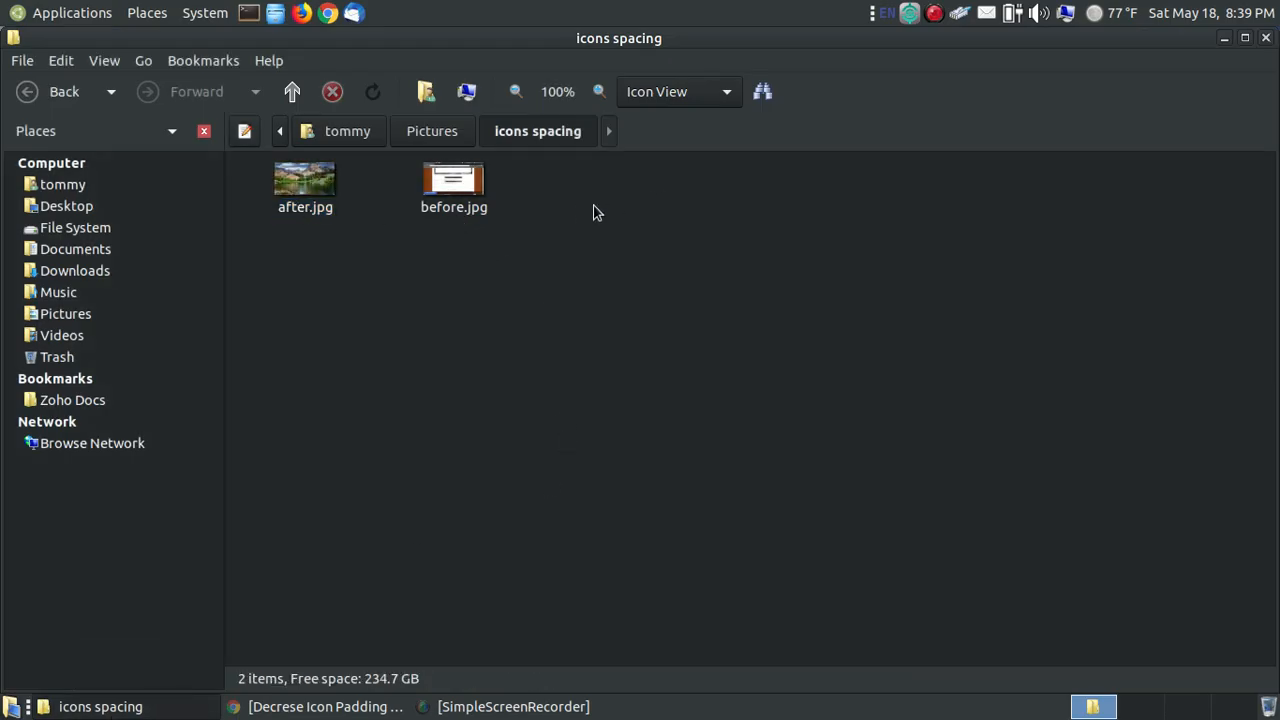
- Open before.jpg and after.jpg from icons spacing in Viewnior
{"action": "double_click", "coordinate": [453, 180]}
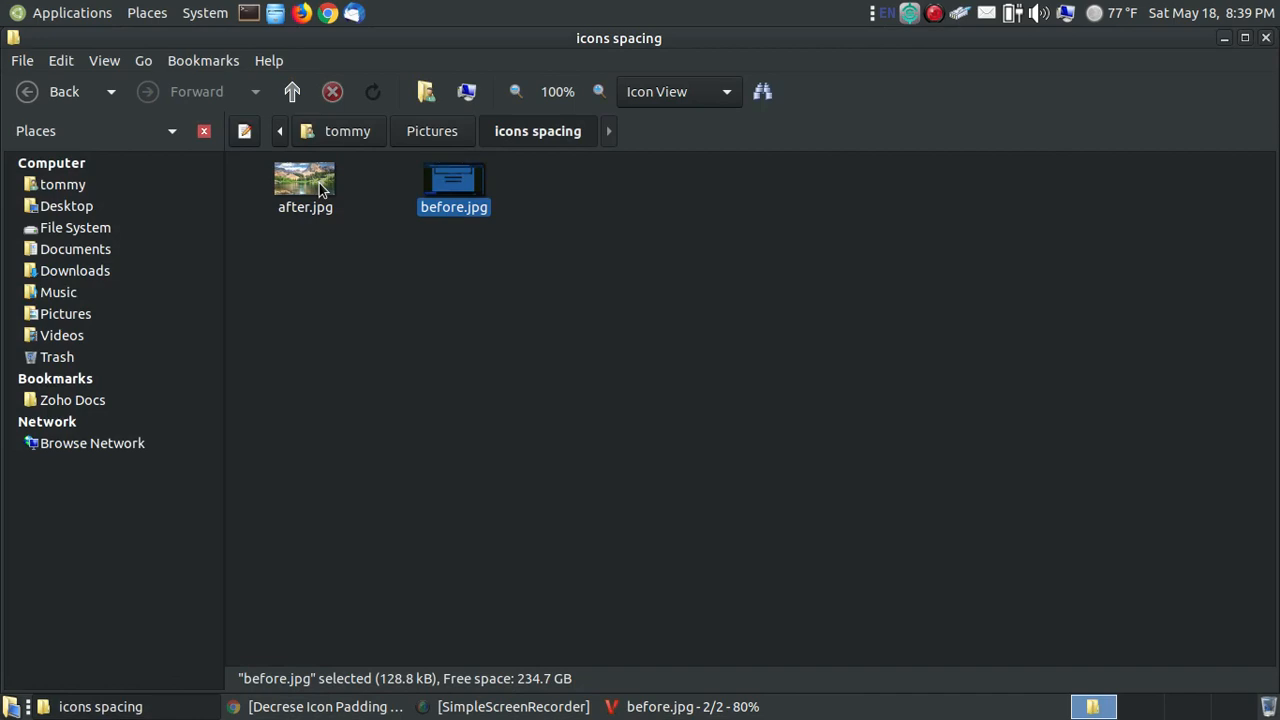
{"action": "double_click", "coordinate": [305, 178]}
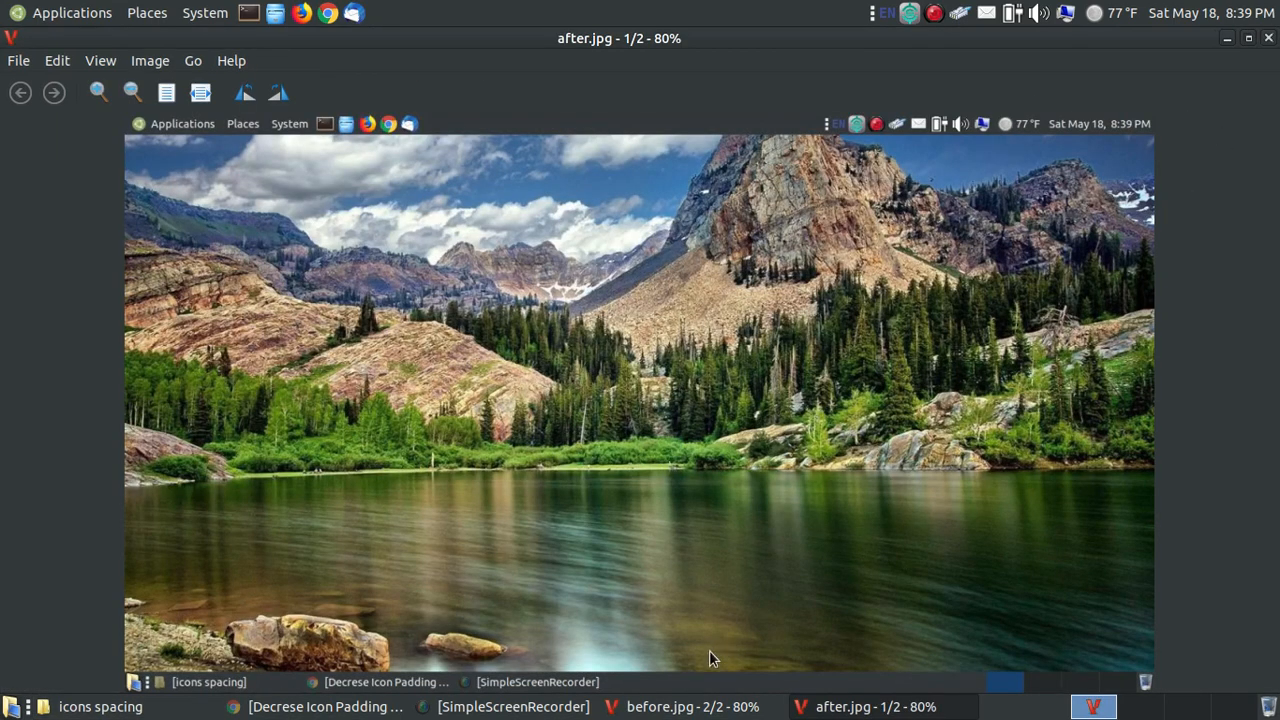
{"action": "left_click", "coordinate": [677, 707]}
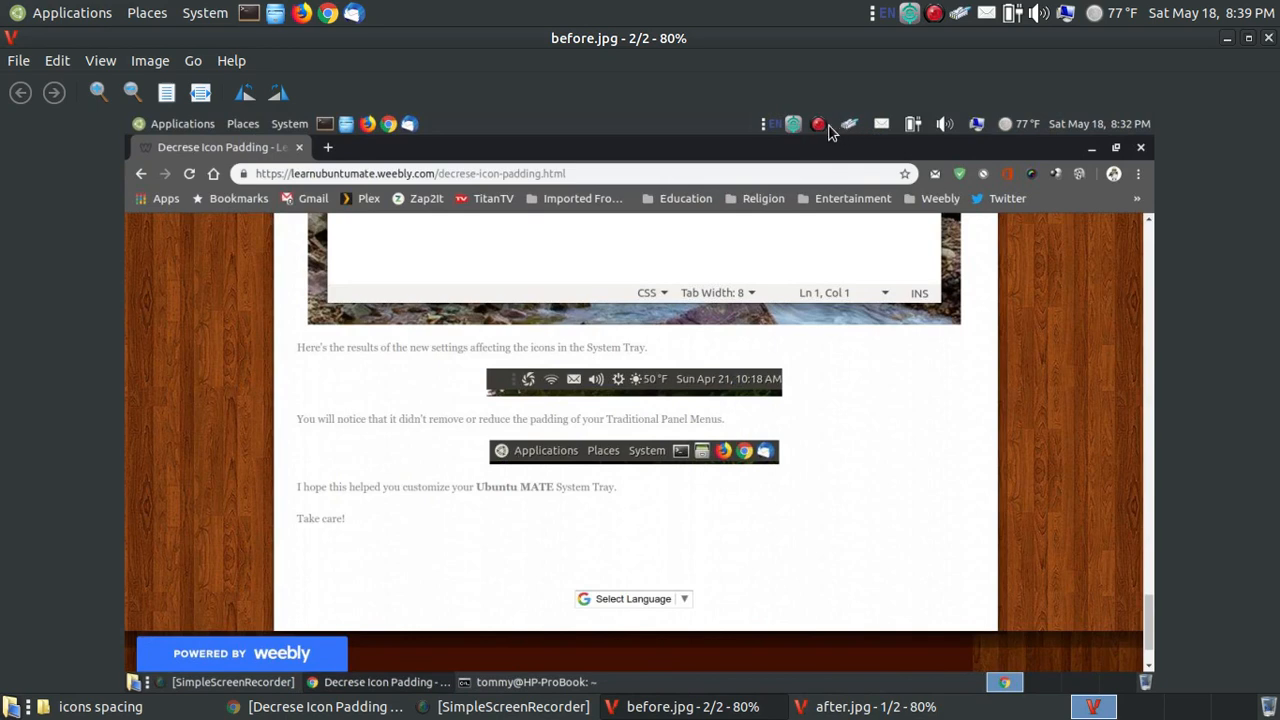
{"action": "mouse_move", "coordinate": [892, 123]}
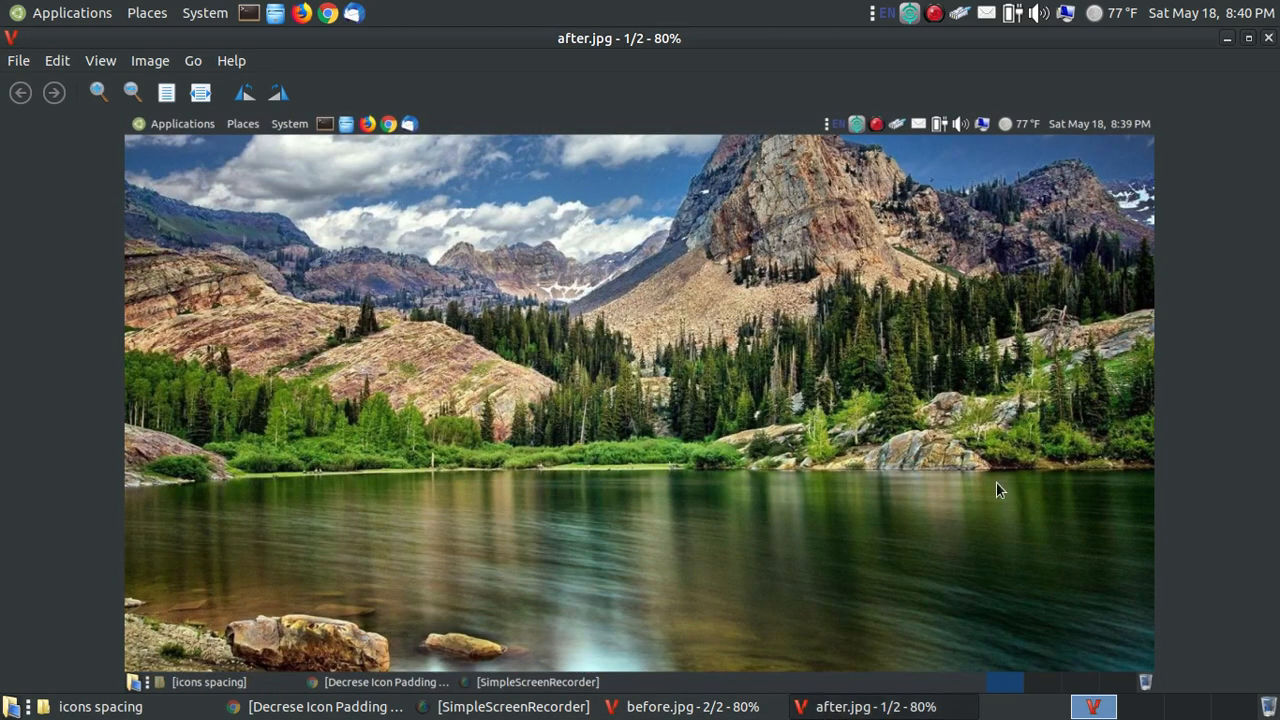
{"action": "mouse_move", "coordinate": [915, 145]}
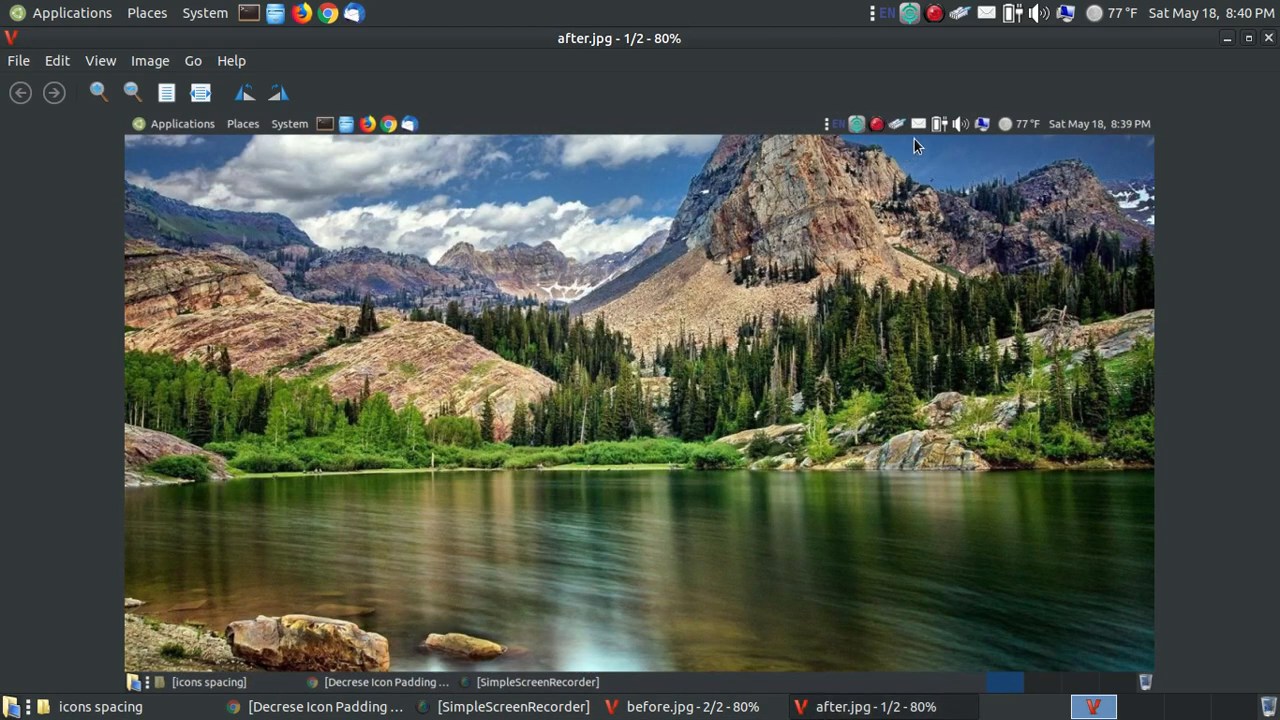
{"action": "mouse_move", "coordinate": [858, 112]}
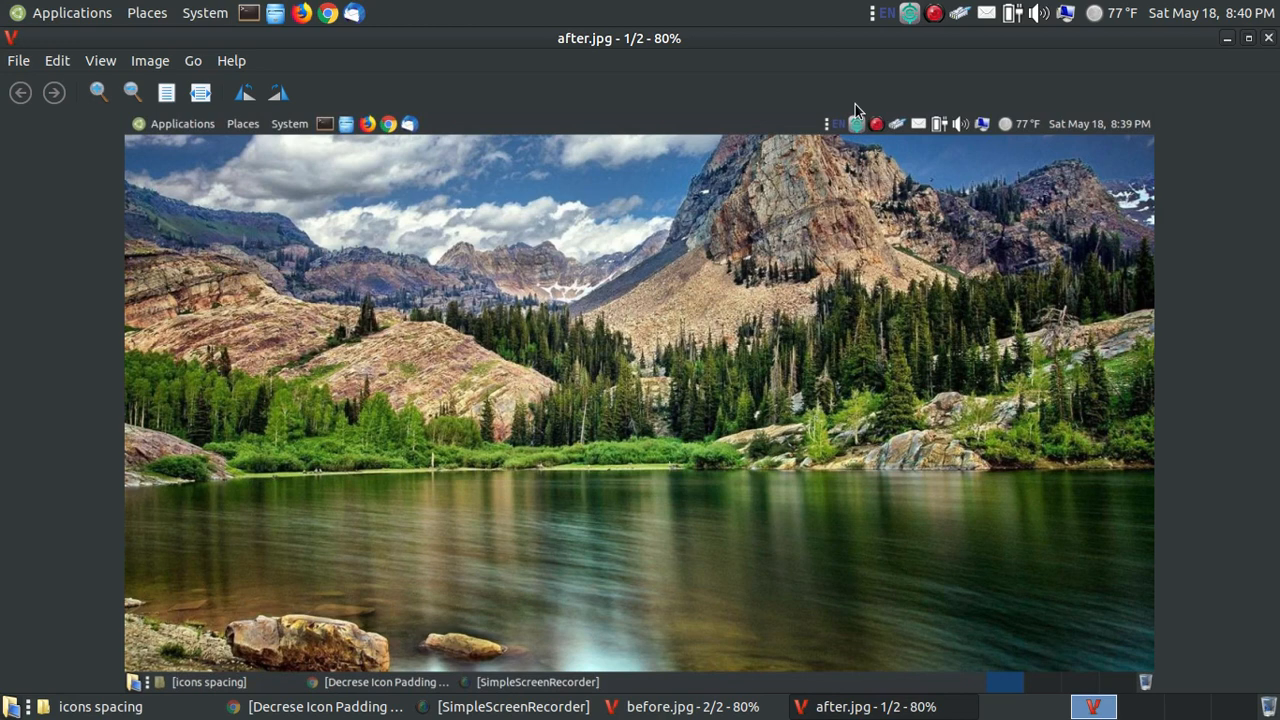
- Return to the Chrome tutorial and scroll to the 'Now reboot your system' Before and After images
{"action": "left_click", "coordinate": [683, 706]}
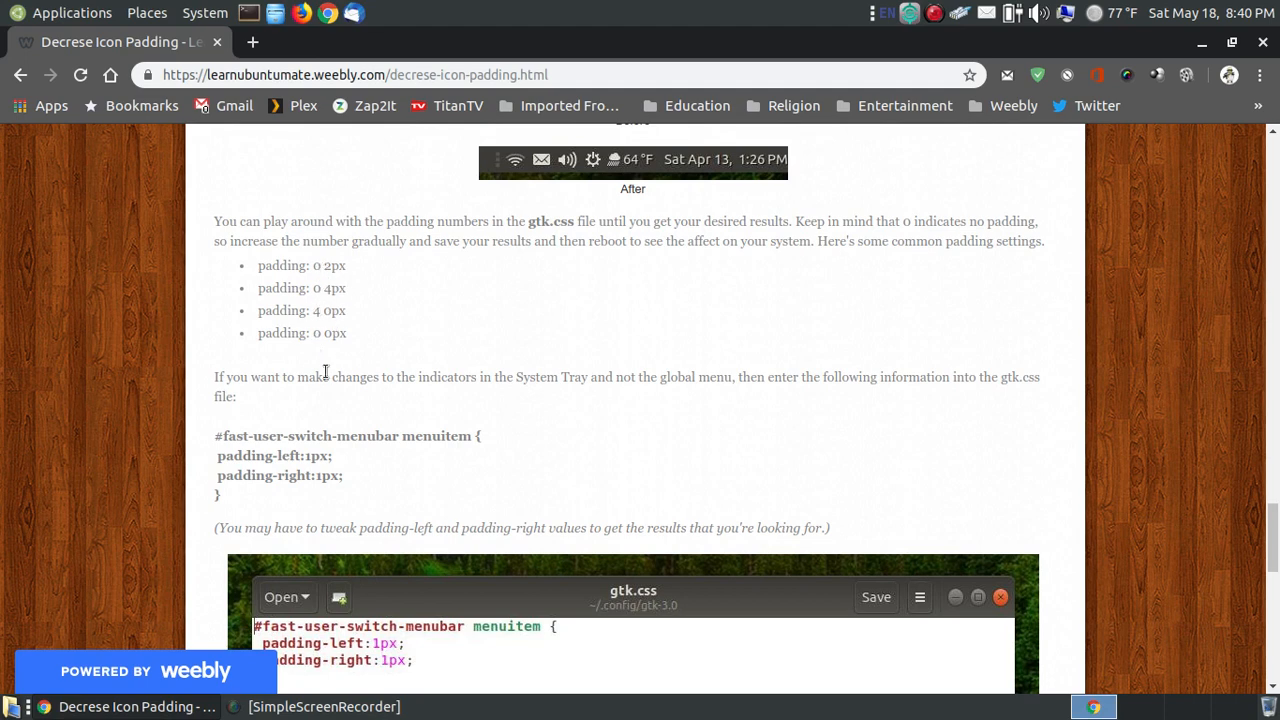
{"action": "scroll", "scroll_direction": "up", "scroll_amount": 3}
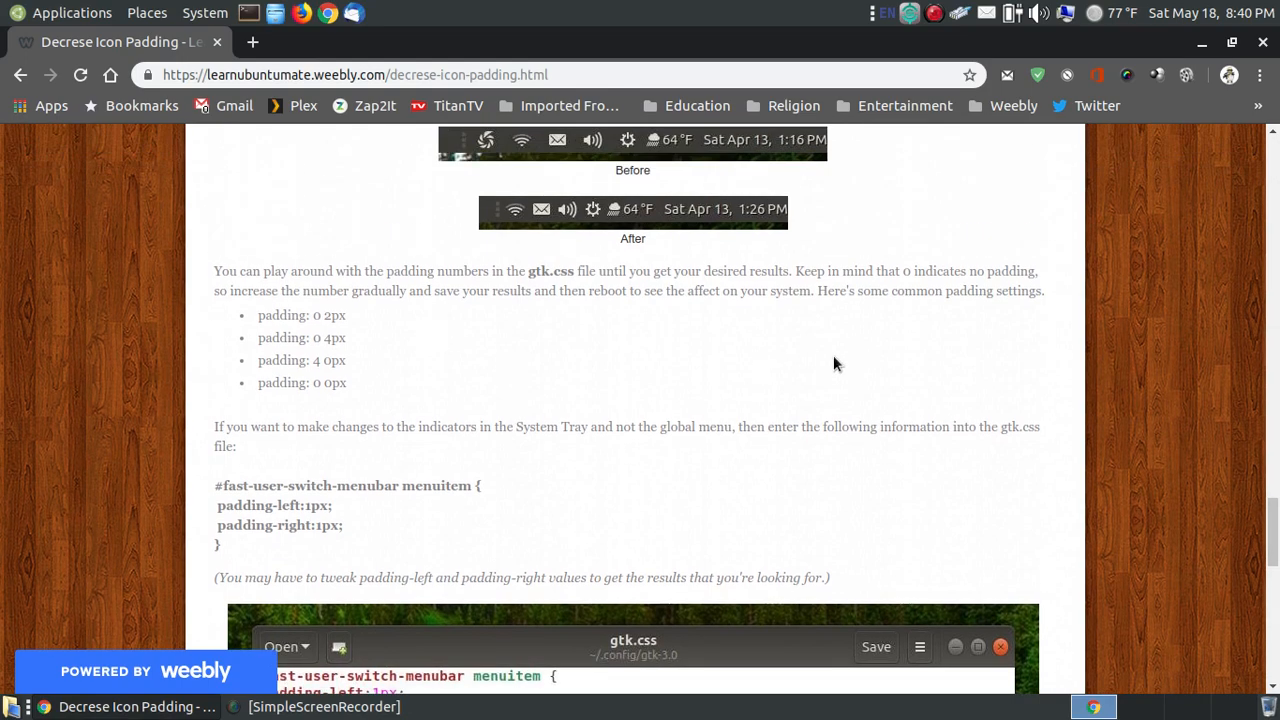
{"action": "mouse_move", "coordinate": [527, 405]}
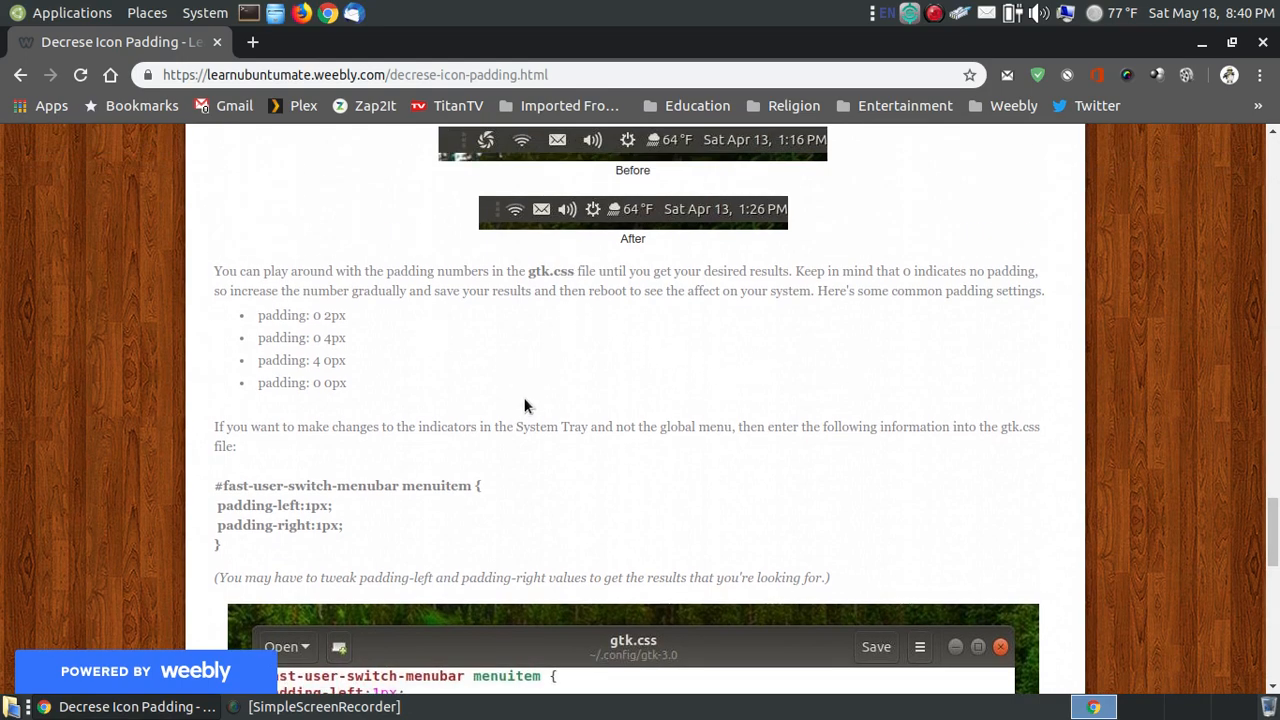
{"action": "scroll", "scroll_direction": "down", "scroll_amount": 3}
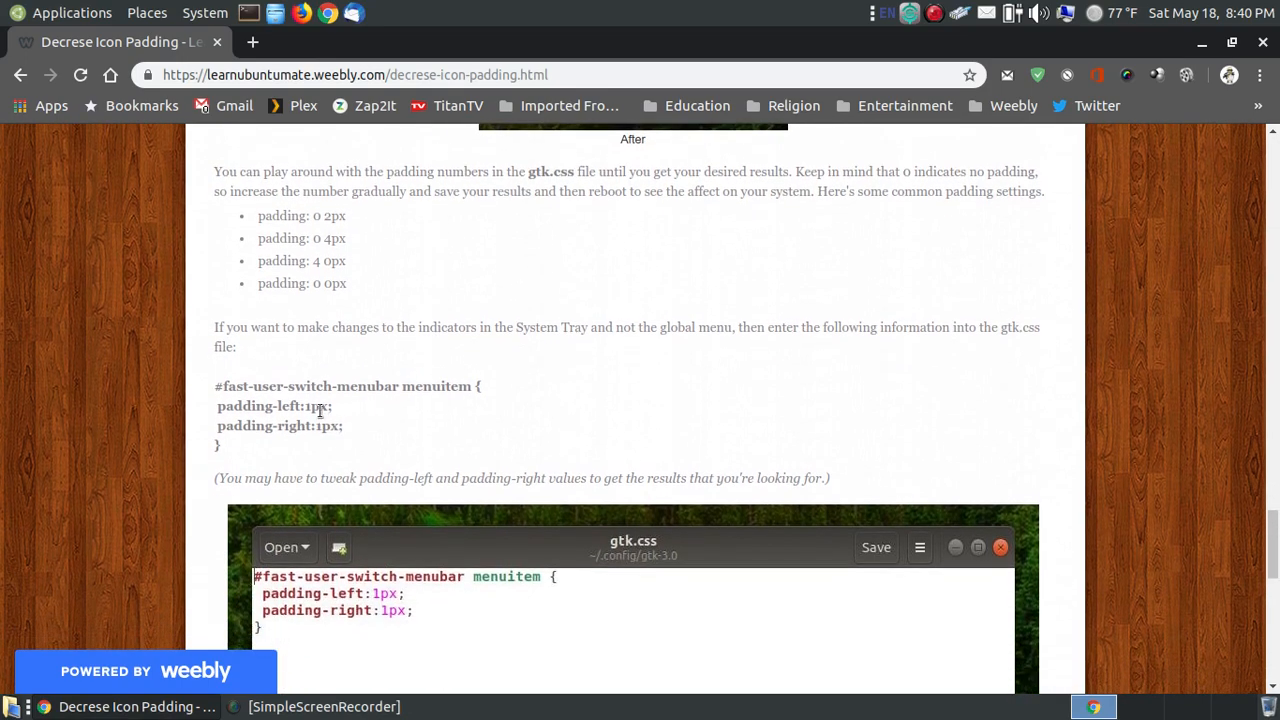
{"action": "mouse_move", "coordinate": [330, 427]}
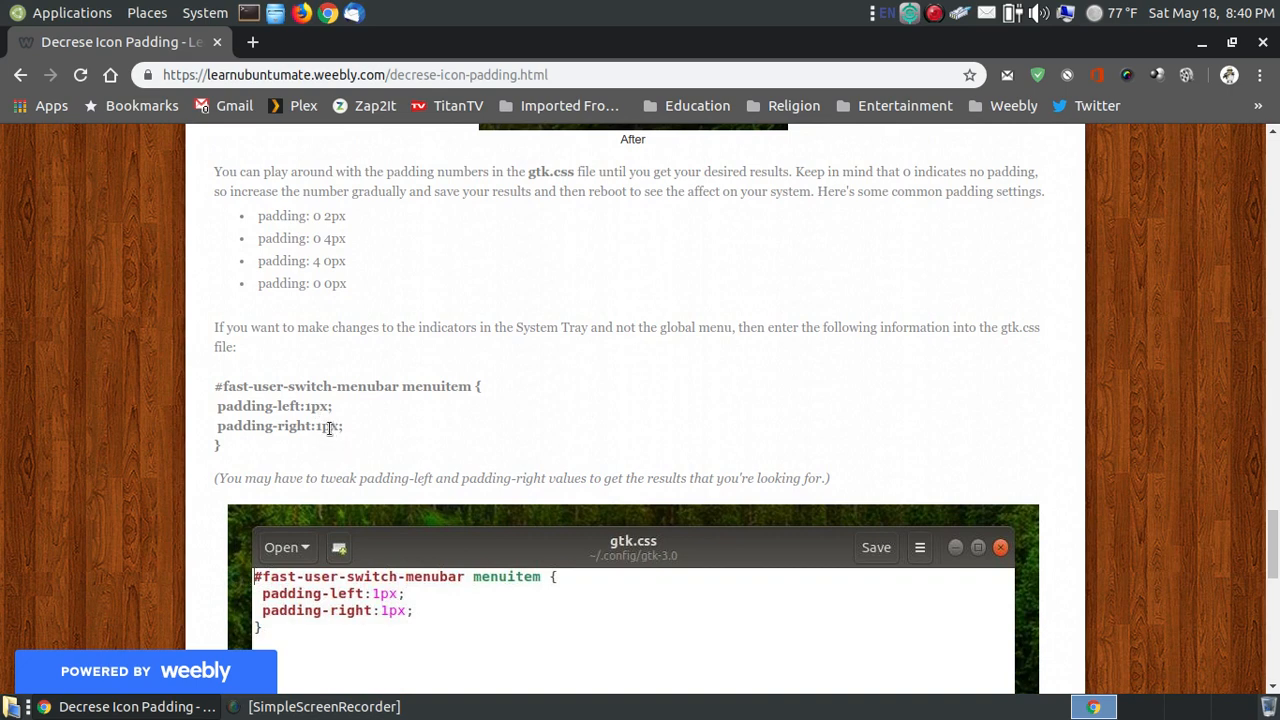
{"action": "scroll", "scroll_direction": "down", "scroll_amount": 3}
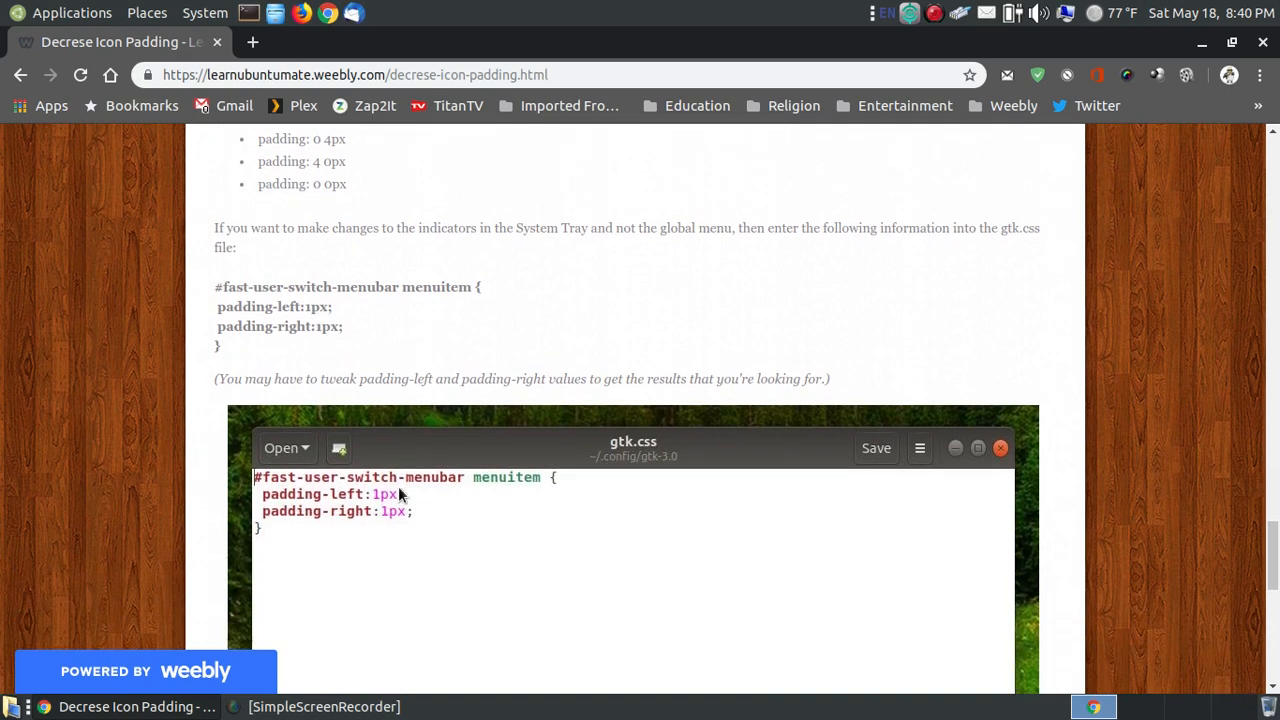
{"action": "mouse_move", "coordinate": [985, 12]}
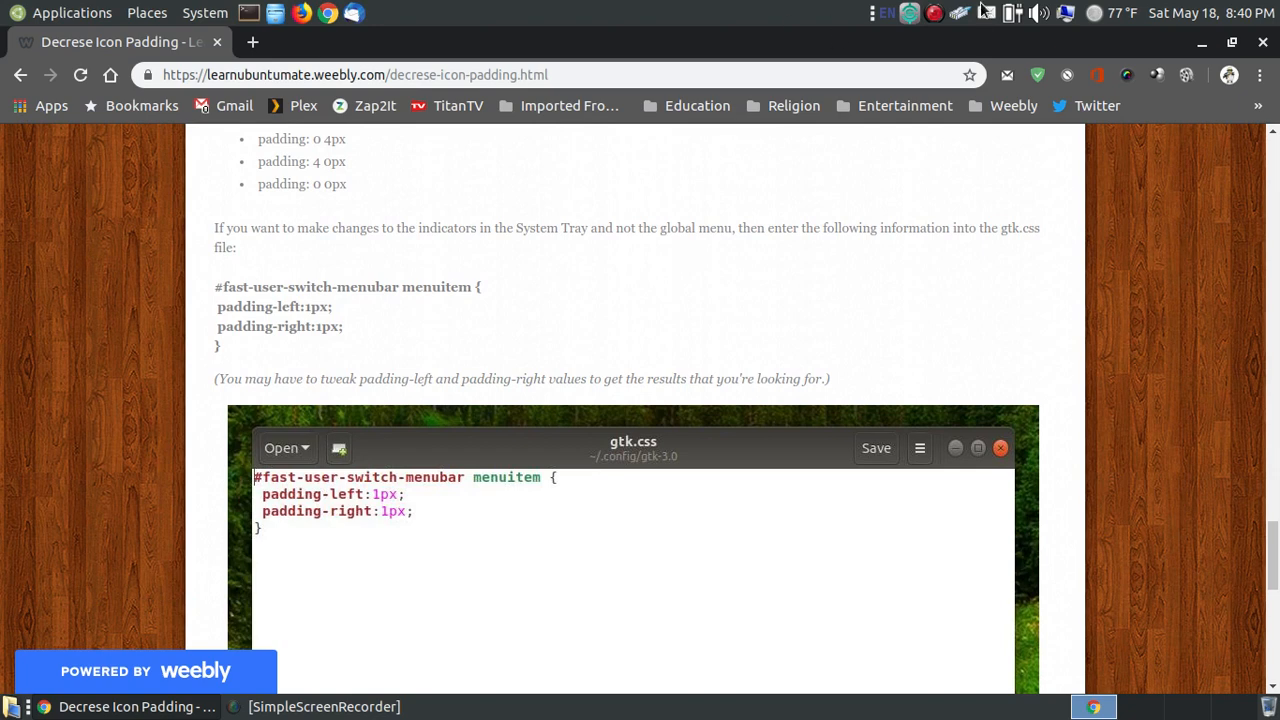
{"action": "mouse_move", "coordinate": [1063, 32]}
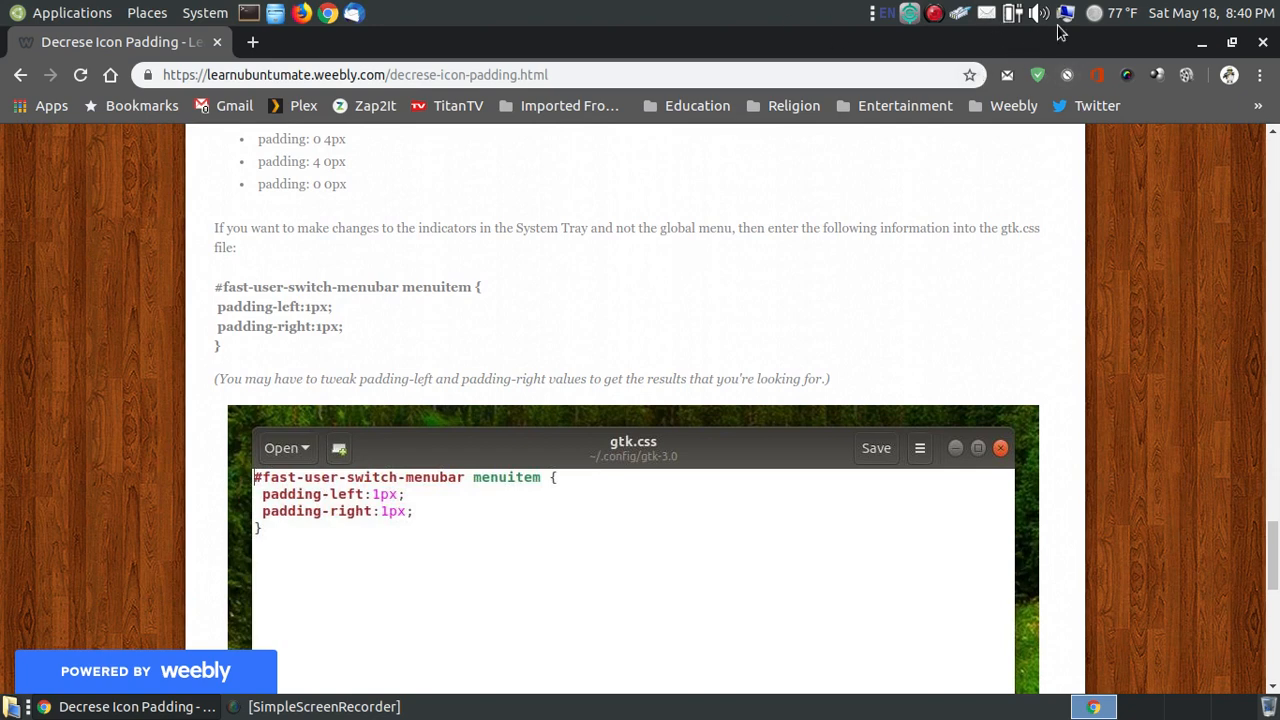
{"action": "mouse_move", "coordinate": [997, 104]}
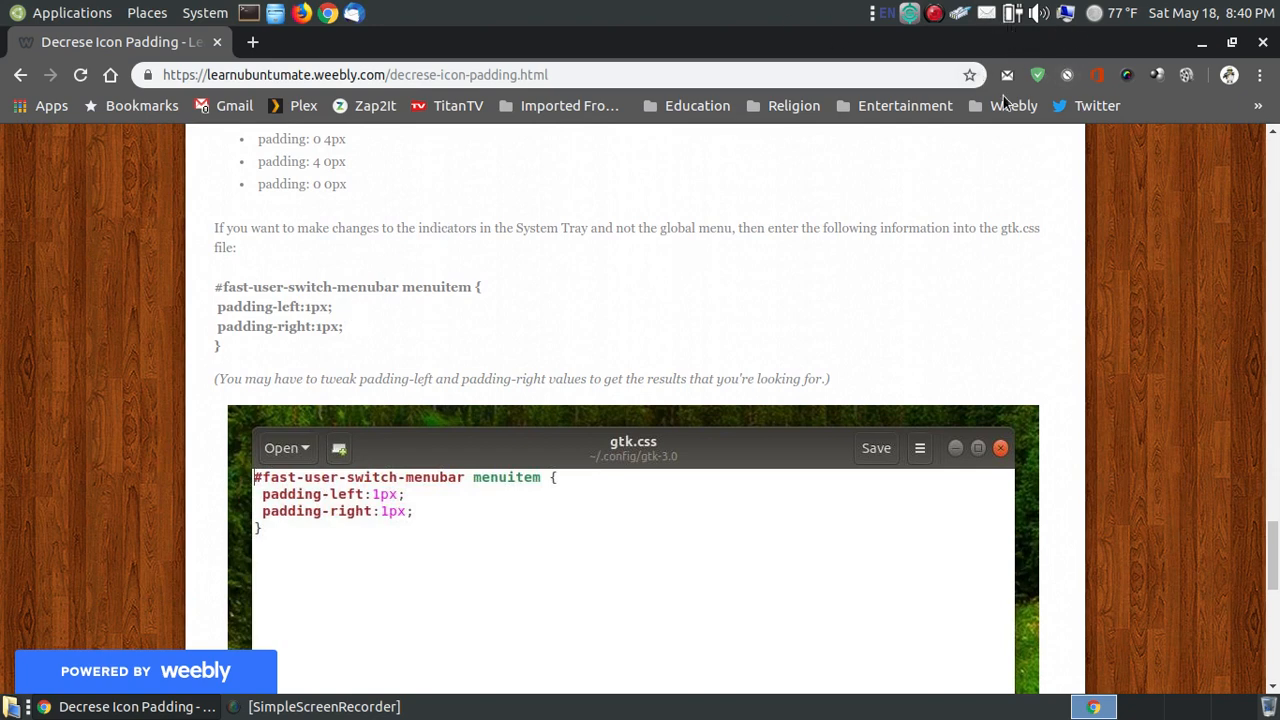
{"action": "mouse_move", "coordinate": [320, 326]}
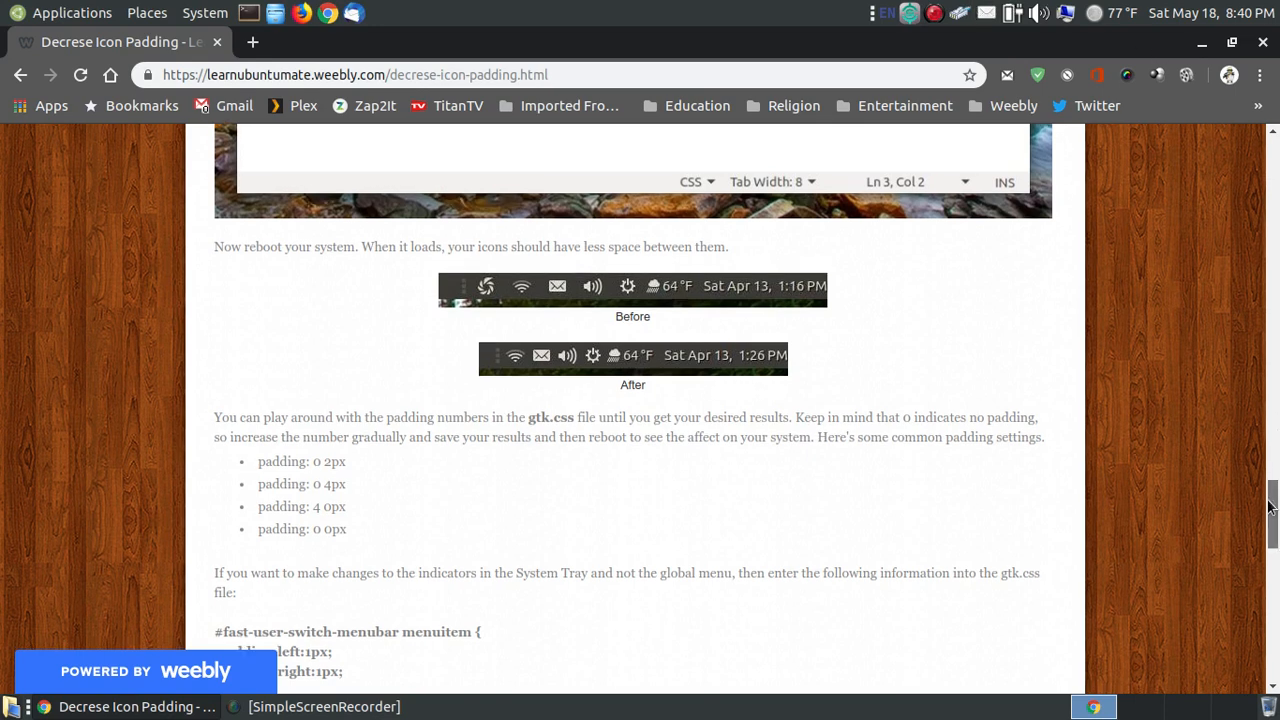
- Scroll to the 'Copy and paste this code' .mate-panel-menu-bar menuitem snippet
{"action": "scroll", "scroll_direction": "down", "scroll_amount": 3}
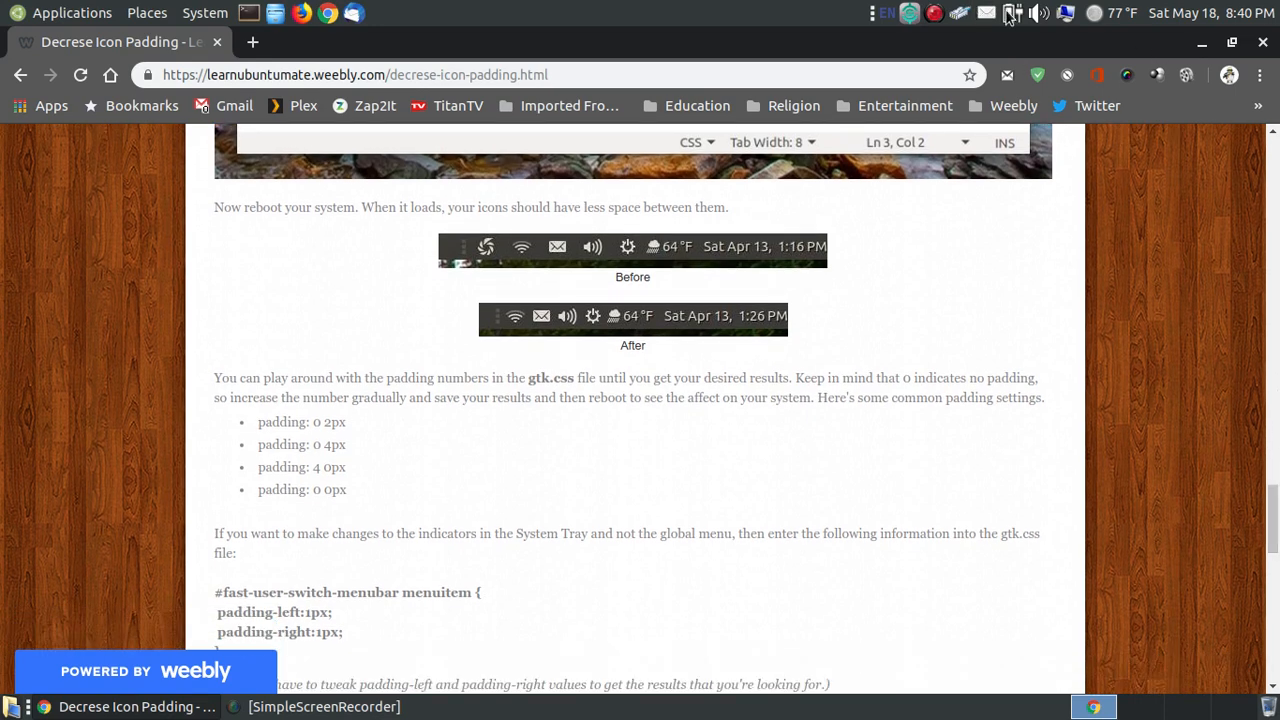
{"action": "mouse_move", "coordinate": [1018, 22]}
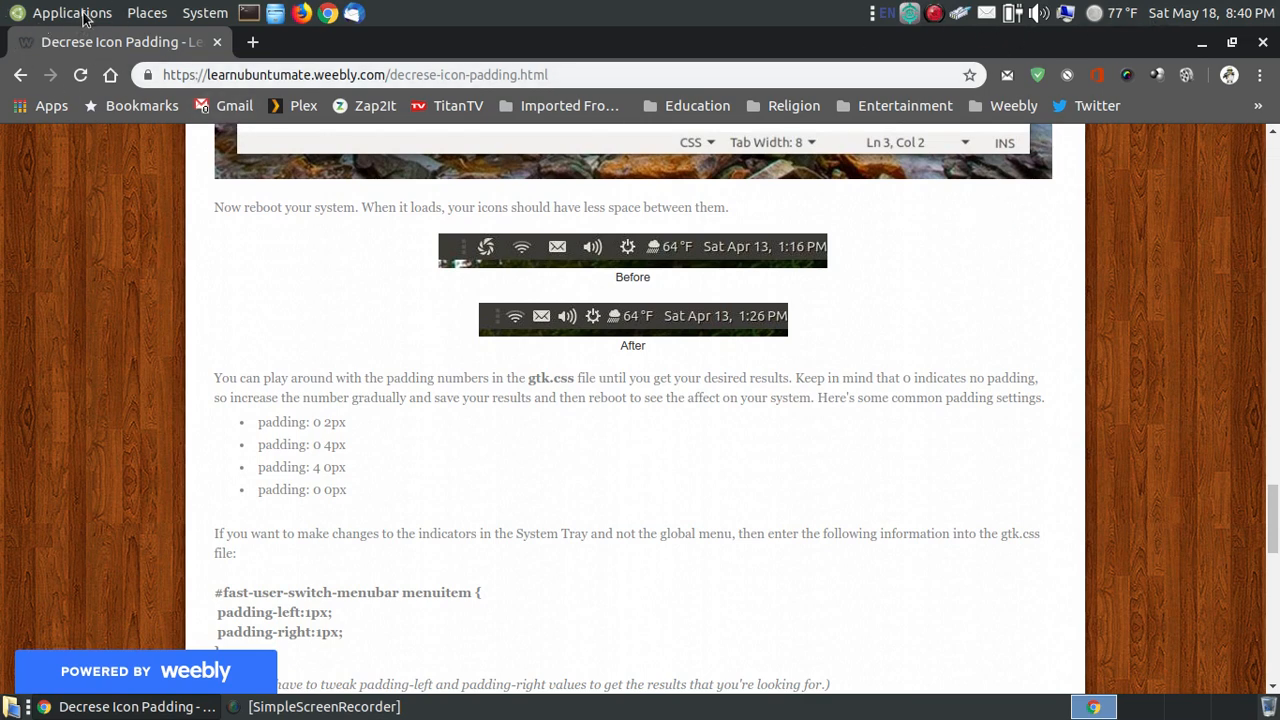
{"action": "mouse_move", "coordinate": [1045, 13]}
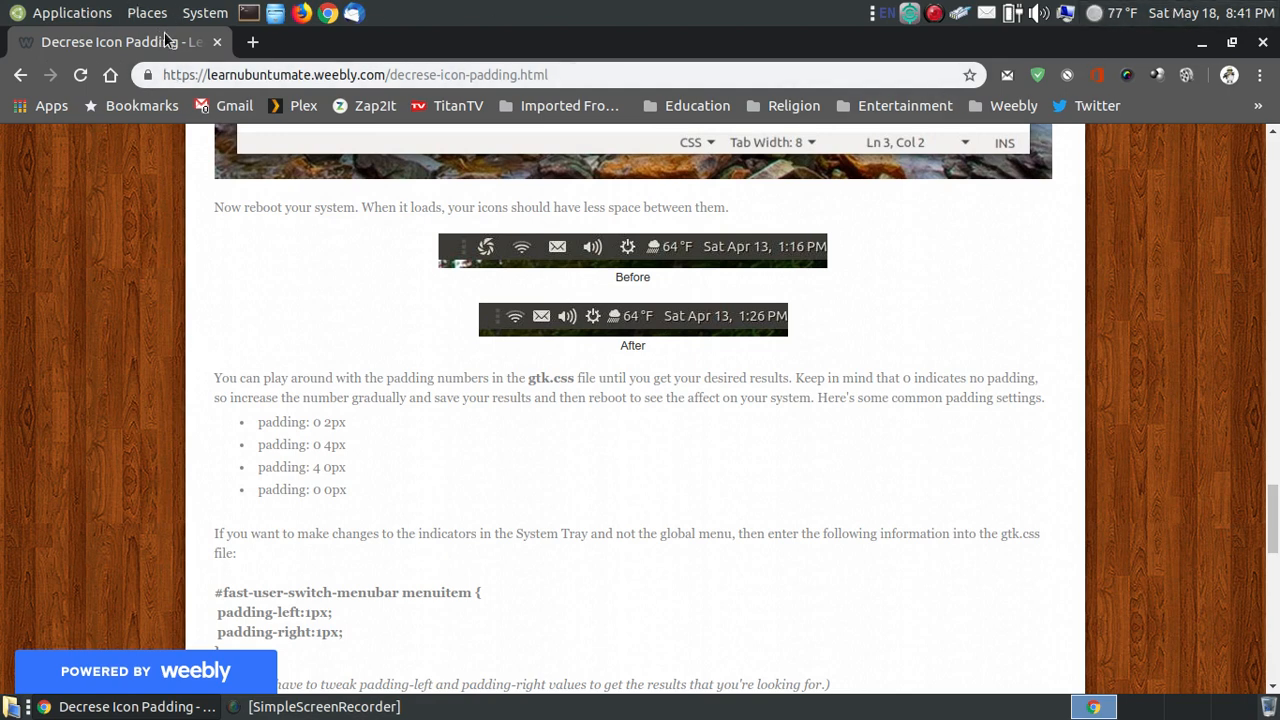
{"action": "scroll", "scroll_direction": "down", "scroll_amount": 3}
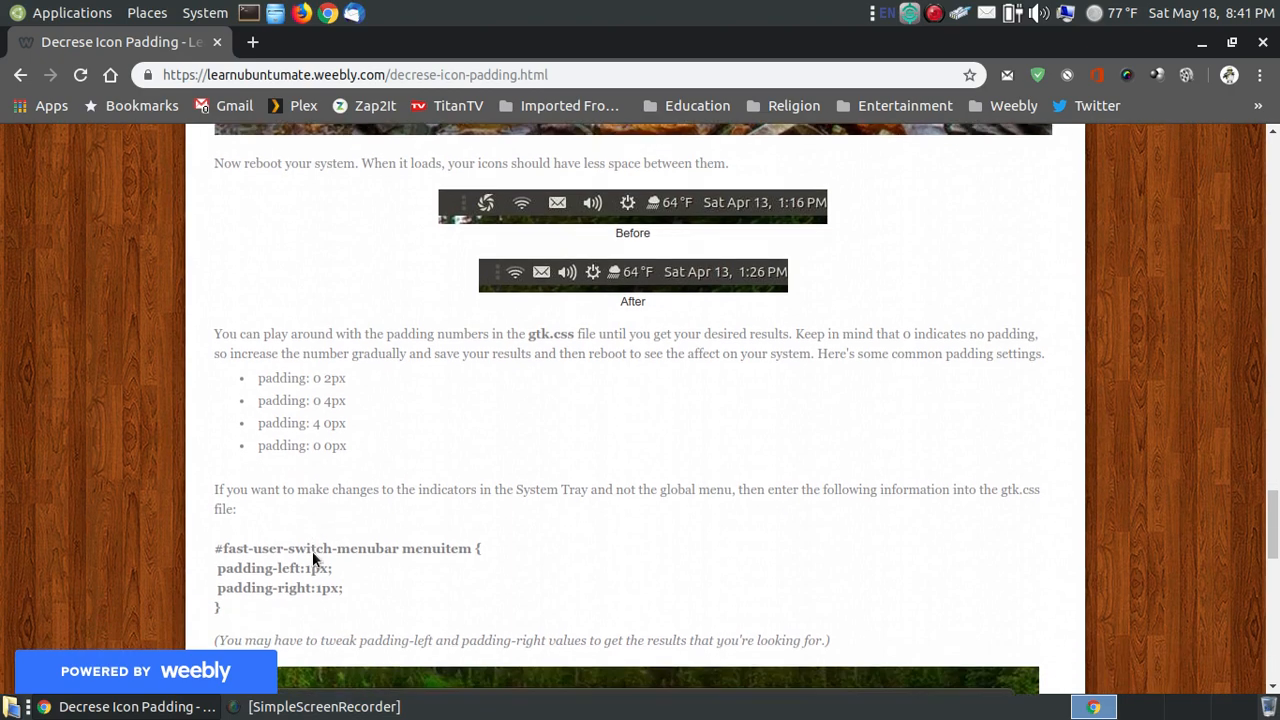
{"action": "scroll", "scroll_direction": "down", "scroll_amount": 3}
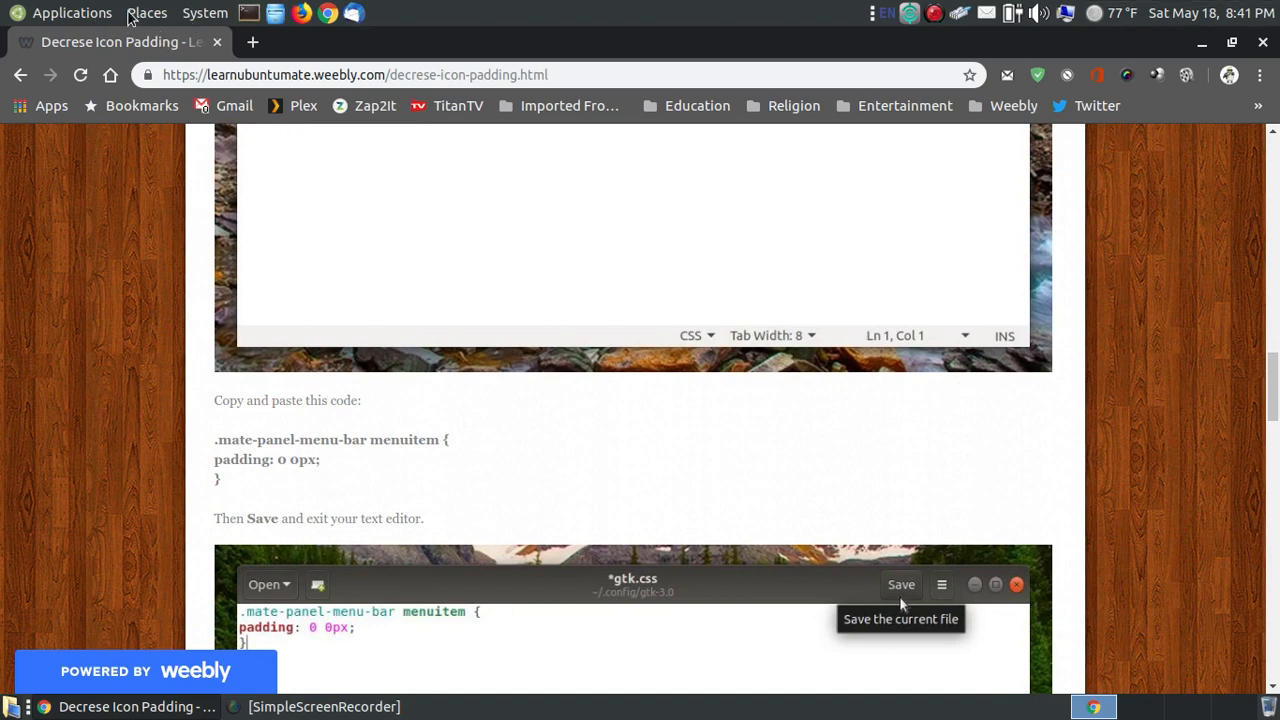
{"action": "mouse_move", "coordinate": [810, 58]}
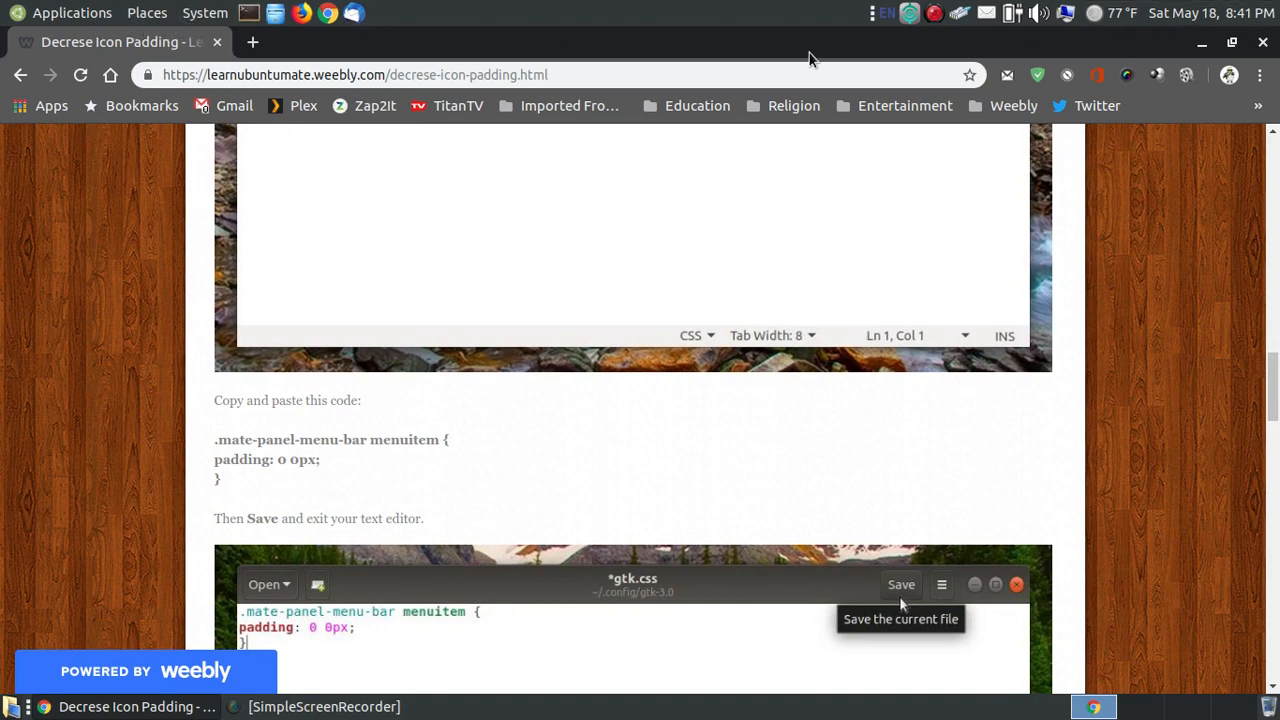
{"action": "mouse_move", "coordinate": [72, 11]}
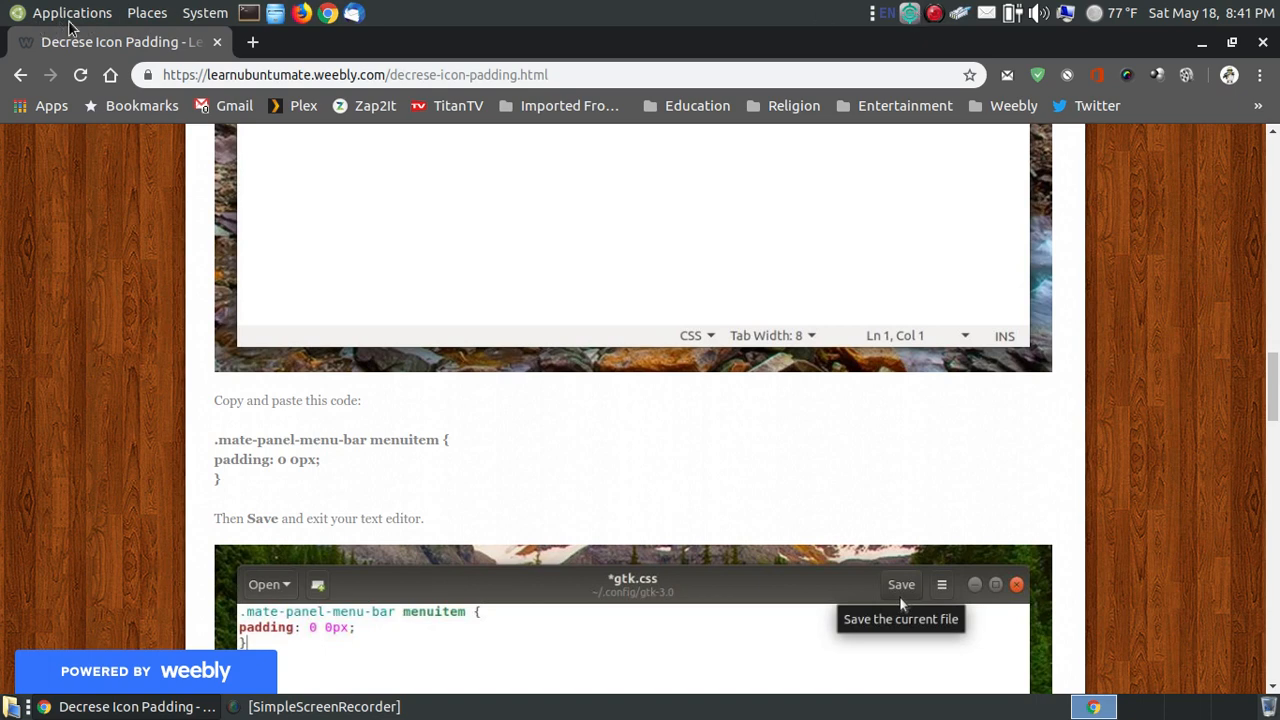
{"action": "mouse_move", "coordinate": [48, 12]}
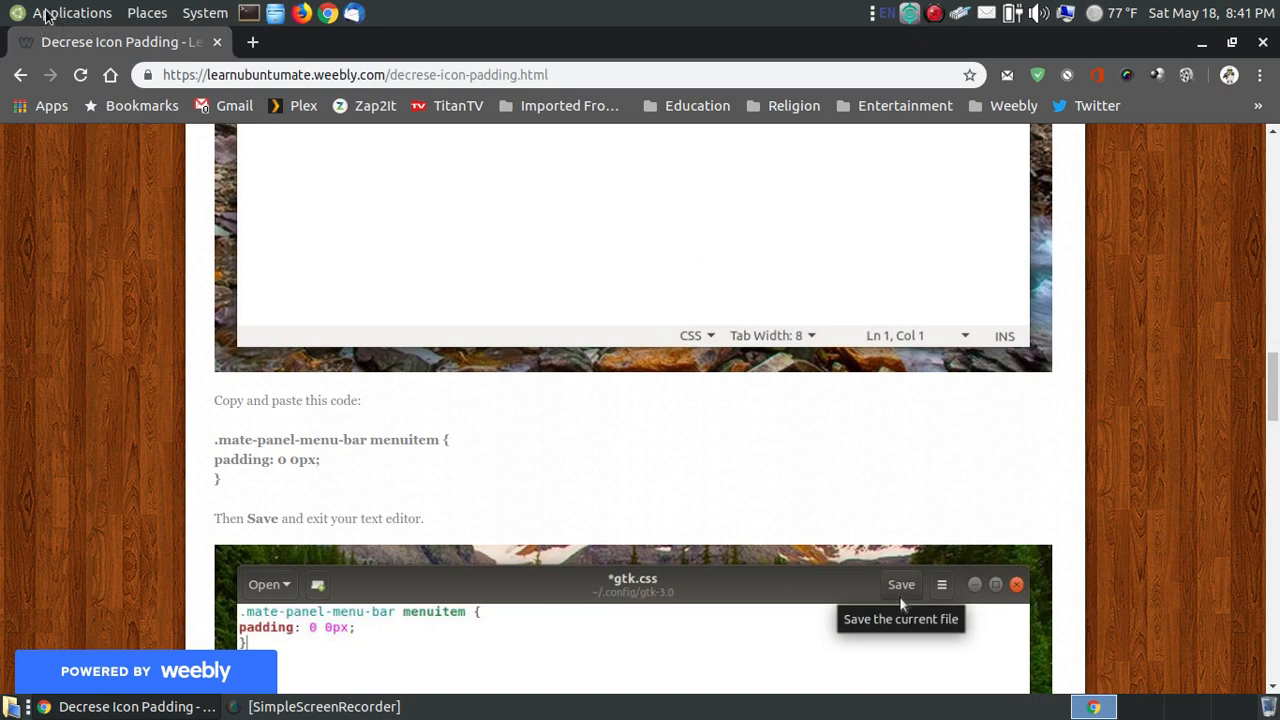
{"action": "mouse_move", "coordinate": [190, 25]}
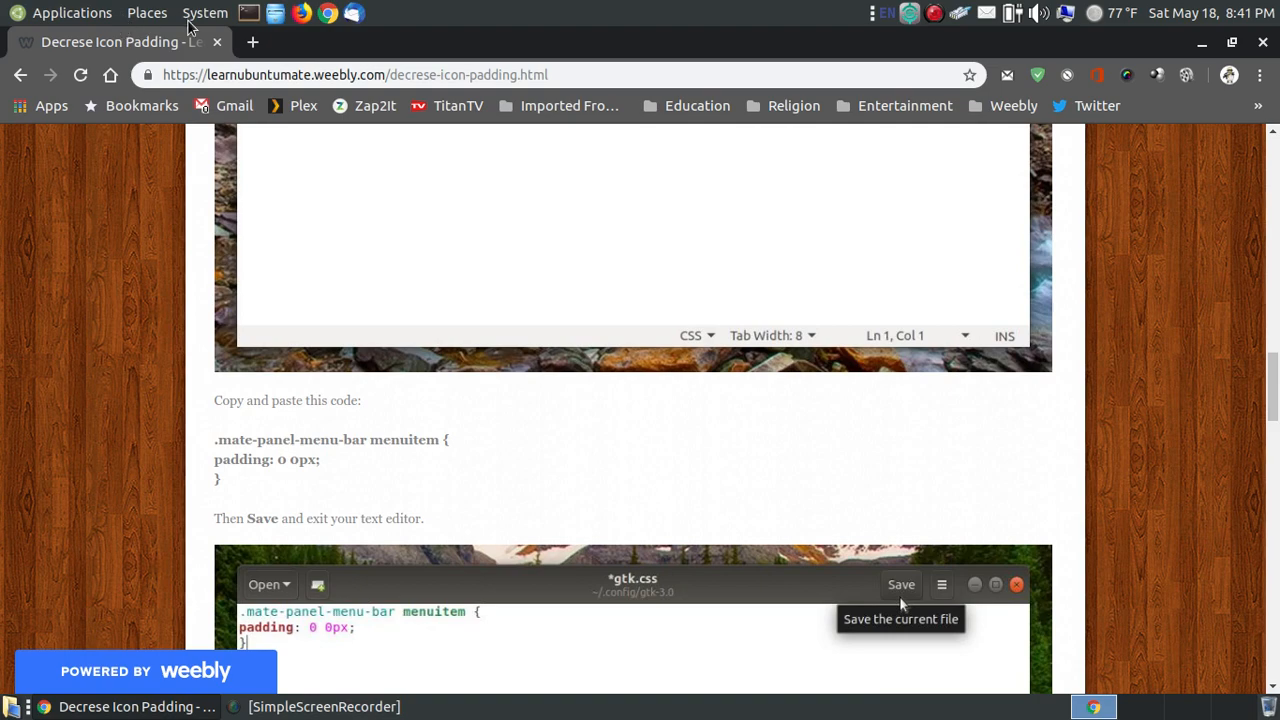
{"action": "scroll", "scroll_direction": "down", "scroll_amount": 3}
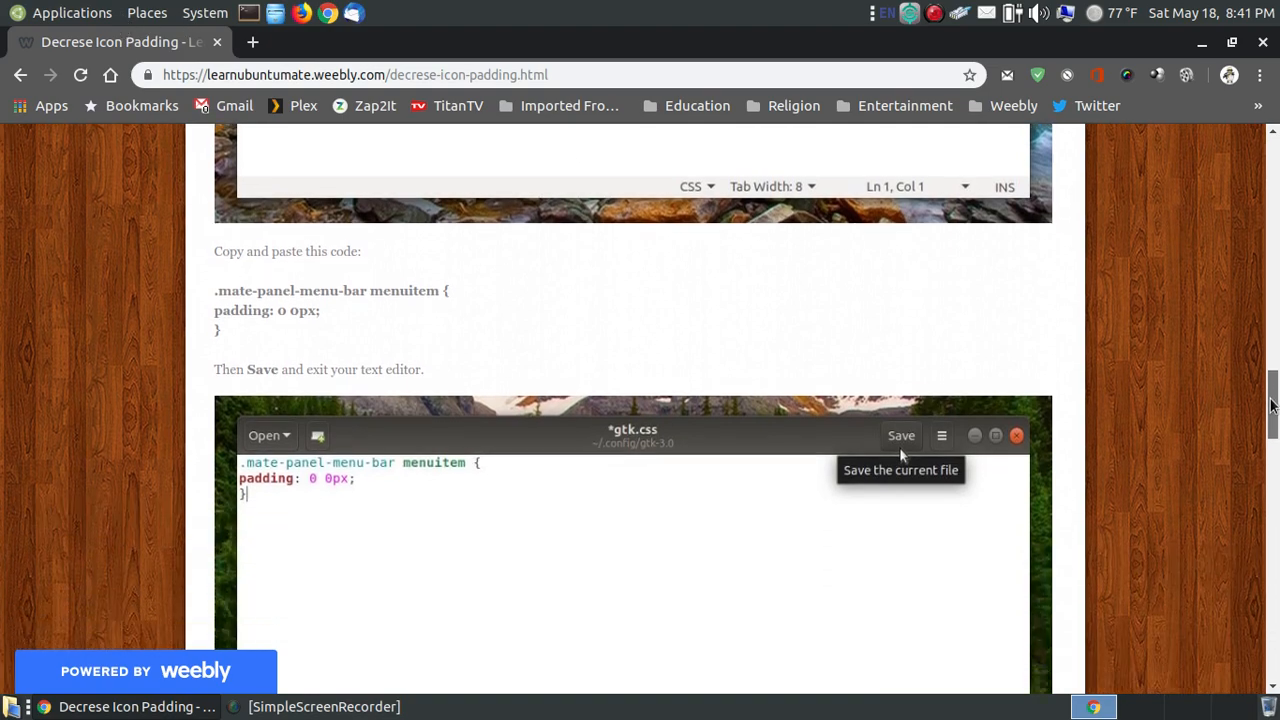
- Scroll to the 'Open your Terminal' step with the sudo gedit command
{"action": "scroll", "scroll_direction": "down", "scroll_amount": 3}
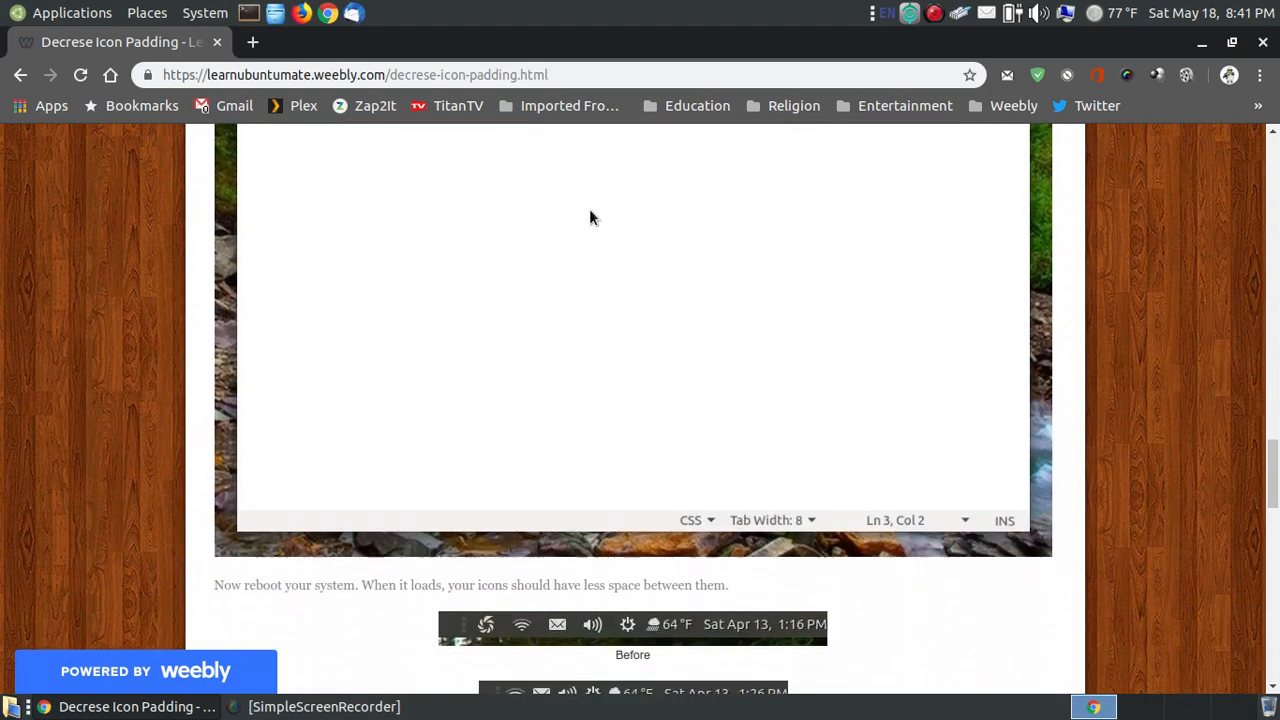
{"action": "scroll", "scroll_direction": "up", "scroll_amount": 3}
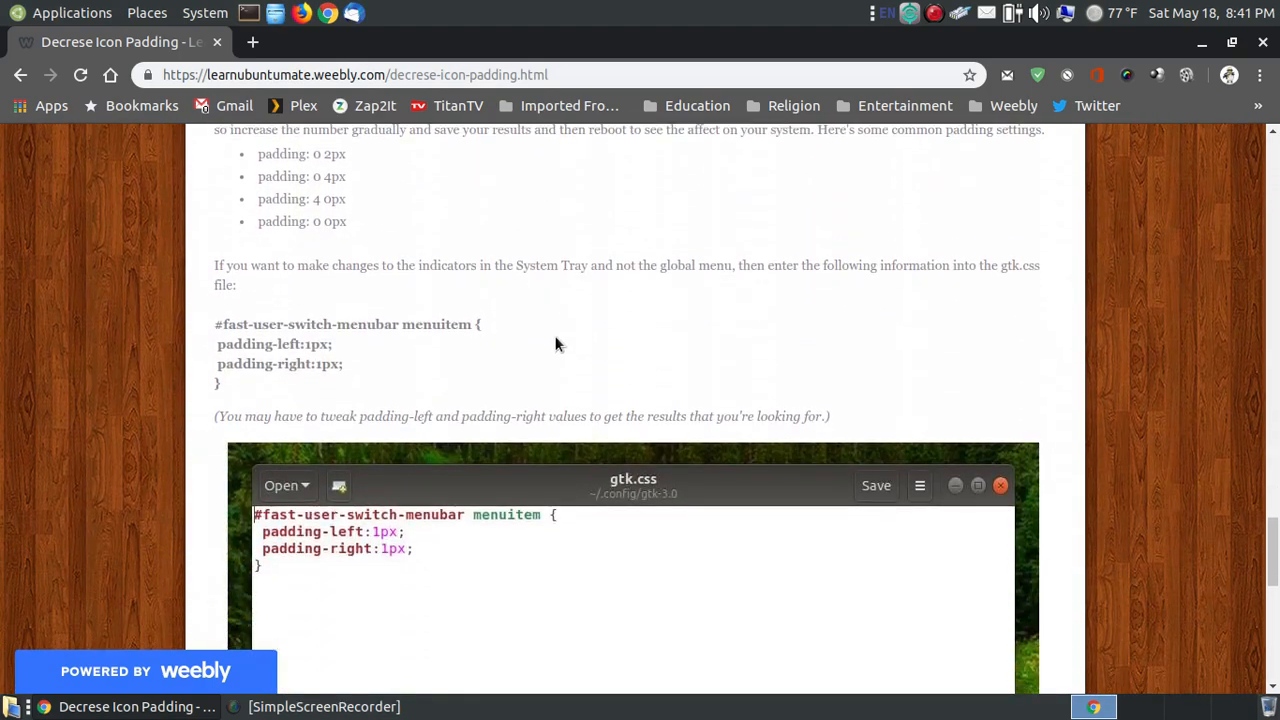
{"action": "mouse_move", "coordinate": [441, 360]}
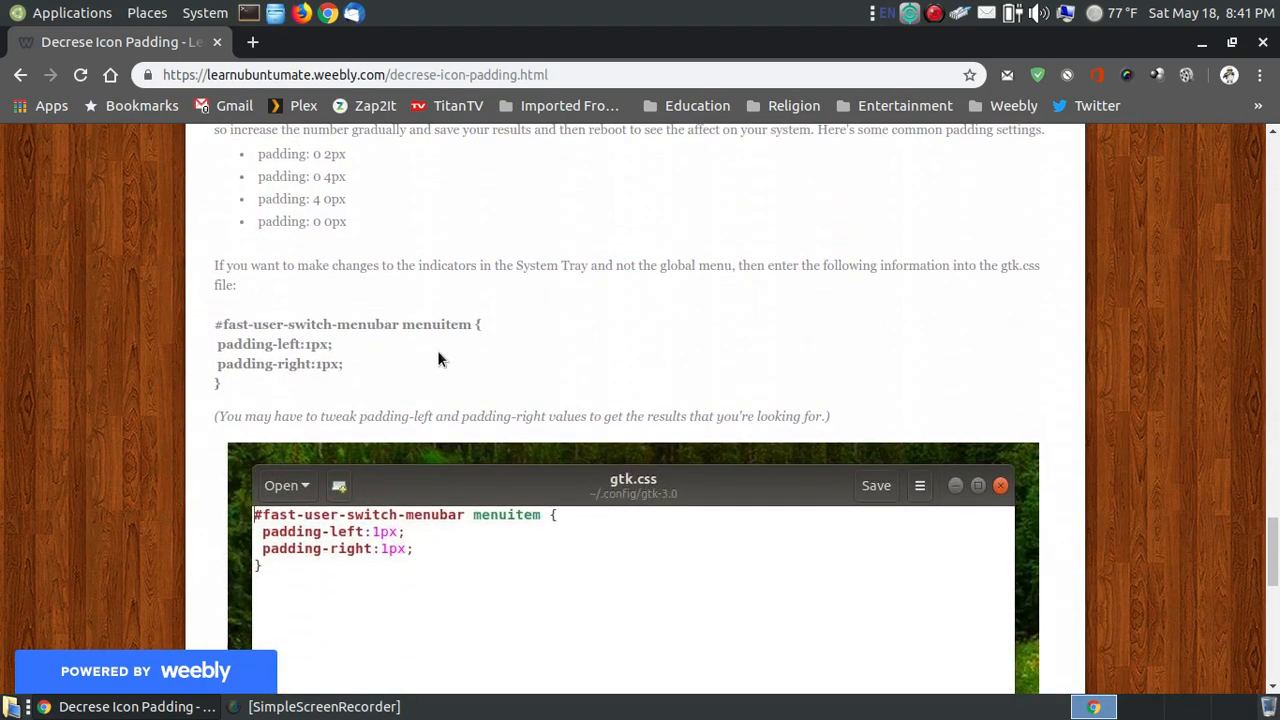
{"action": "scroll", "scroll_direction": "down", "scroll_amount": 3}
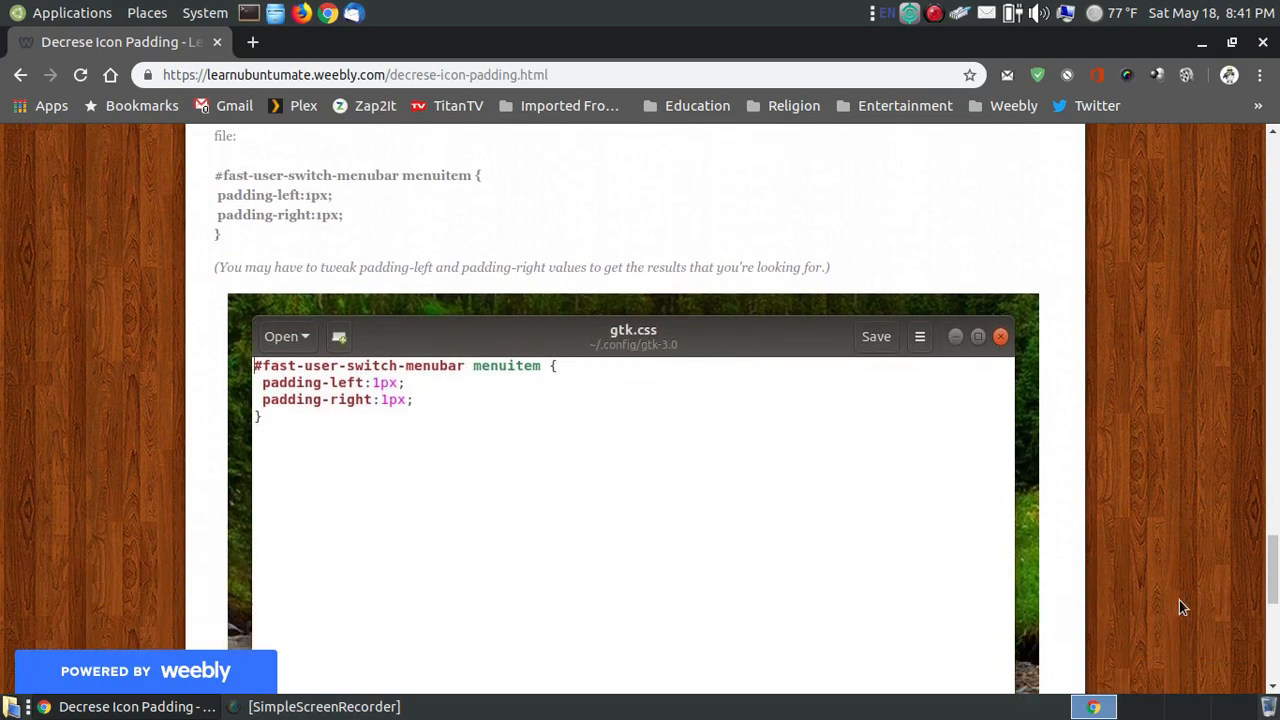
{"action": "scroll", "scroll_direction": "down", "scroll_amount": 3}
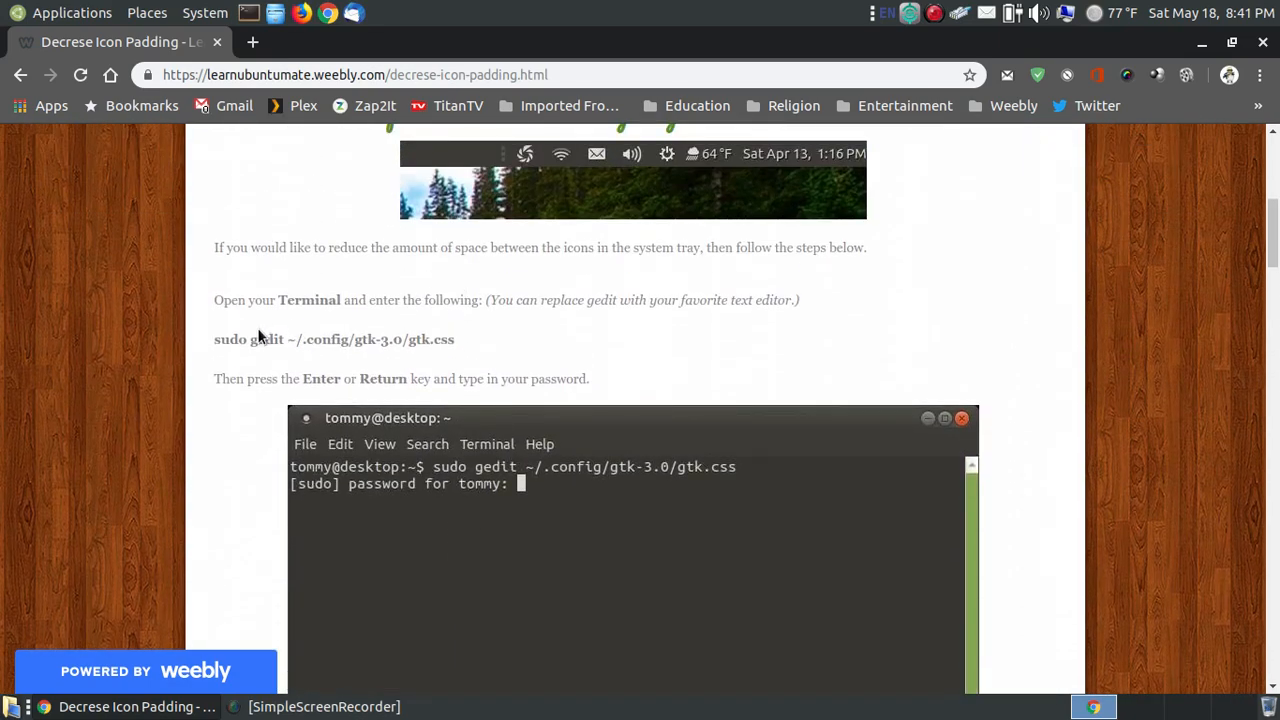
{"action": "mouse_move", "coordinate": [610, 319]}
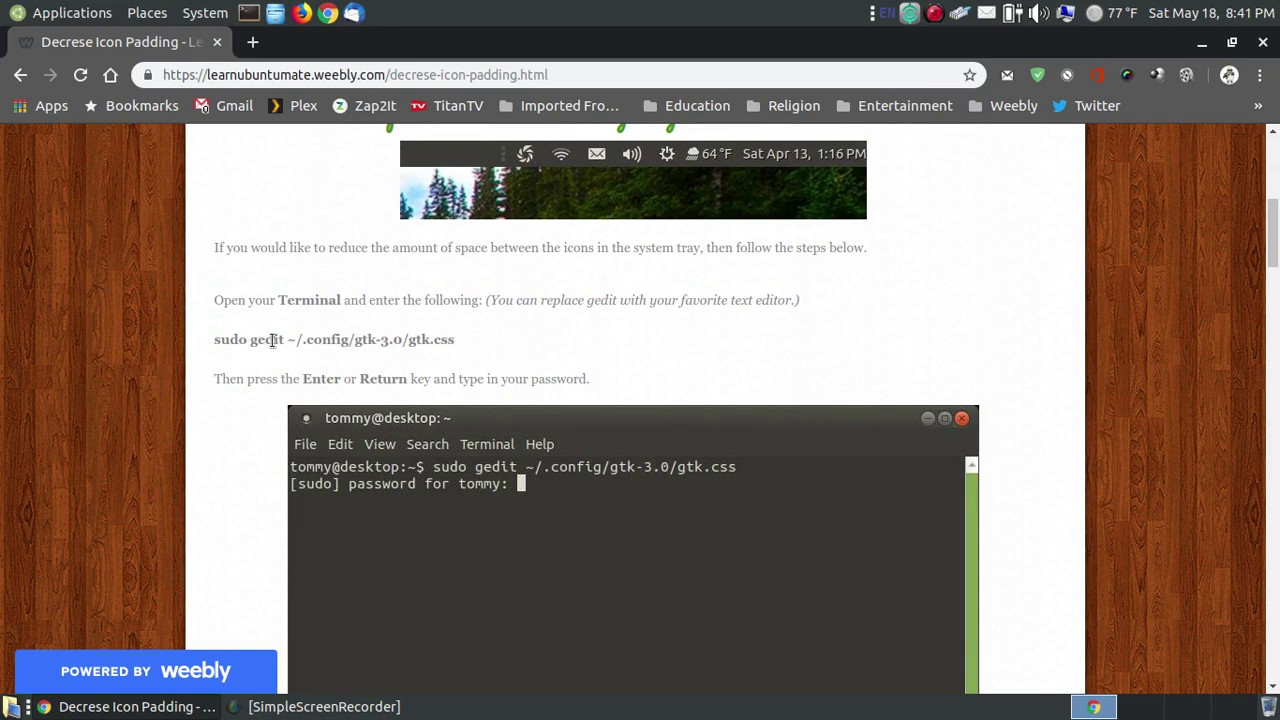
{"action": "mouse_move", "coordinate": [288, 344]}
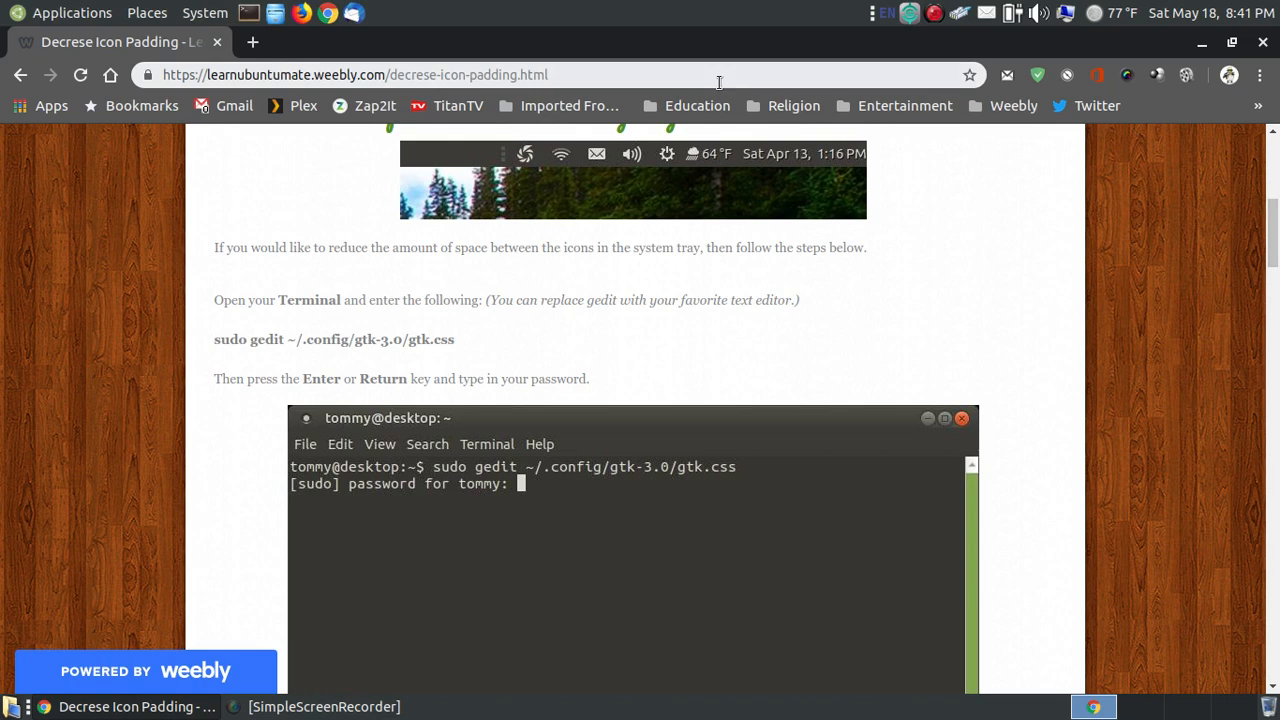
{"action": "mouse_move", "coordinate": [1187, 27]}
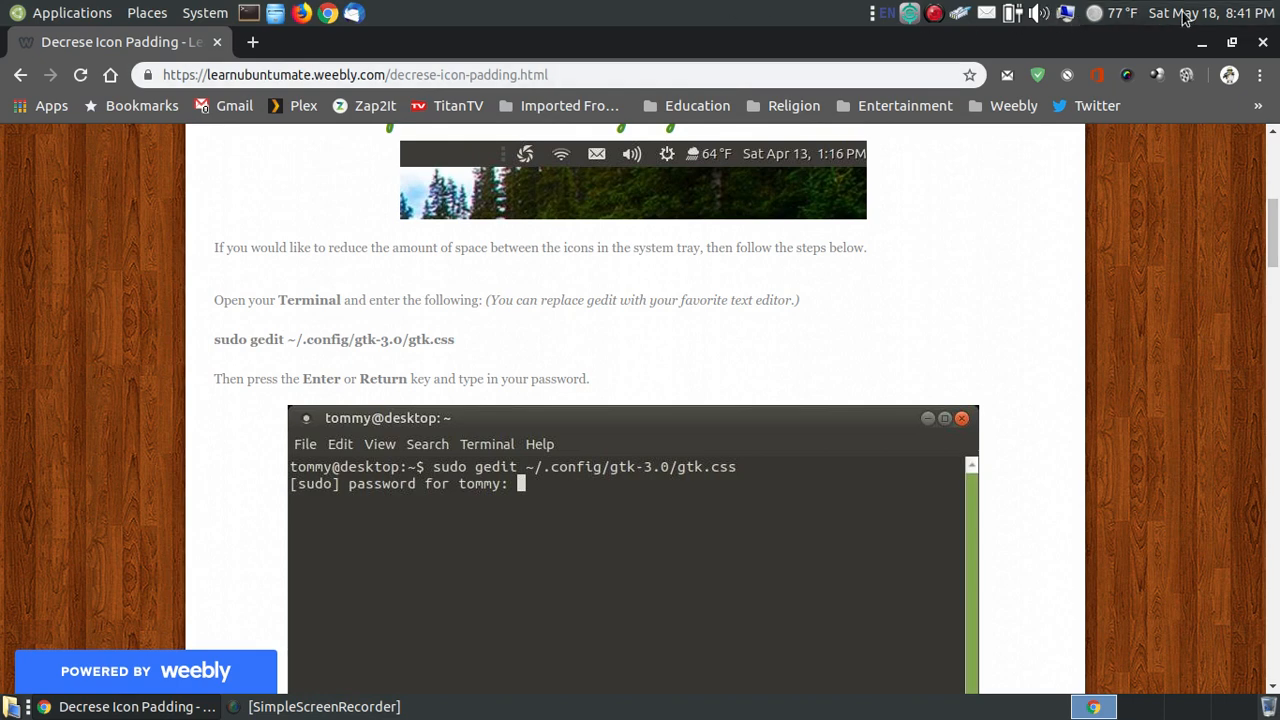
- Scroll down to 'The gtk.css file should appear' section with the empty file screenshot
{"action": "scroll", "scroll_direction": "down", "scroll_amount": 3}
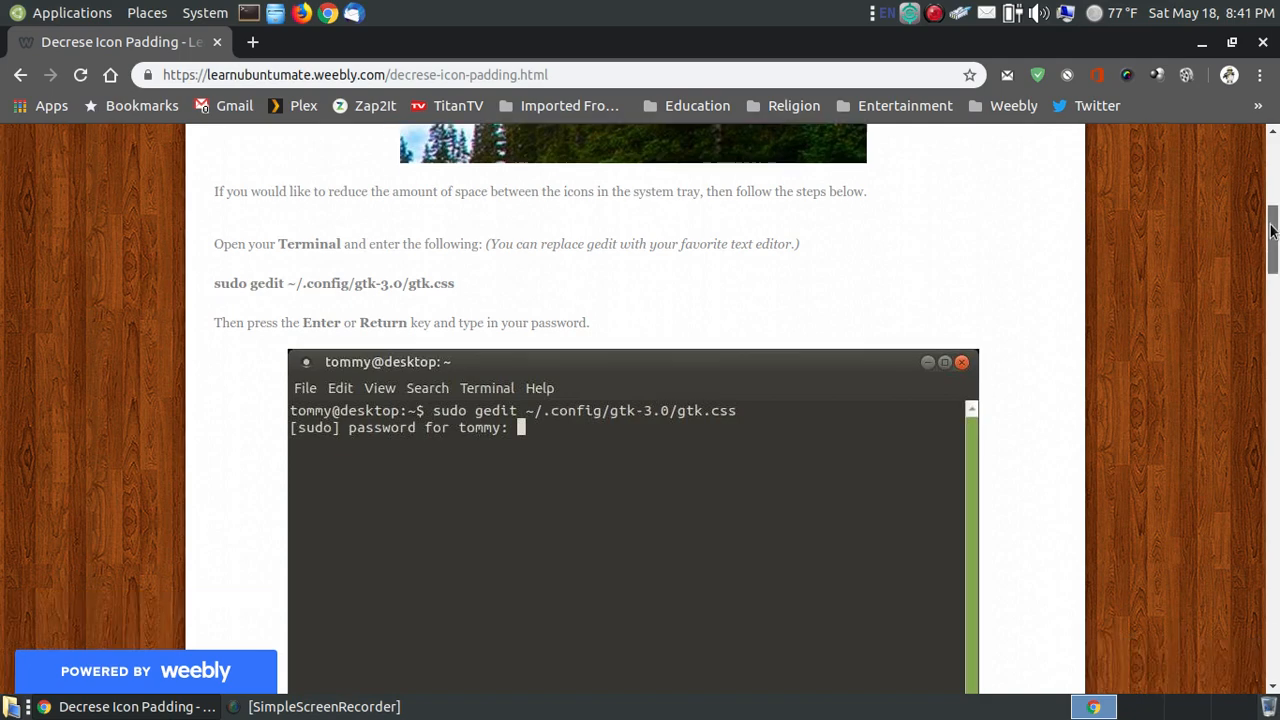
{"action": "scroll", "scroll_direction": "down", "scroll_amount": 3}
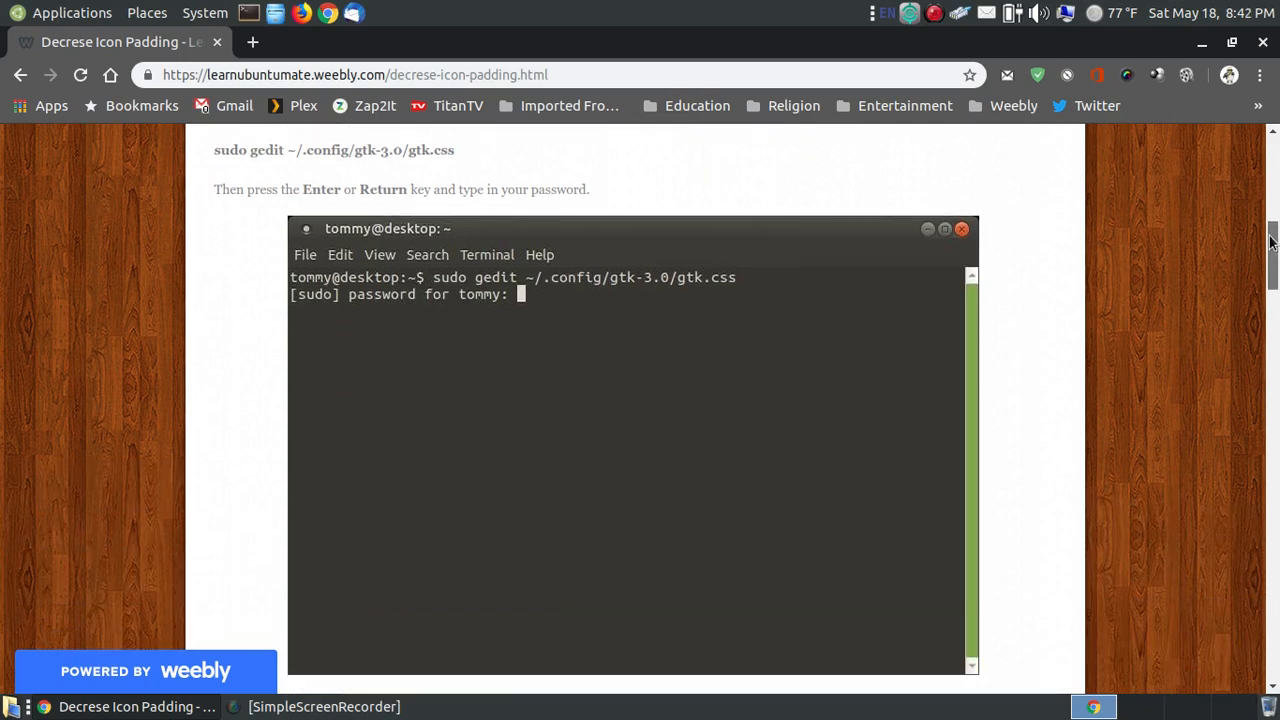
{"action": "scroll", "scroll_direction": "down", "scroll_amount": 3}
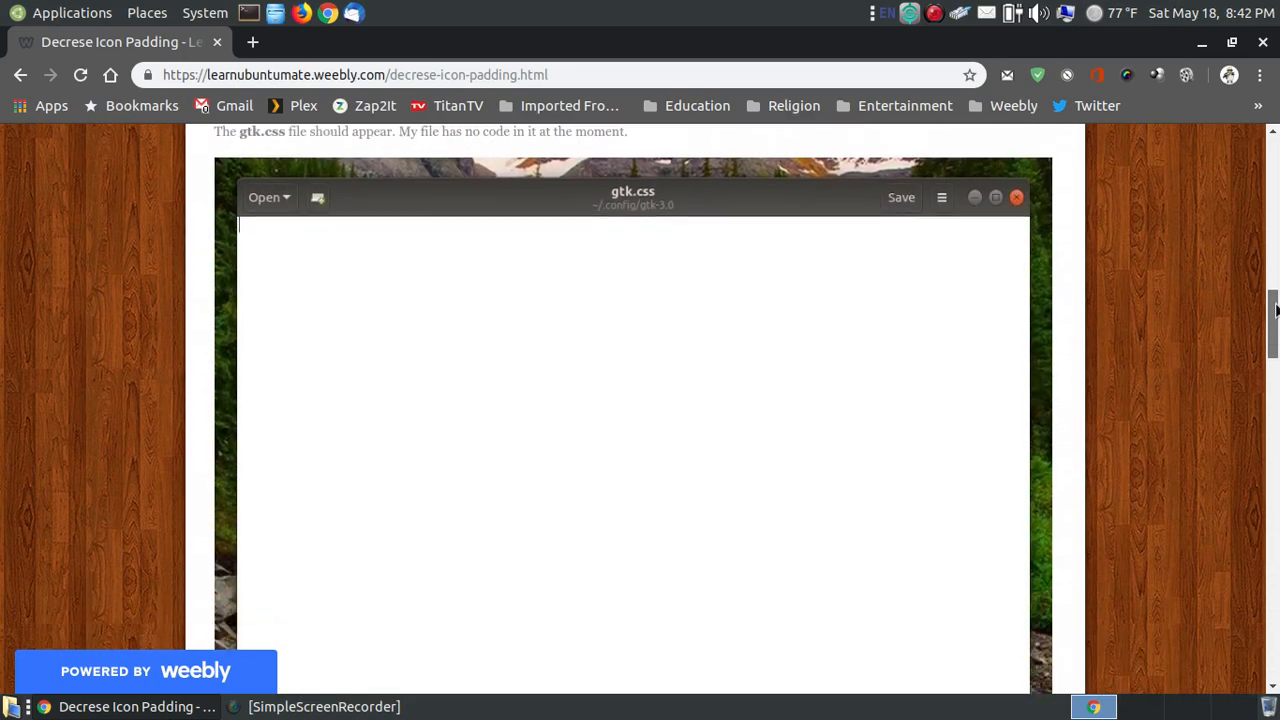
- Scroll to the page's results screenshots and 'Take care!' sign-off
{"action": "scroll", "scroll_direction": "down", "scroll_amount": 3}
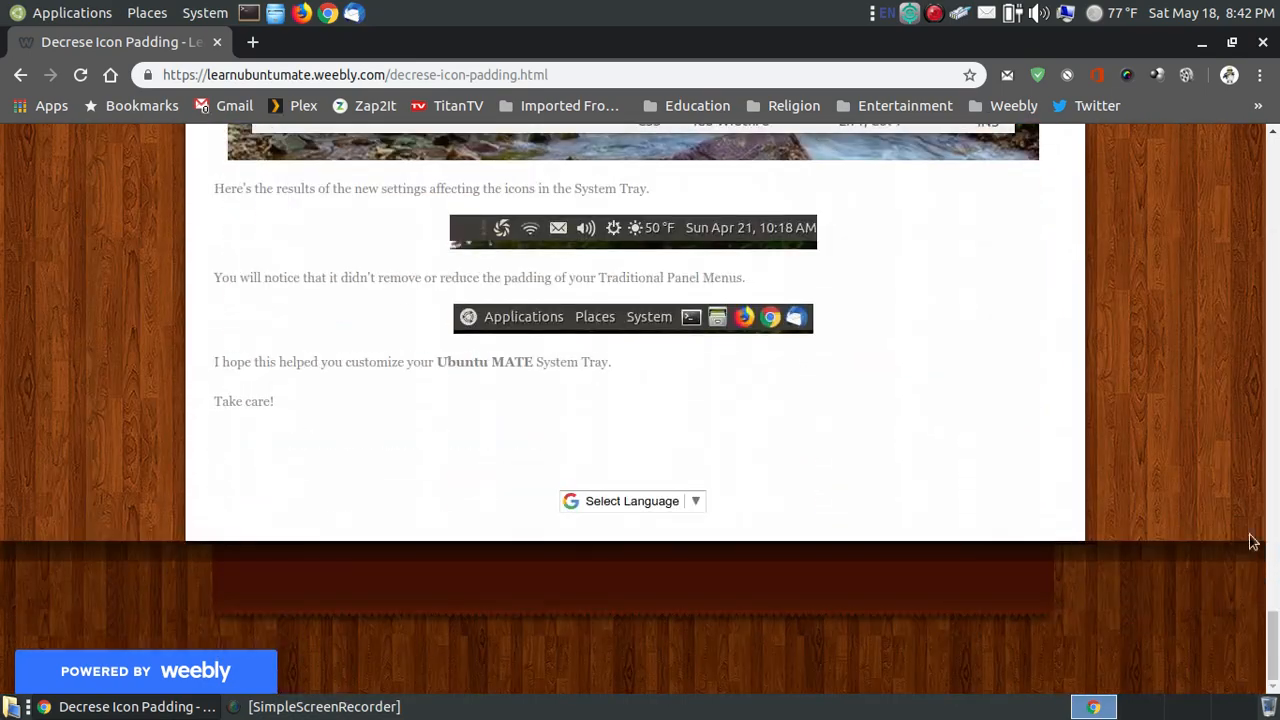
{"action": "mouse_move", "coordinate": [1183, 342]}
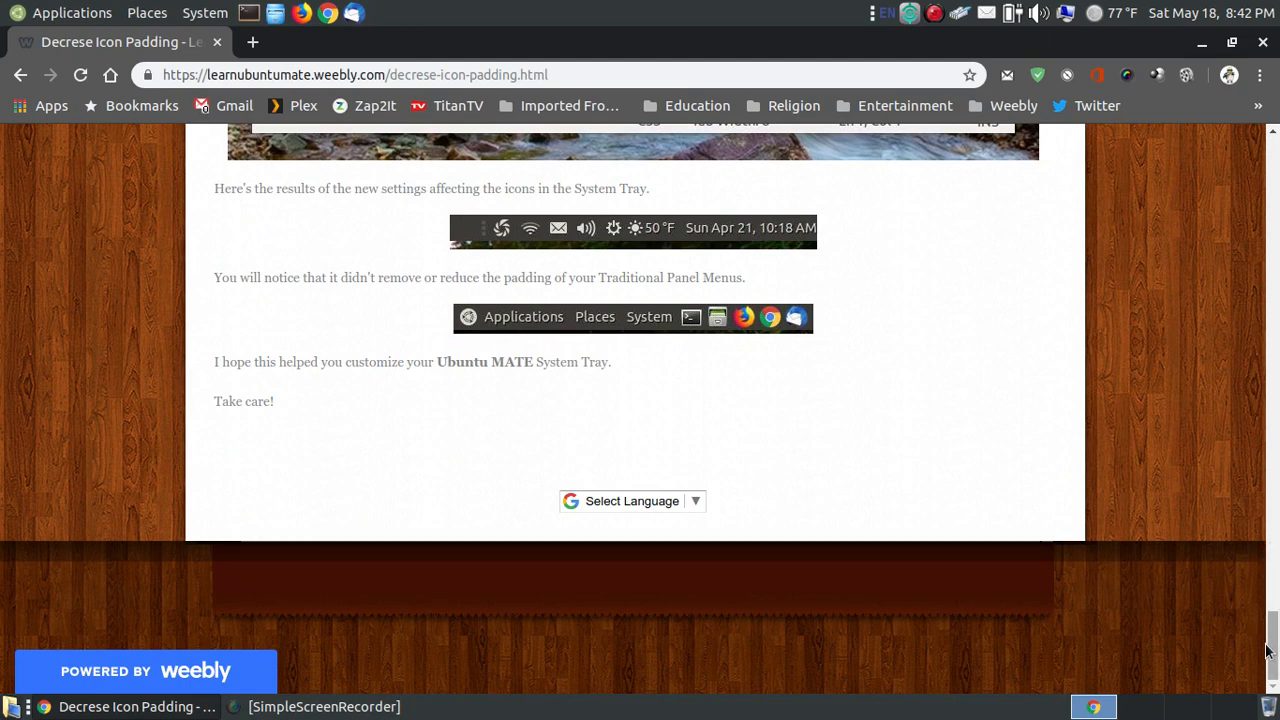
{"action": "mouse_move", "coordinate": [1093, 36]}
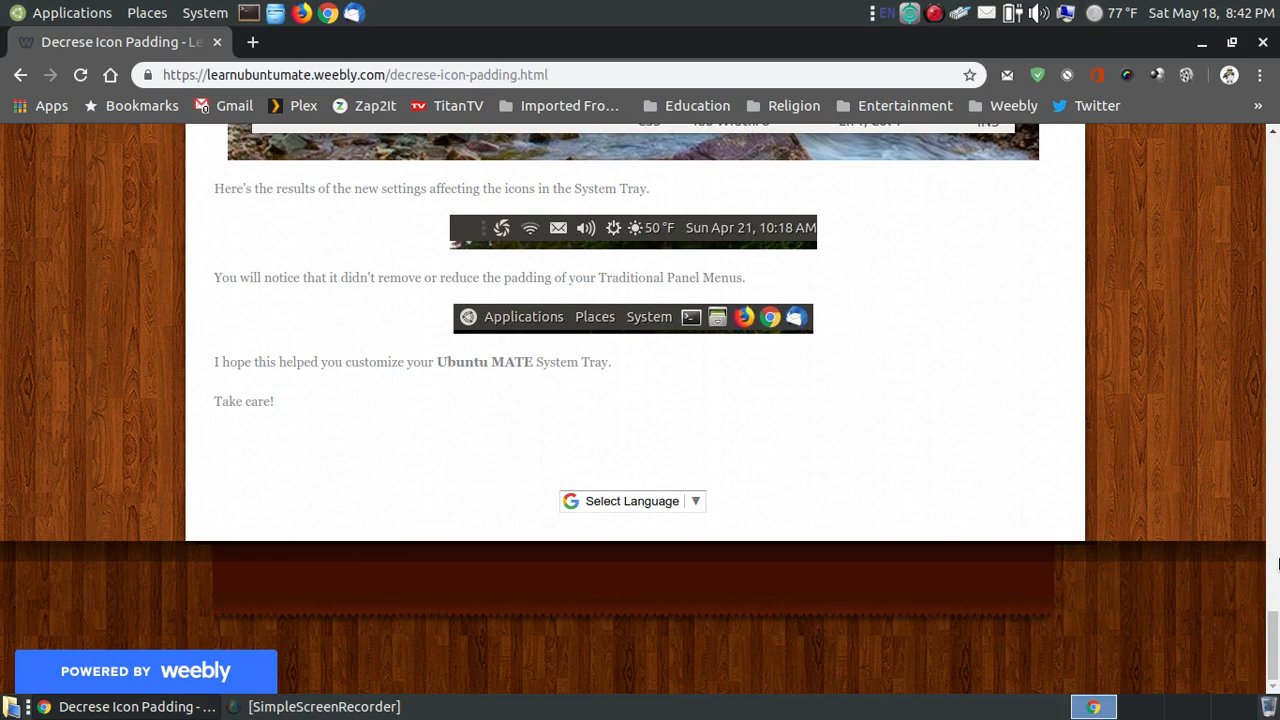
{"action": "mouse_move", "coordinate": [1007, 358]}
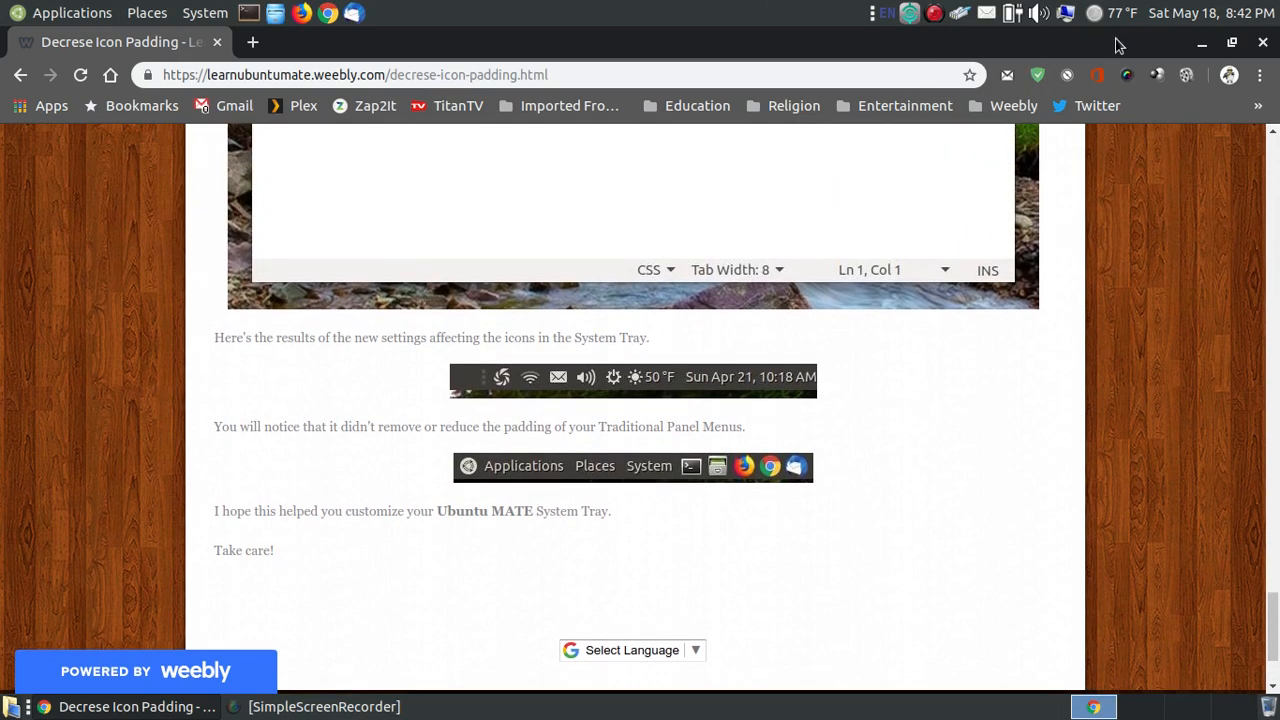
{"action": "mouse_move", "coordinate": [1183, 538]}
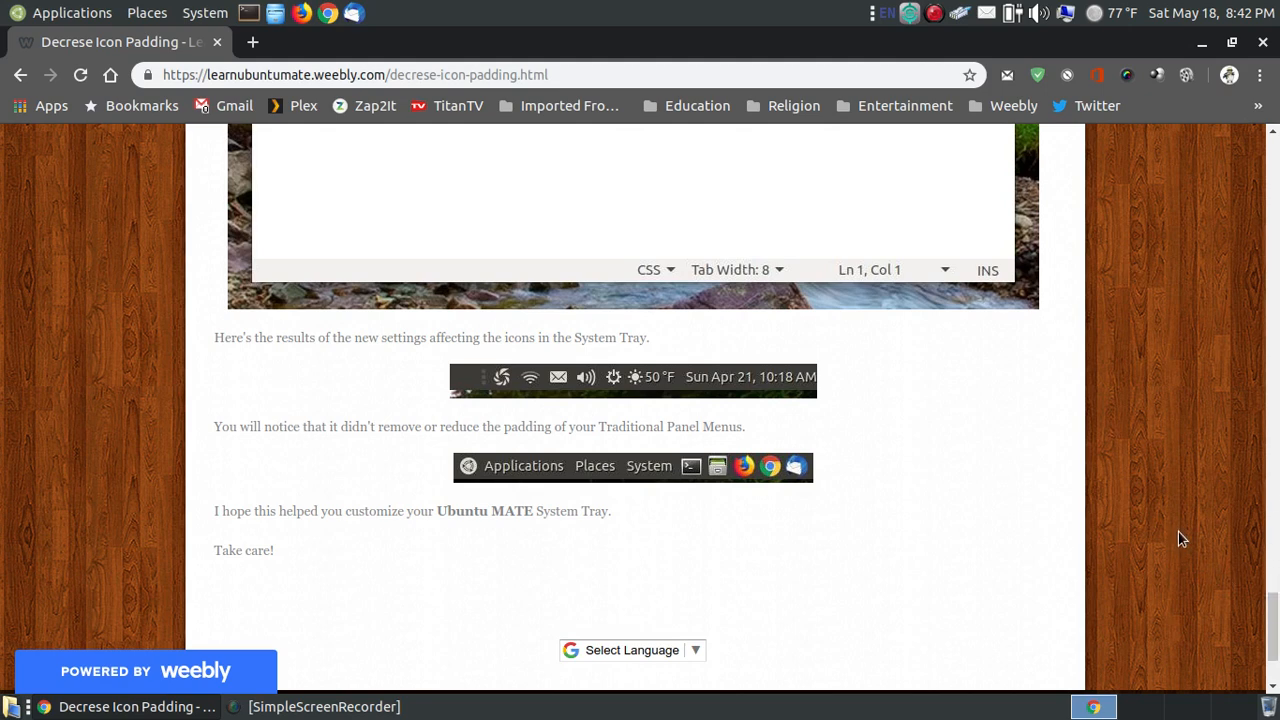